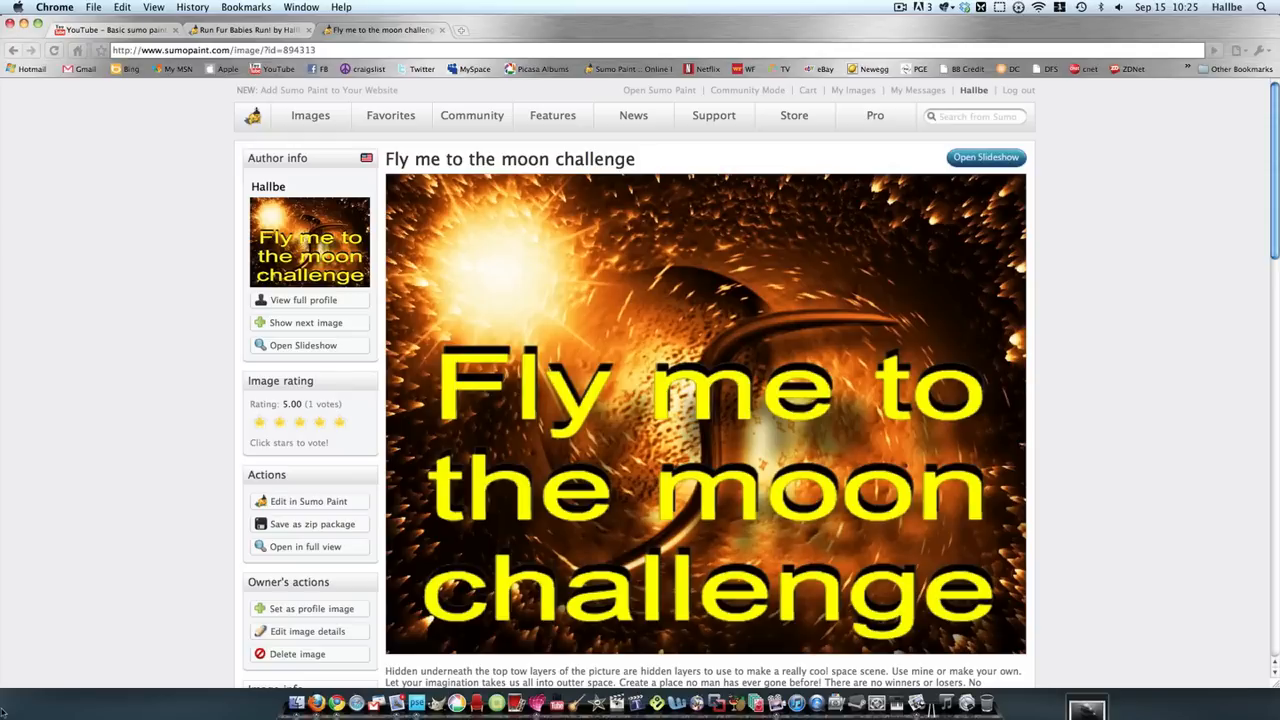
pyautogui.moveTo(324, 563)
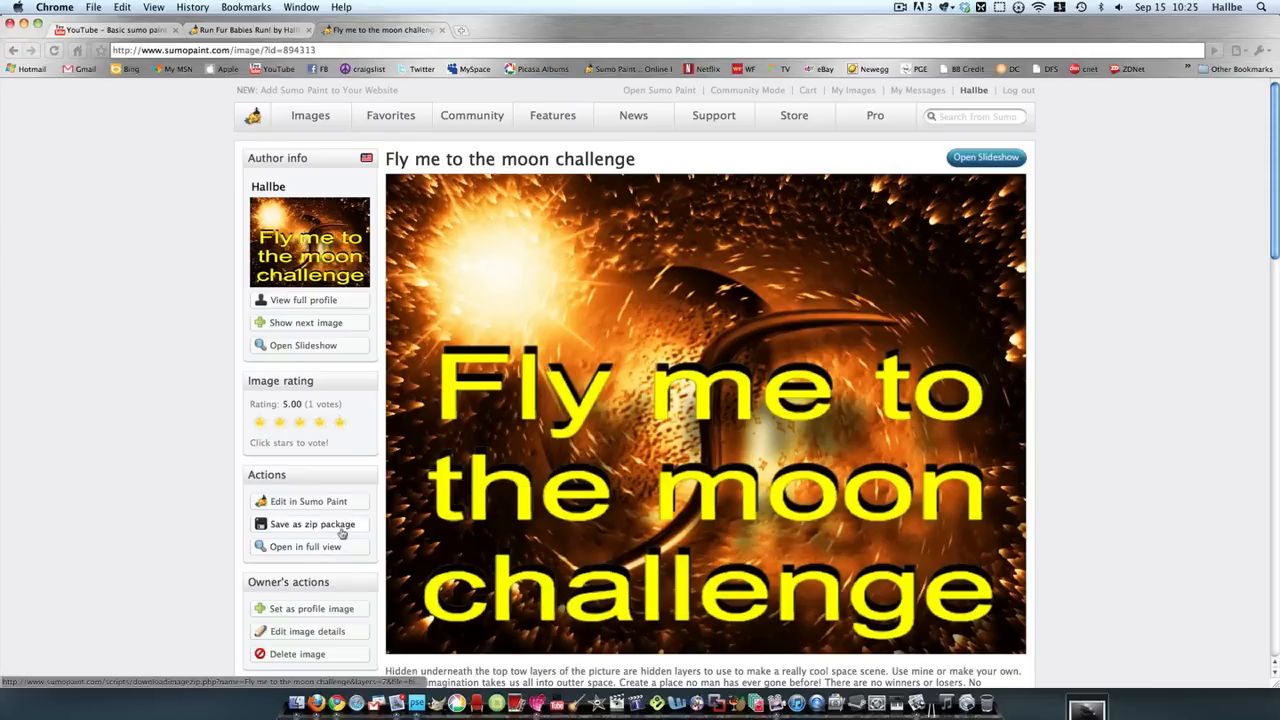
# - Open the 'Fly me to the moon challenge' image in Sumo Paint's editor
pyautogui.click(307, 501)
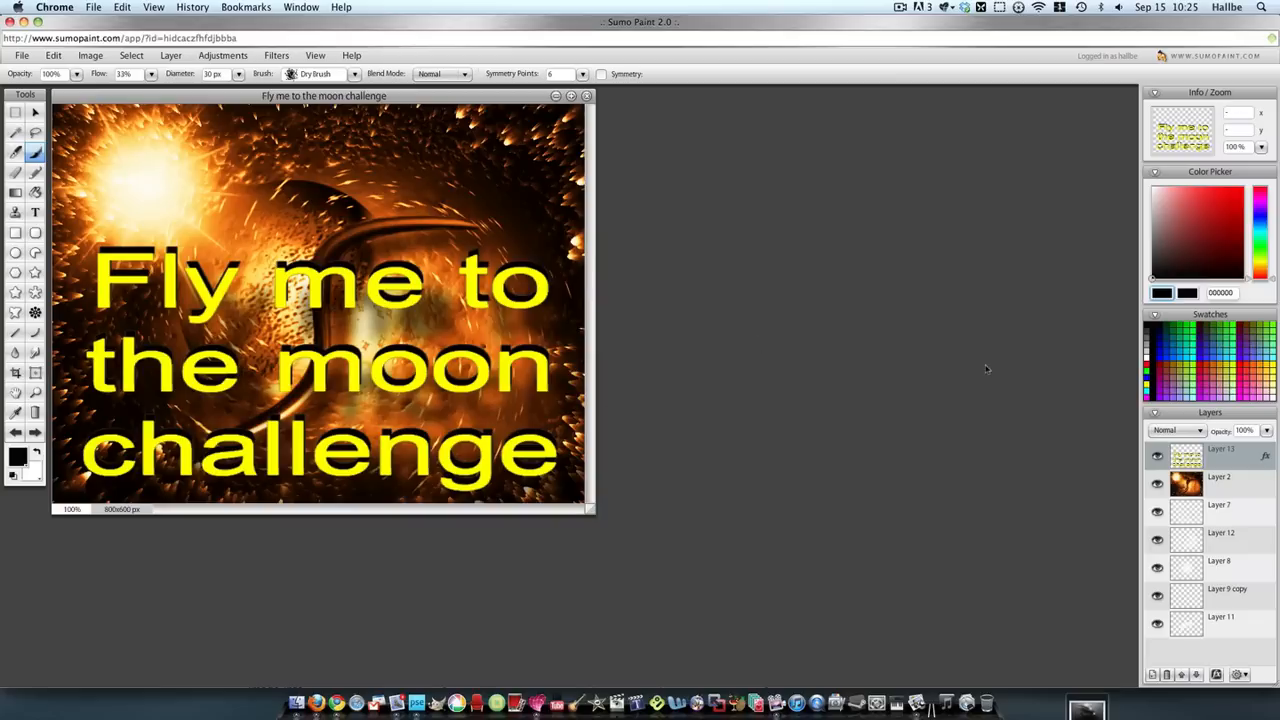
# - Delete the yellow text Layer 13 and darken Layer 2 to solid black with Hue/Saturation
pyautogui.rightClick(1186, 448)
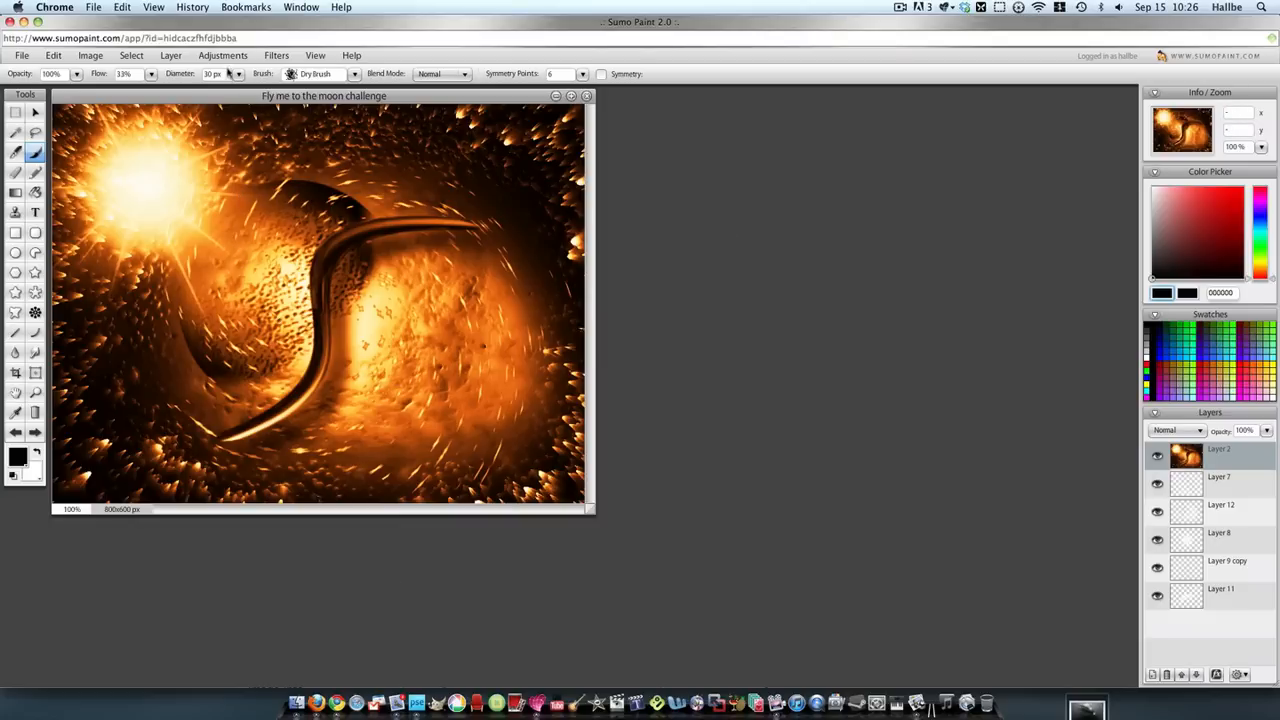
pyautogui.click(222, 55)
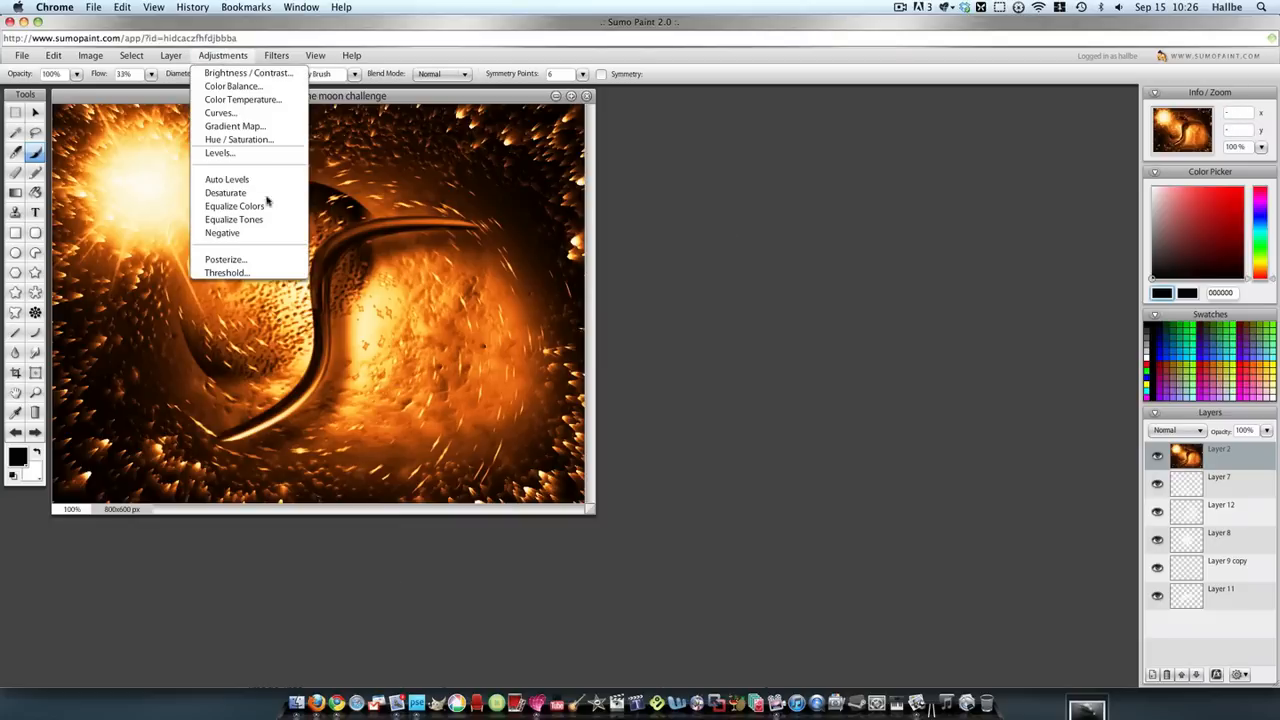
pyautogui.moveTo(253, 139)
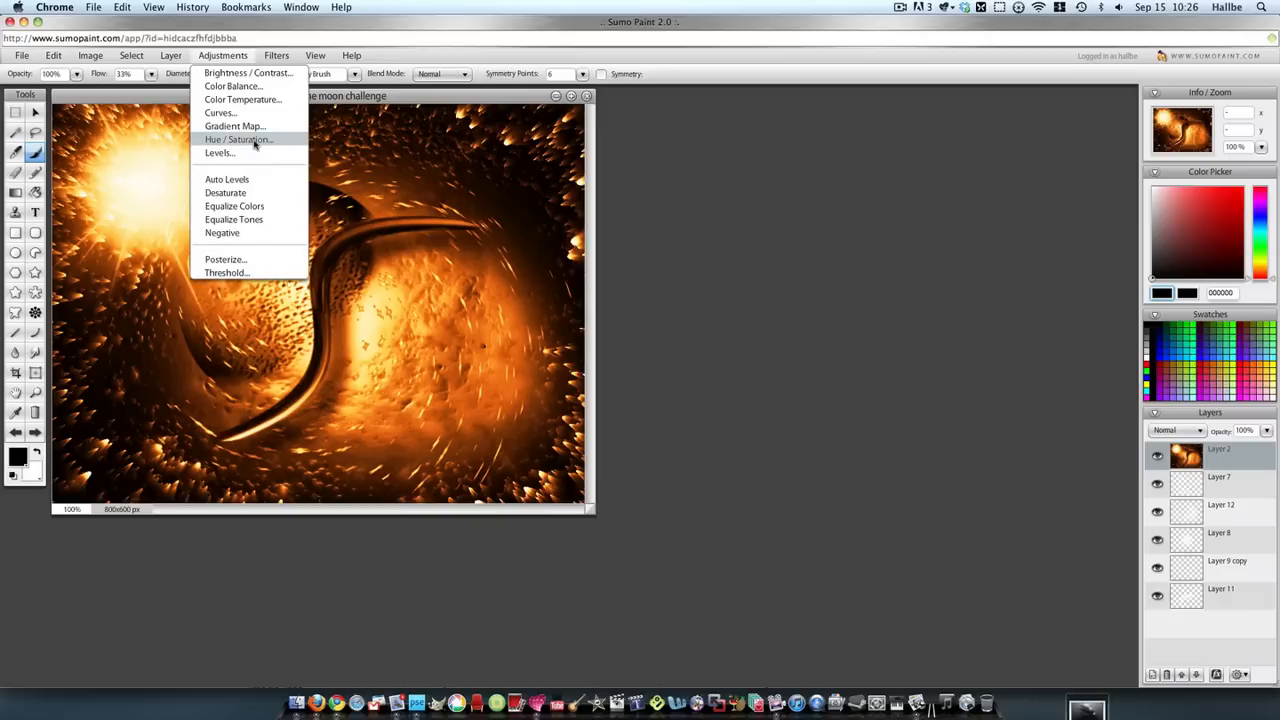
pyautogui.click(237, 139)
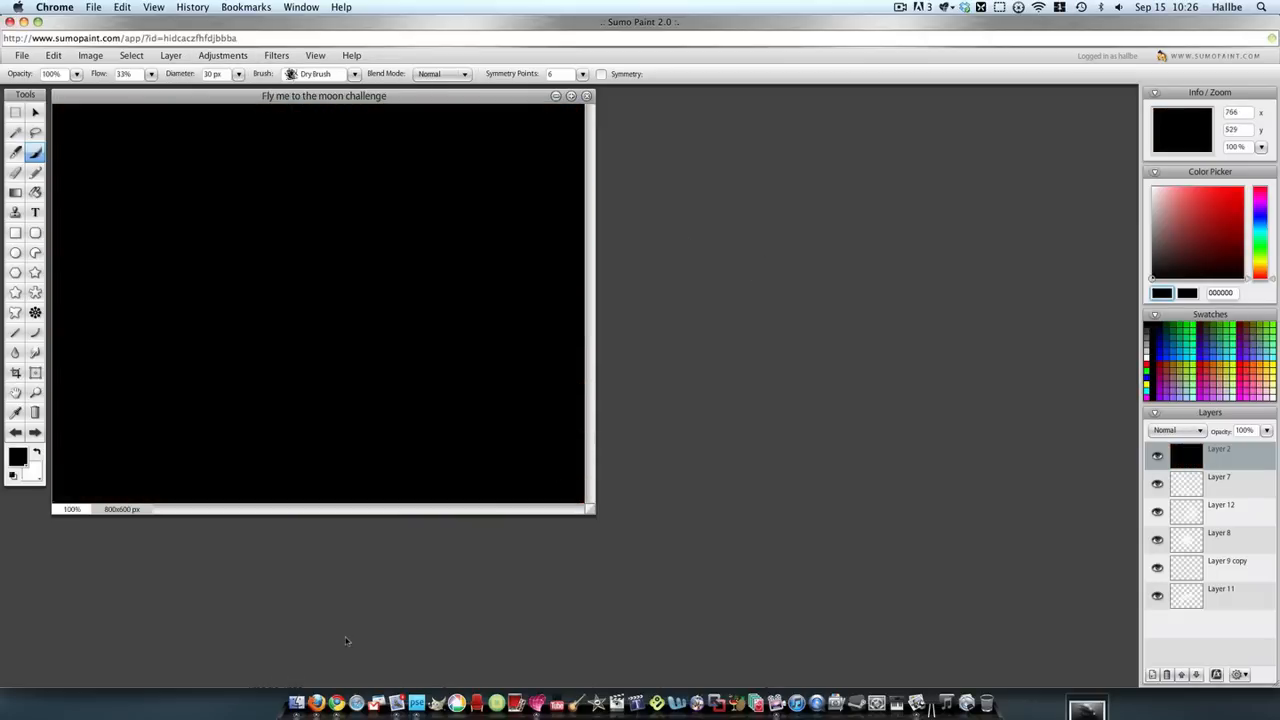
pyautogui.click(1220, 511)
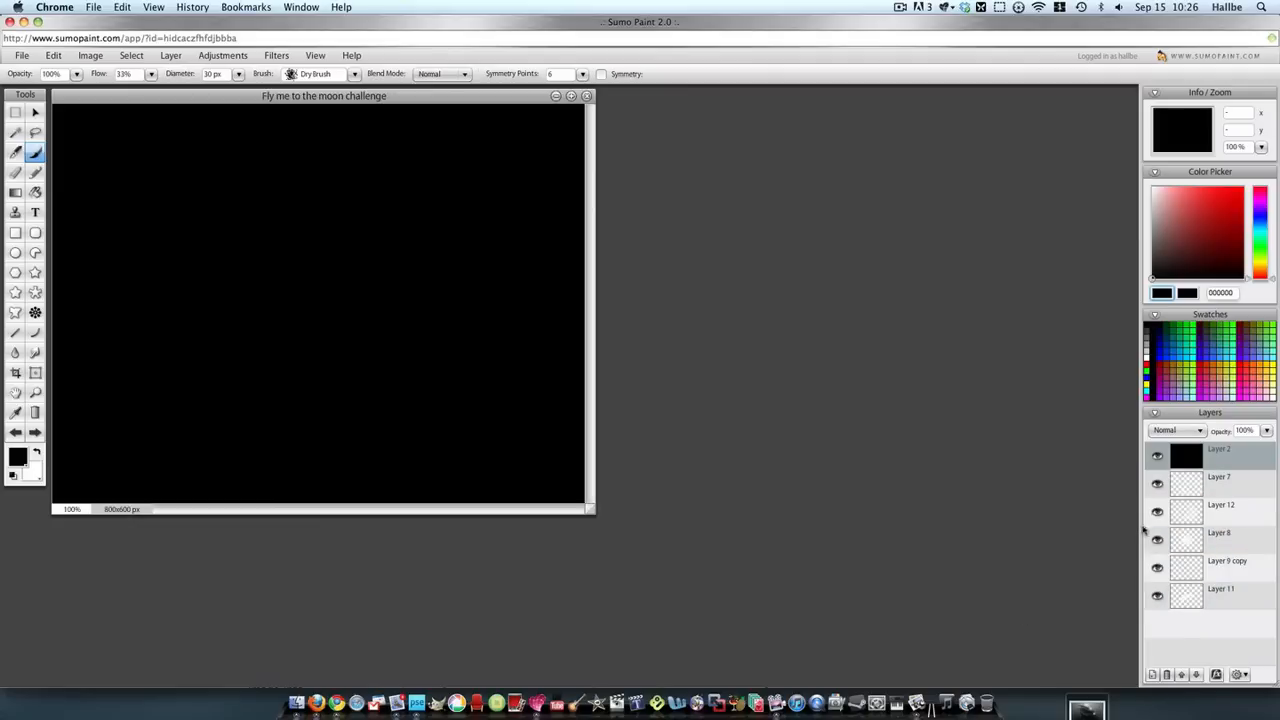
pyautogui.click(1218, 477)
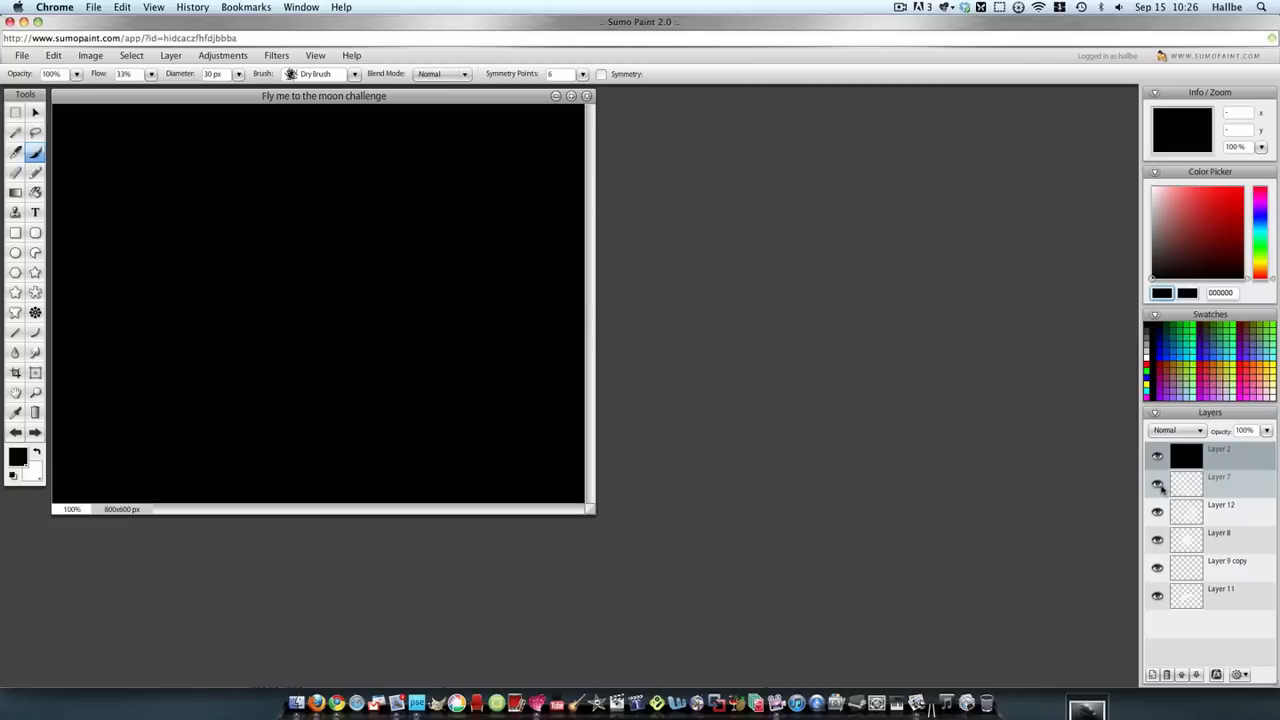
pyautogui.click(1218, 477)
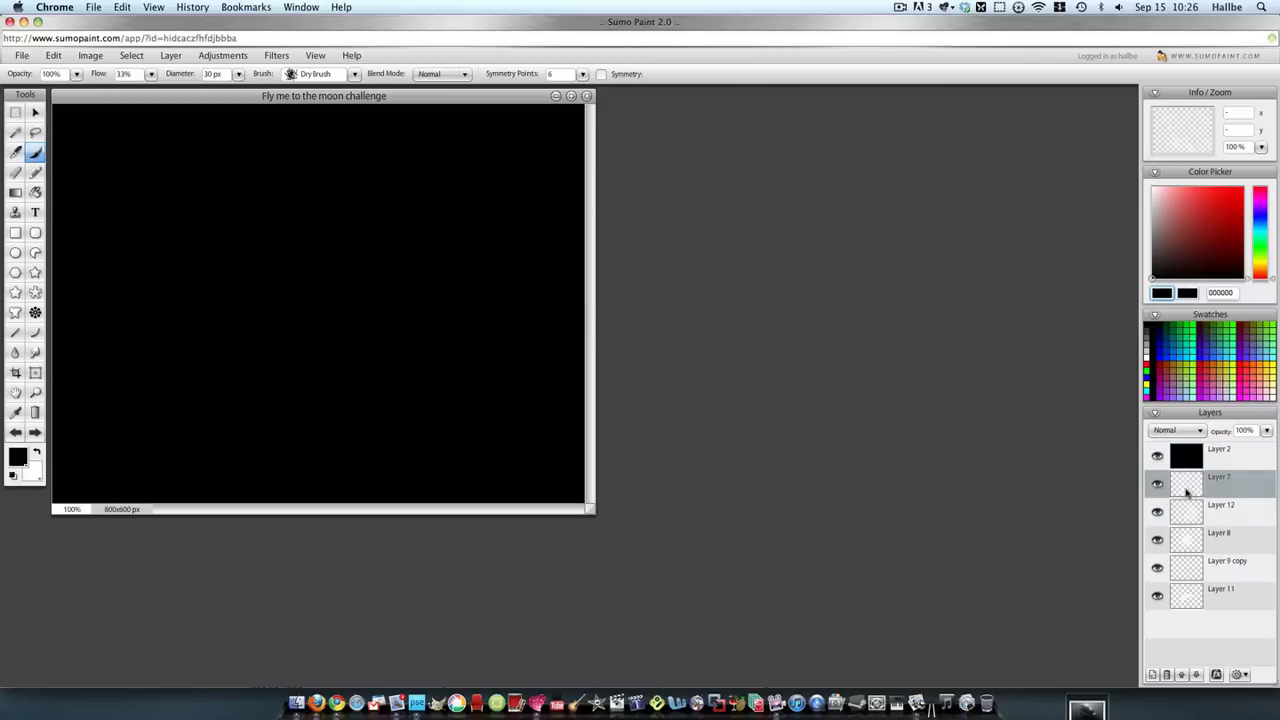
pyautogui.click(1157, 455)
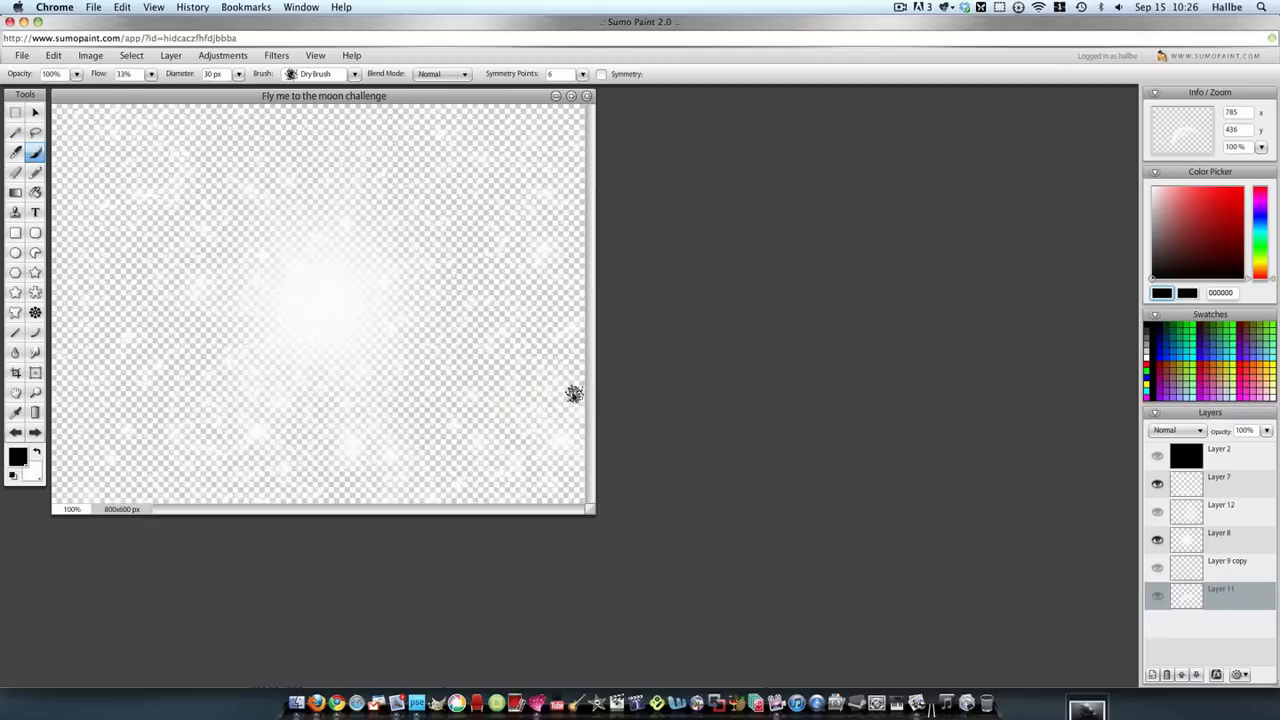
pyautogui.click(21, 55)
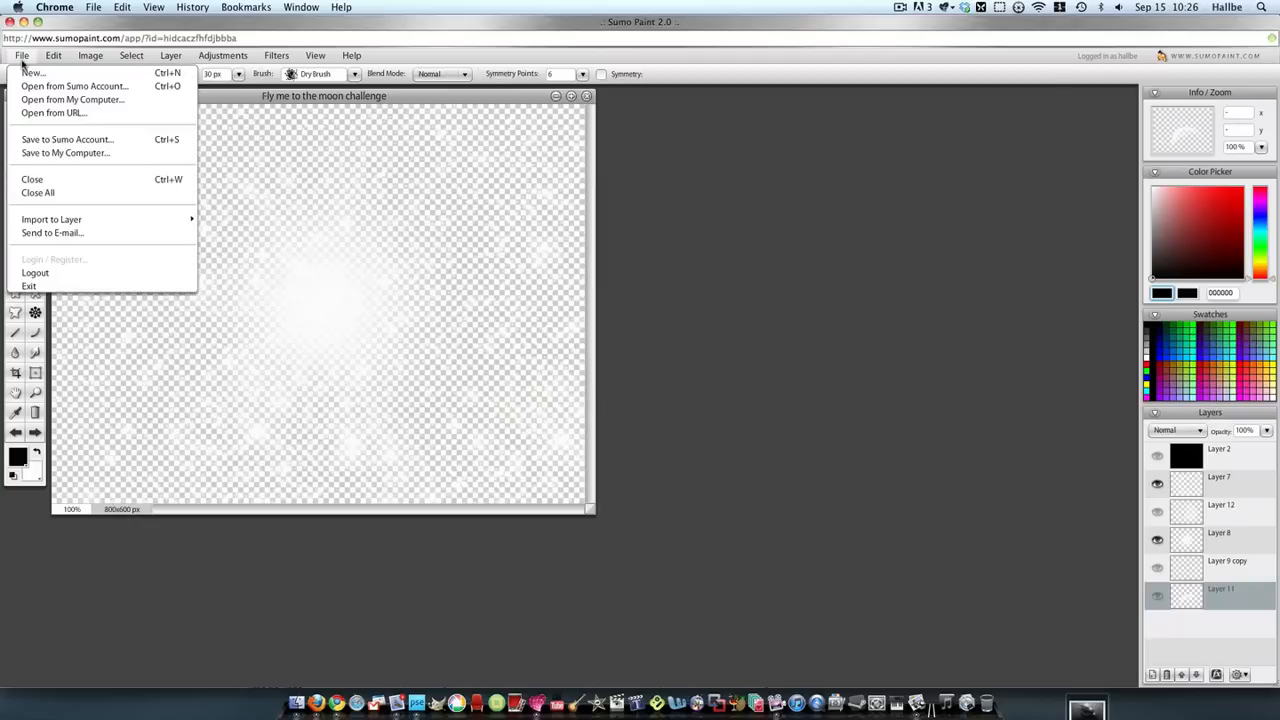
pyautogui.moveTo(65, 152)
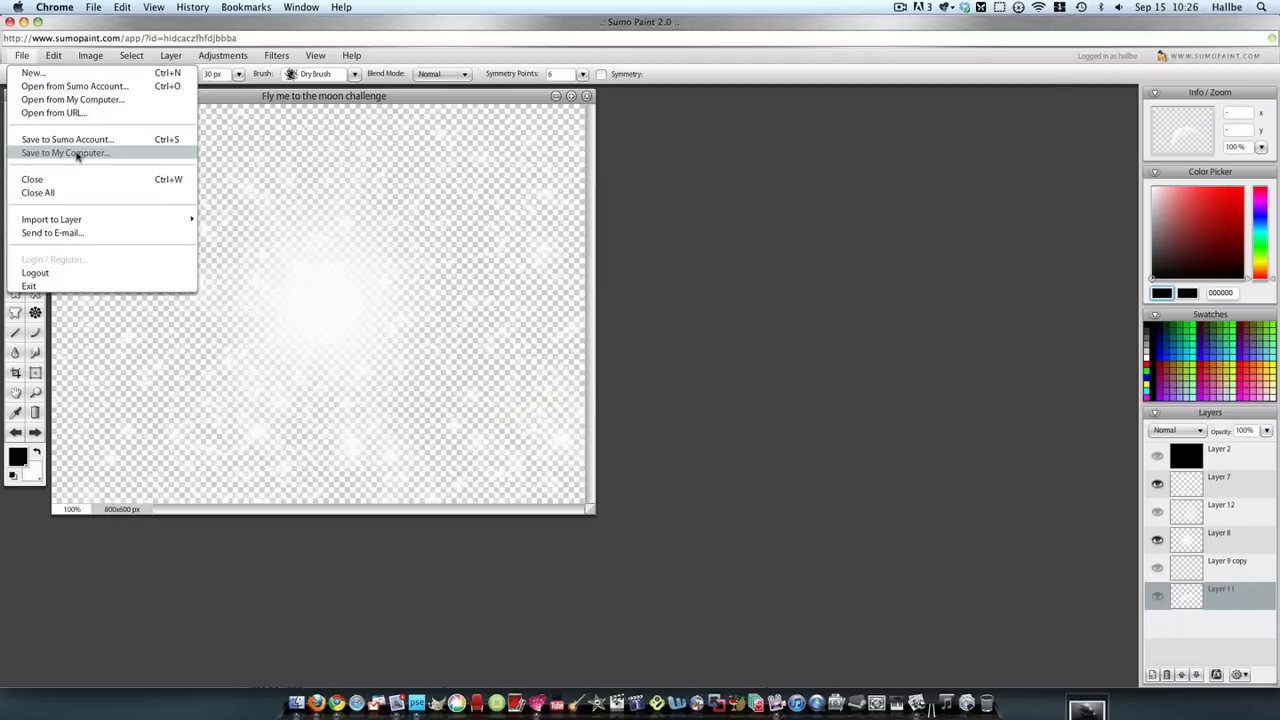
pyautogui.click(64, 152)
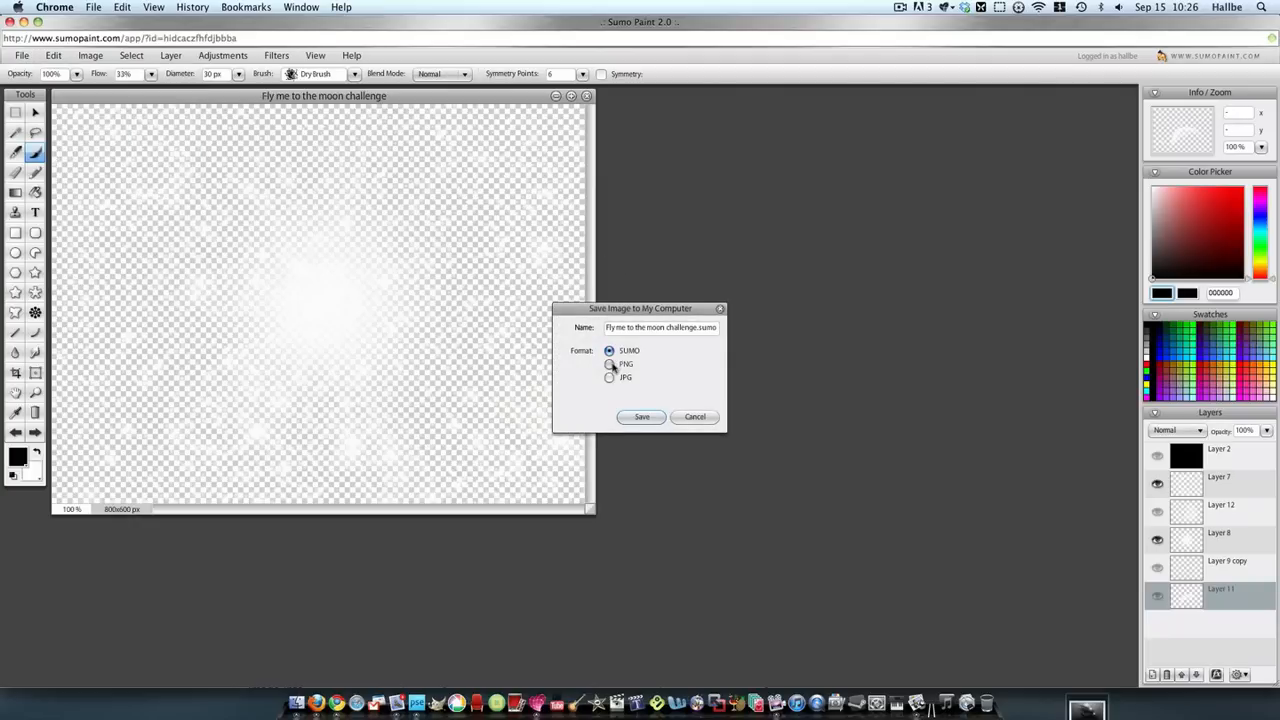
pyautogui.click(609, 364)
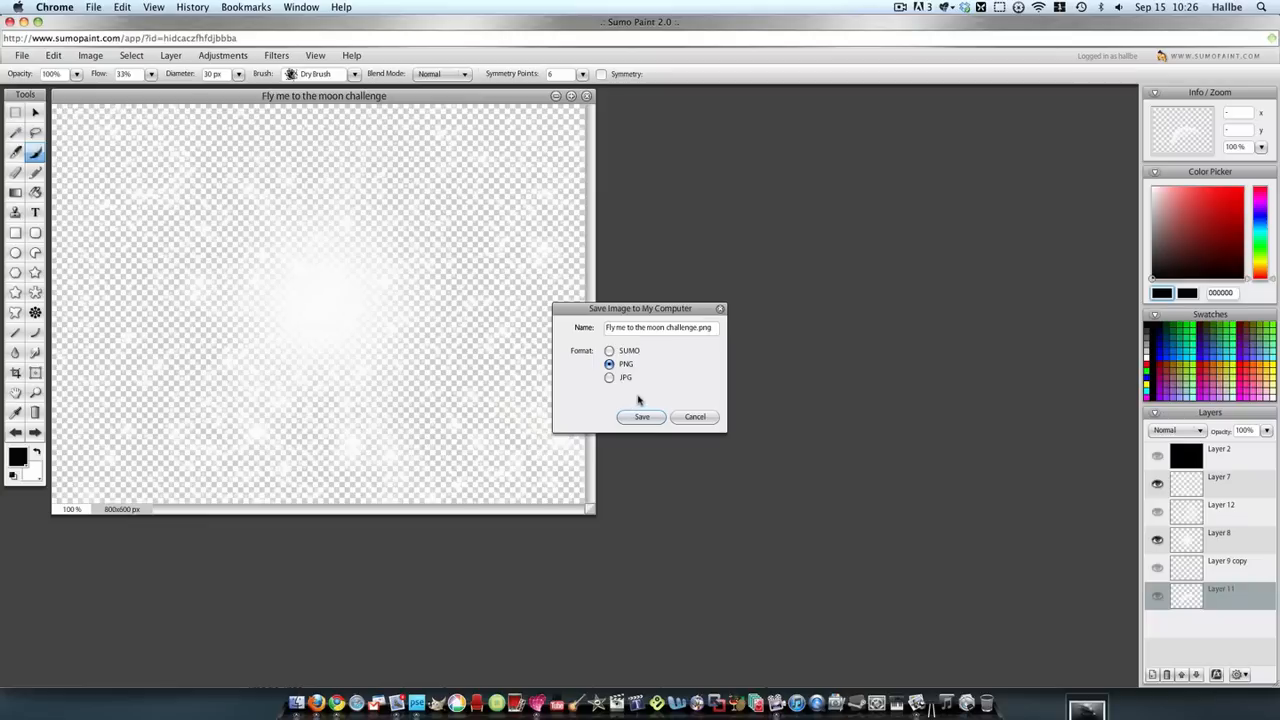
pyautogui.moveTo(600, 400)
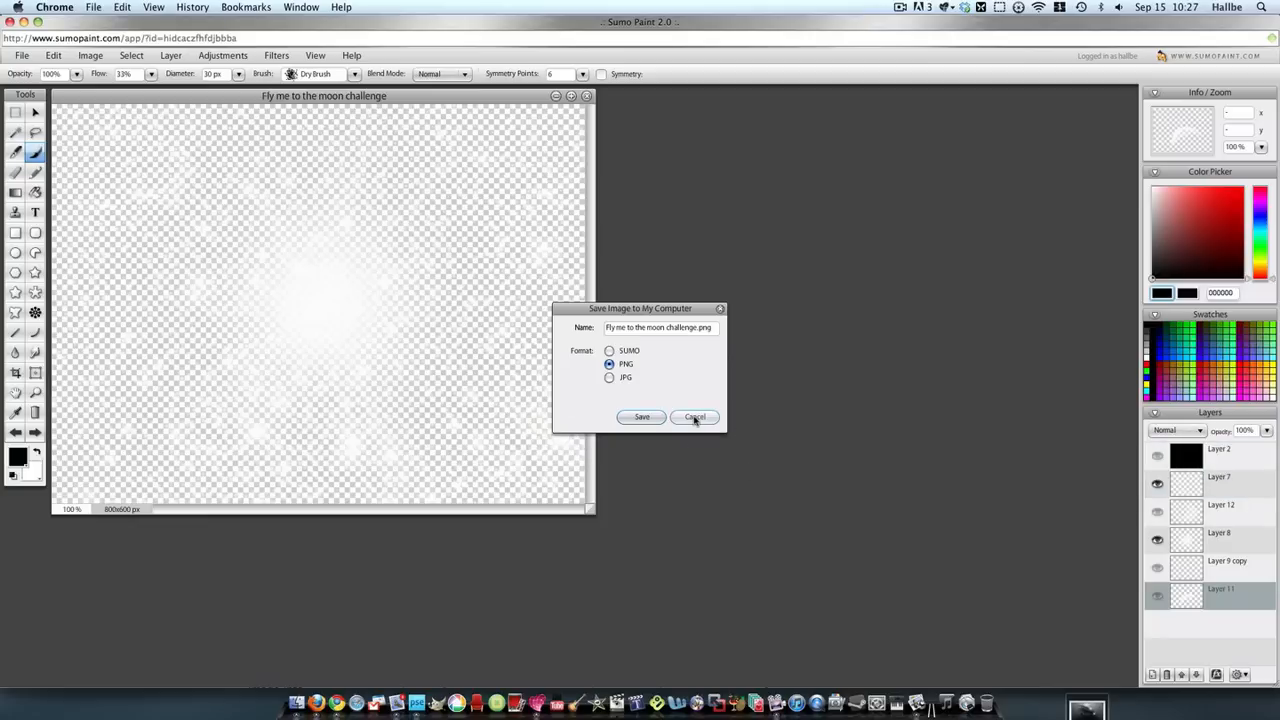
pyautogui.click(694, 417)
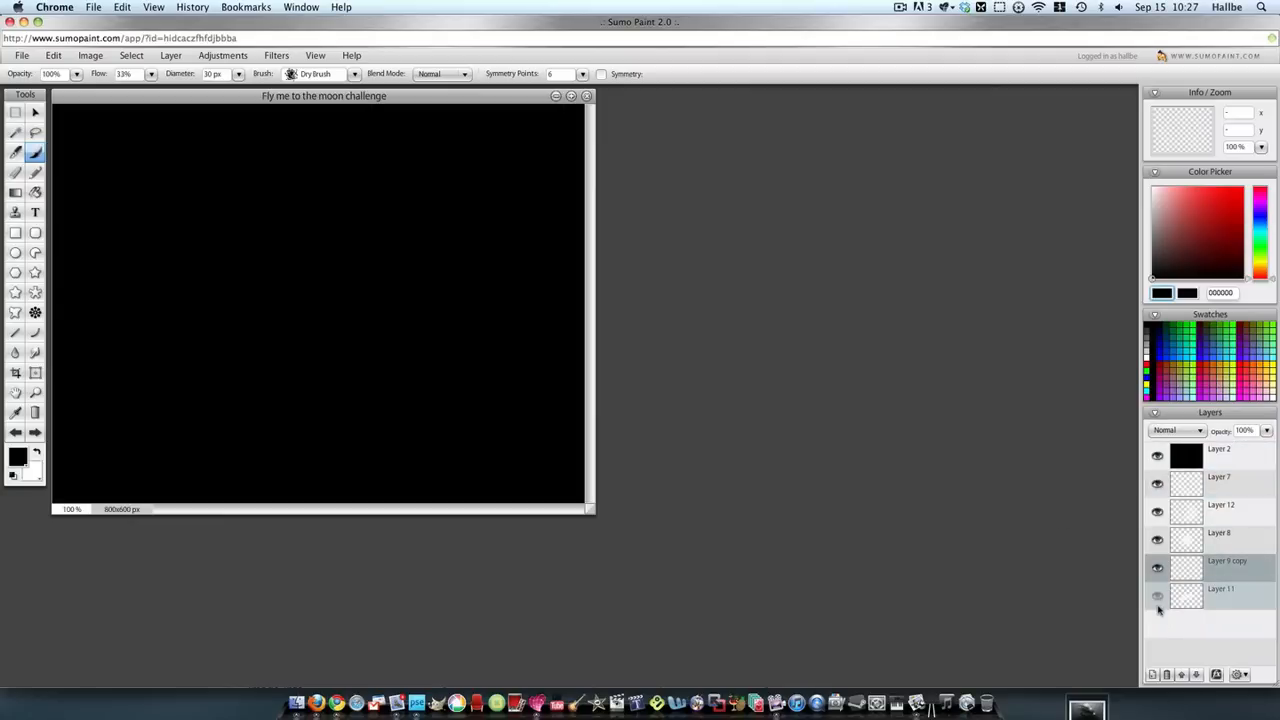
# - Show Layer 11 again and move Layers 8 and 7 above Layer 2
pyautogui.click(1158, 597)
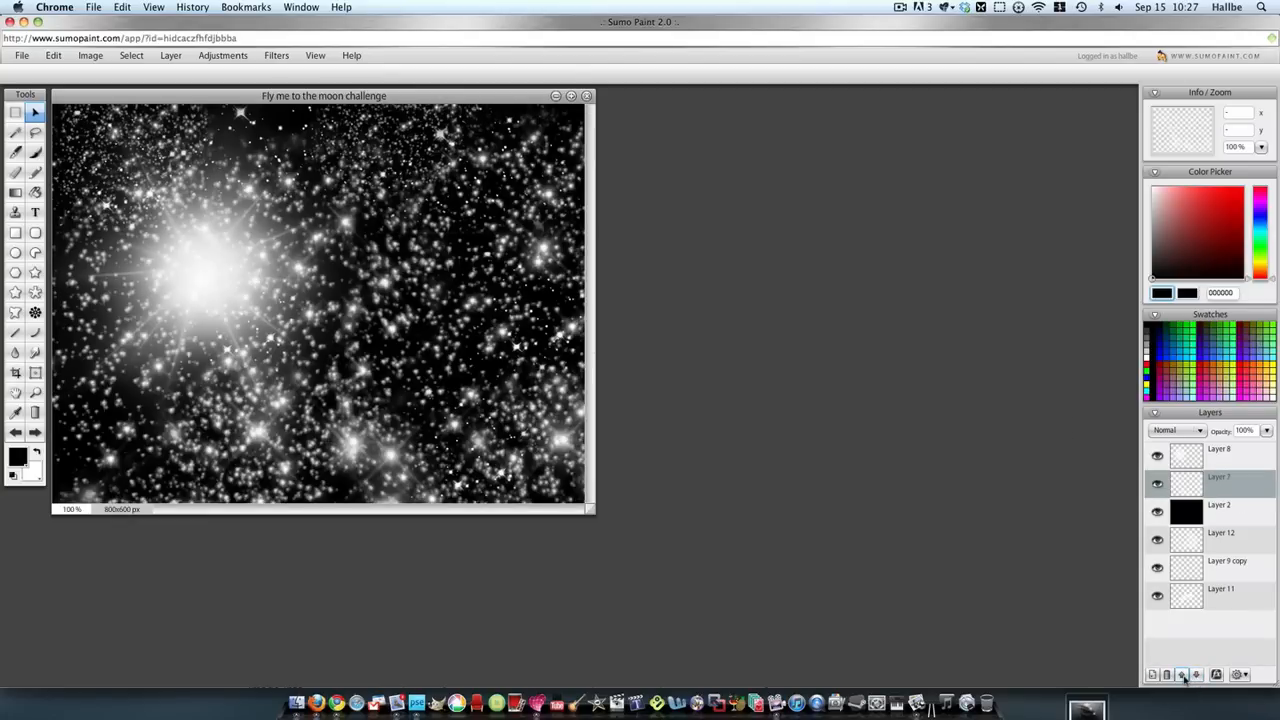
pyautogui.click(1218, 454)
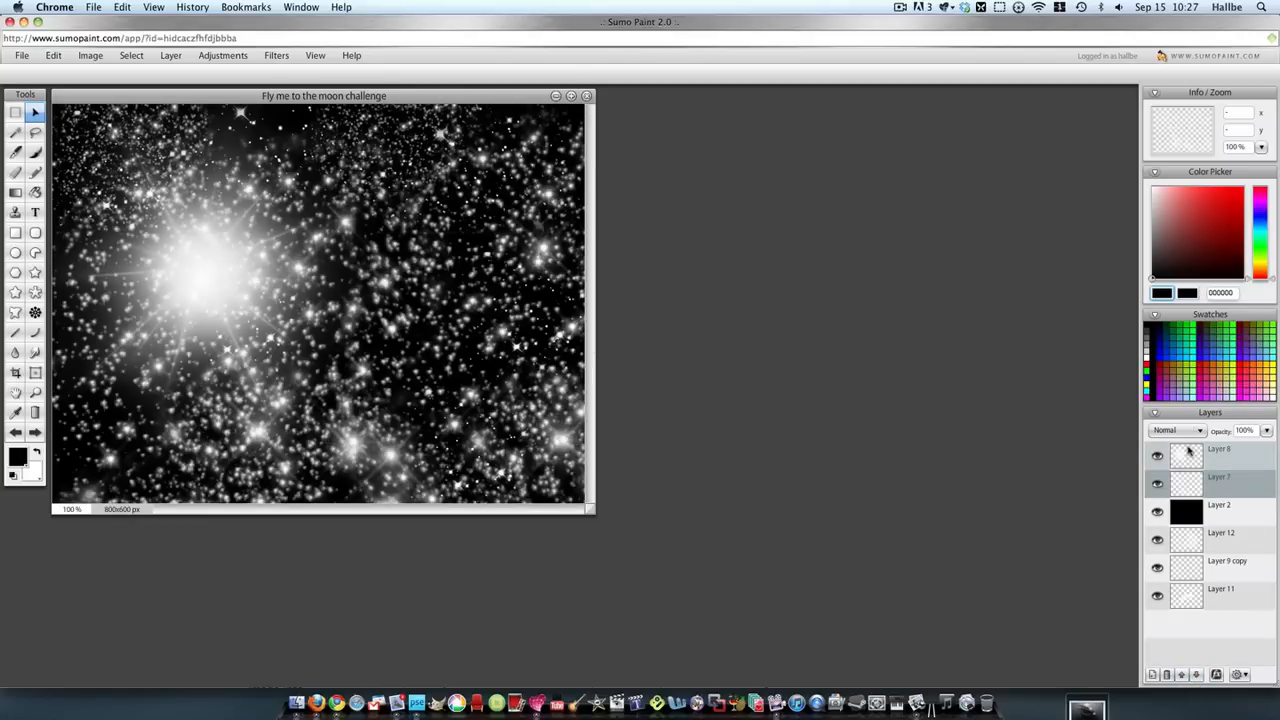
pyautogui.click(1220, 476)
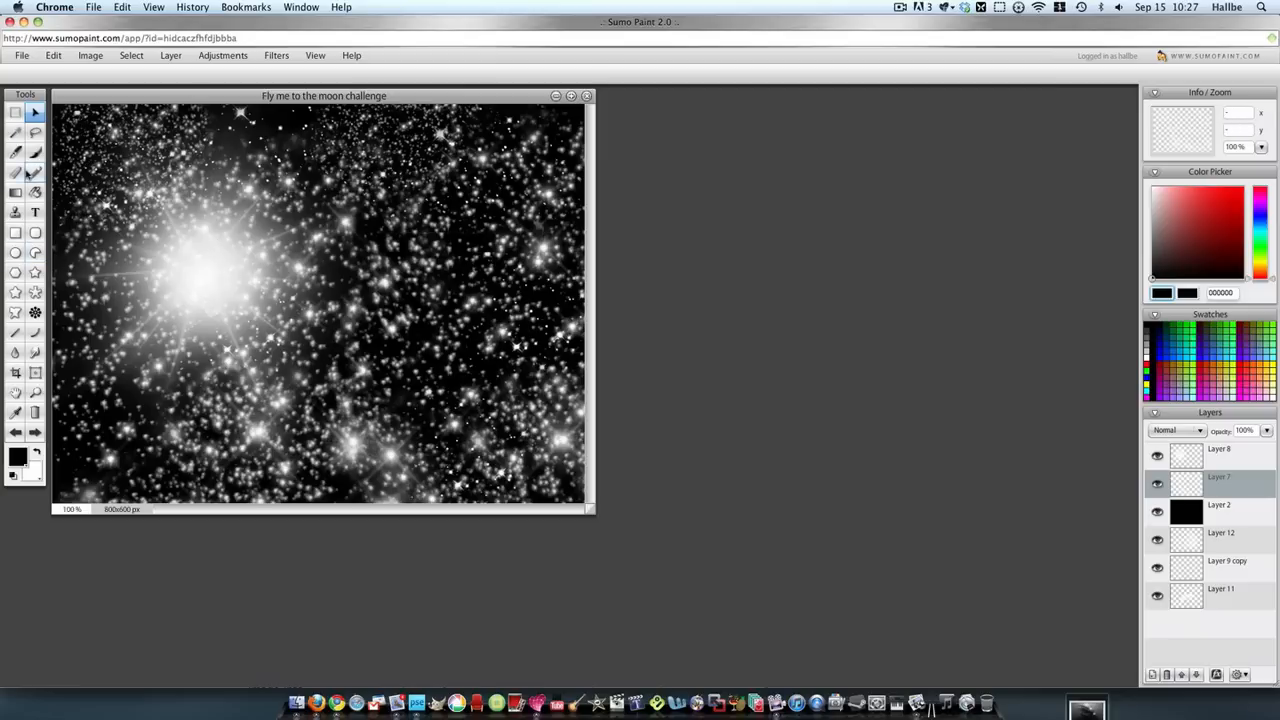
# - Airbrush black with Air Brush 2 at 97 px over sparkles around the bright star
pyautogui.click(15, 172)
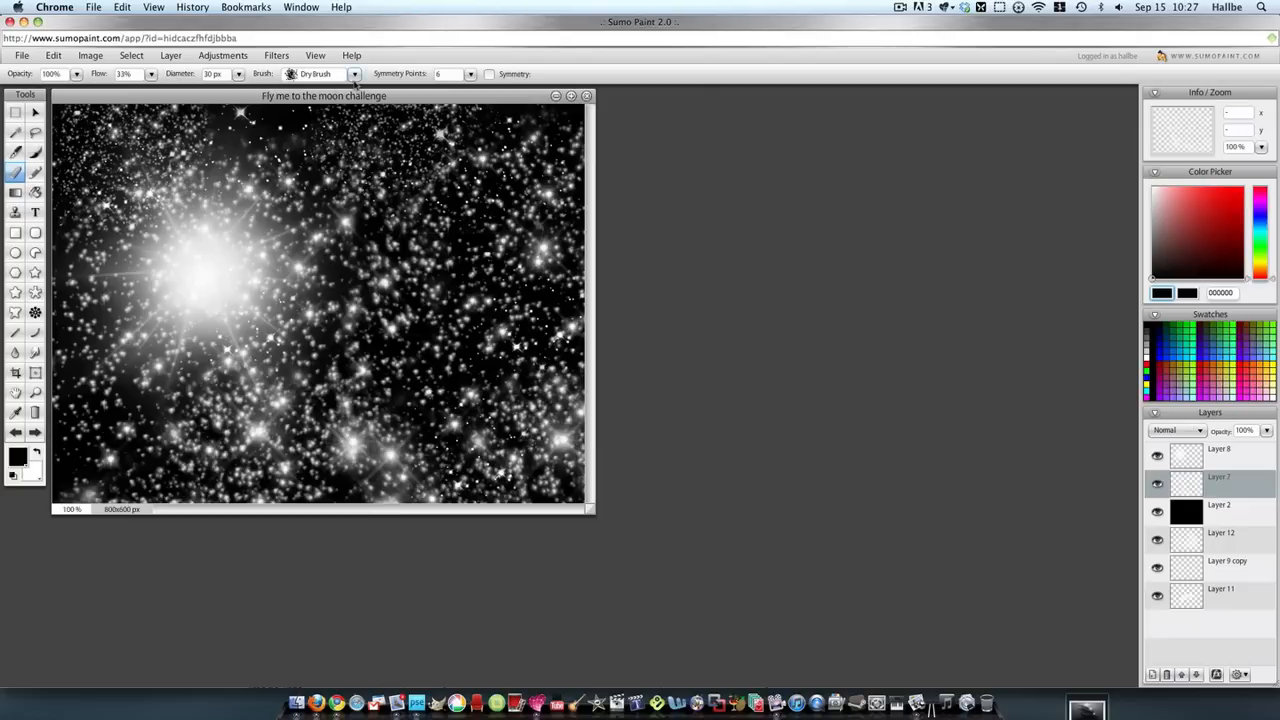
pyautogui.click(354, 73)
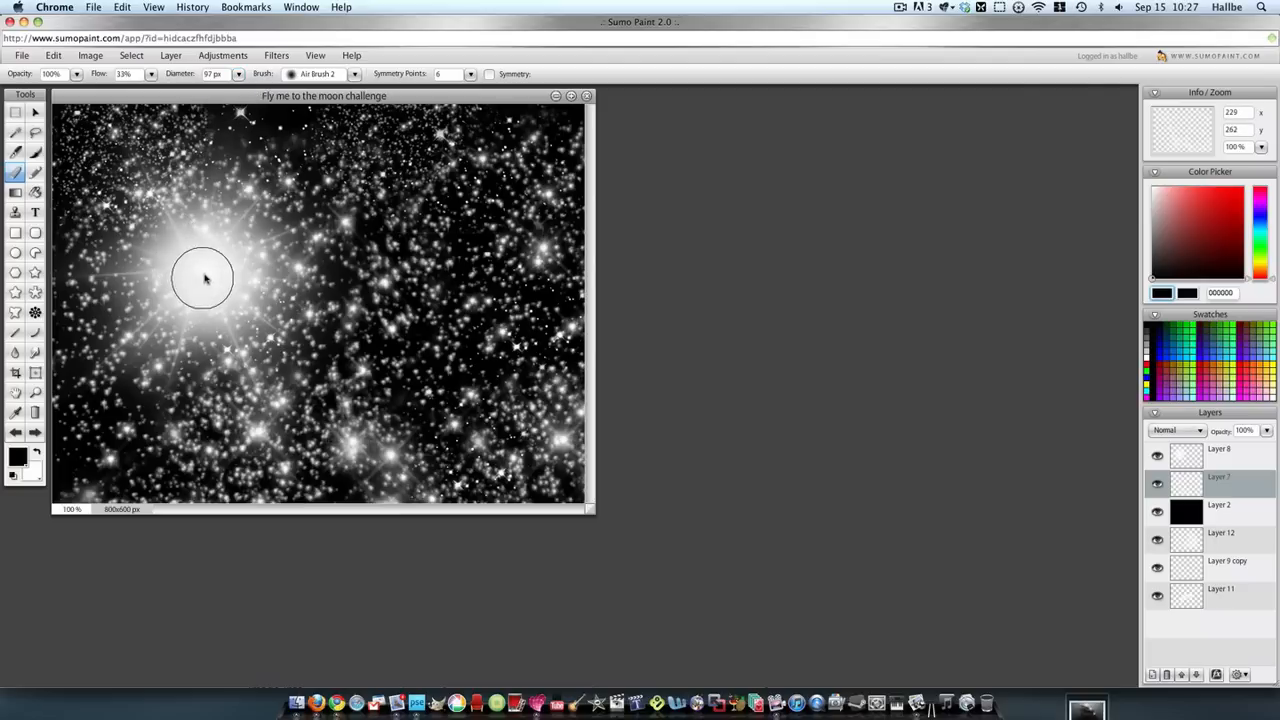
pyautogui.moveTo(203, 278); pyautogui.dragTo(160, 315)
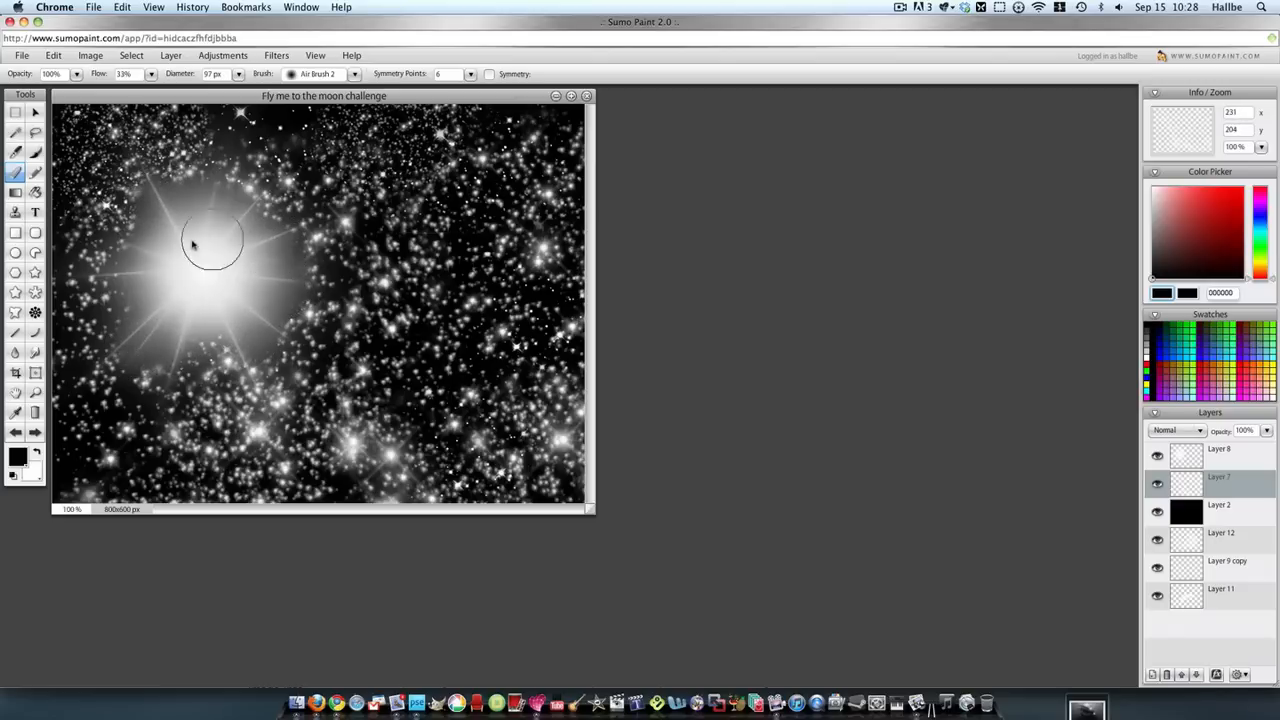
pyautogui.moveTo(210, 240); pyautogui.dragTo(240, 365)
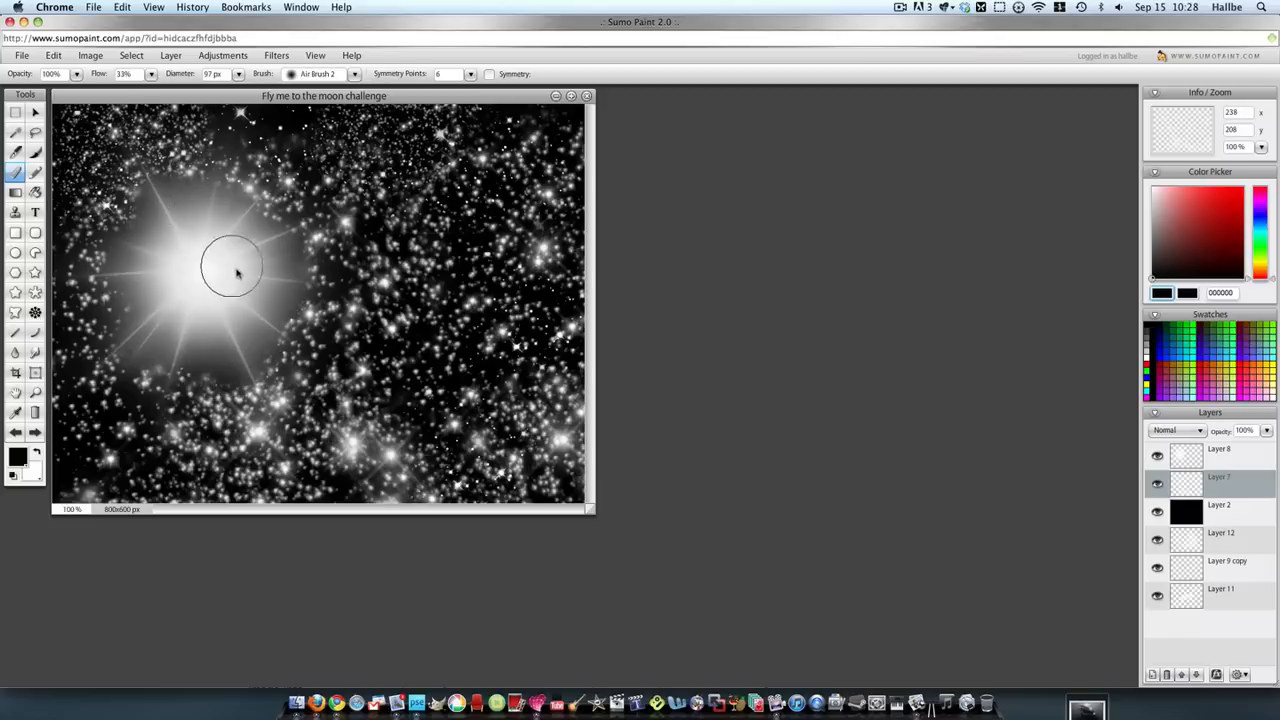
pyautogui.moveTo(235, 270); pyautogui.dragTo(290, 470)
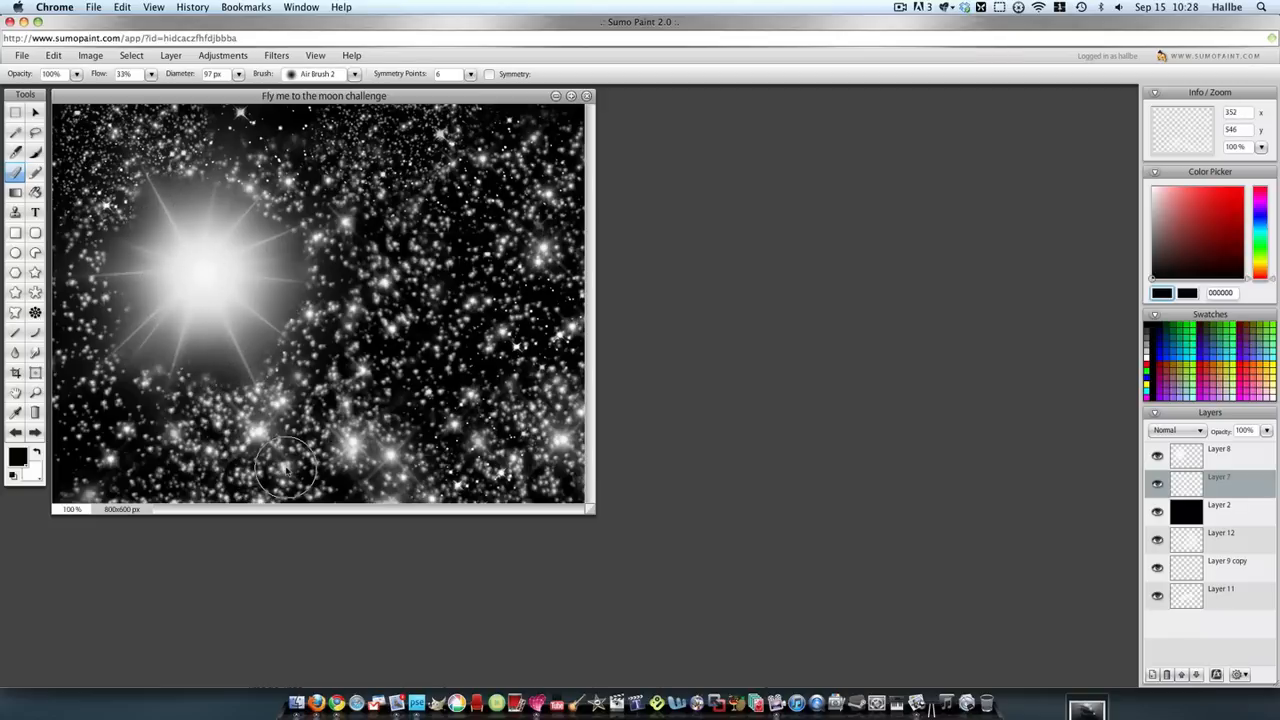
pyautogui.click(1220, 560)
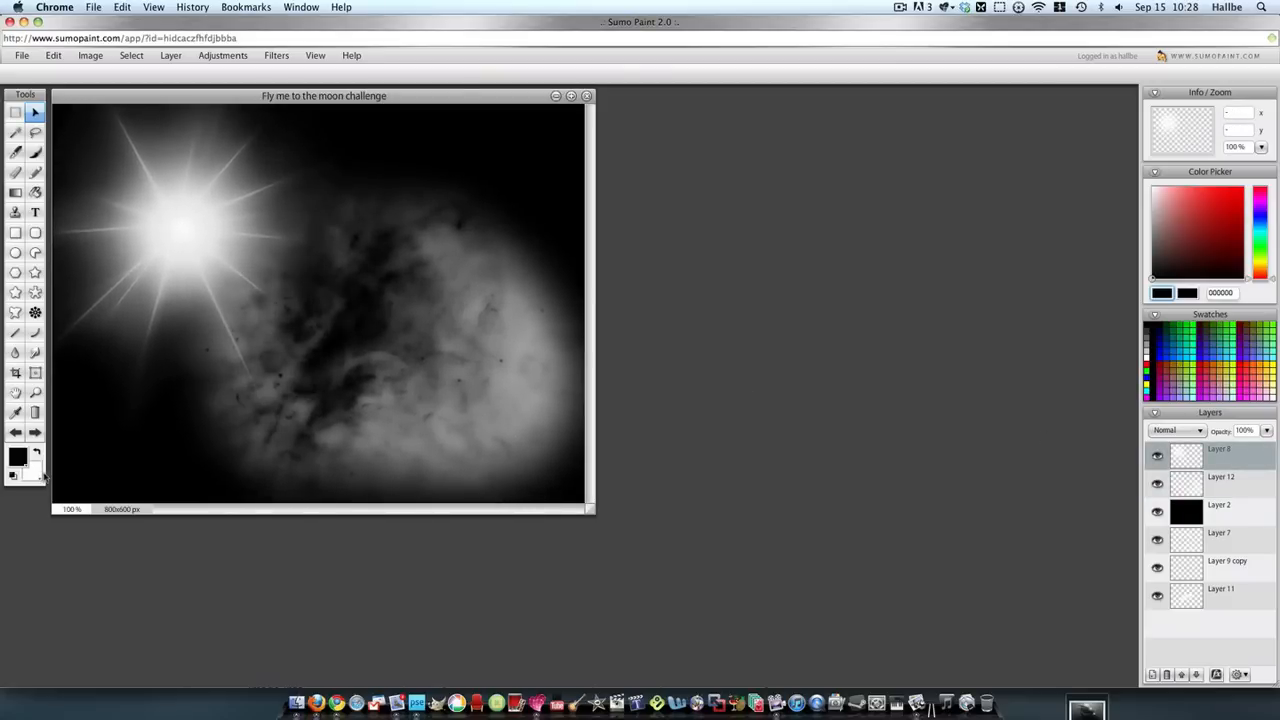
# - Place Layer 7 back above Layer 2 so sparkles show over the nebula
pyautogui.click(1219, 504)
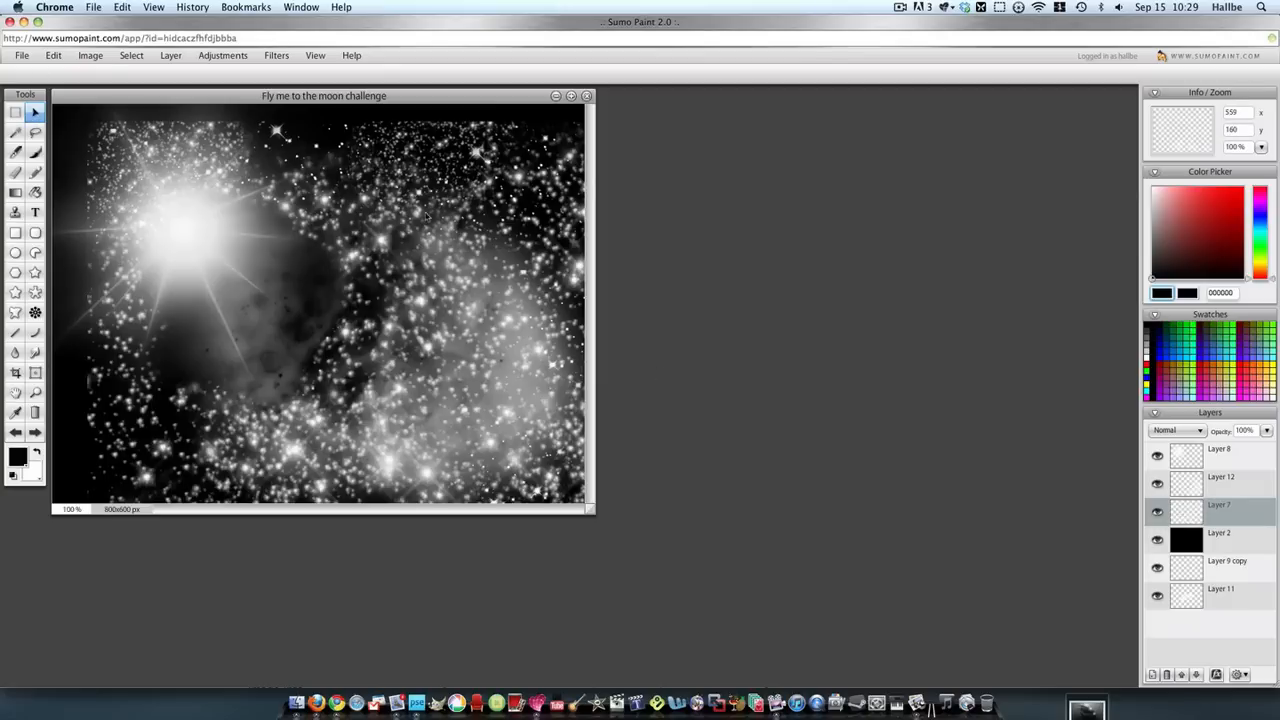
# - Free-transform Layer 7 into a small mid-nebula patch and airbrush away its square edges
pyautogui.click(34, 373)
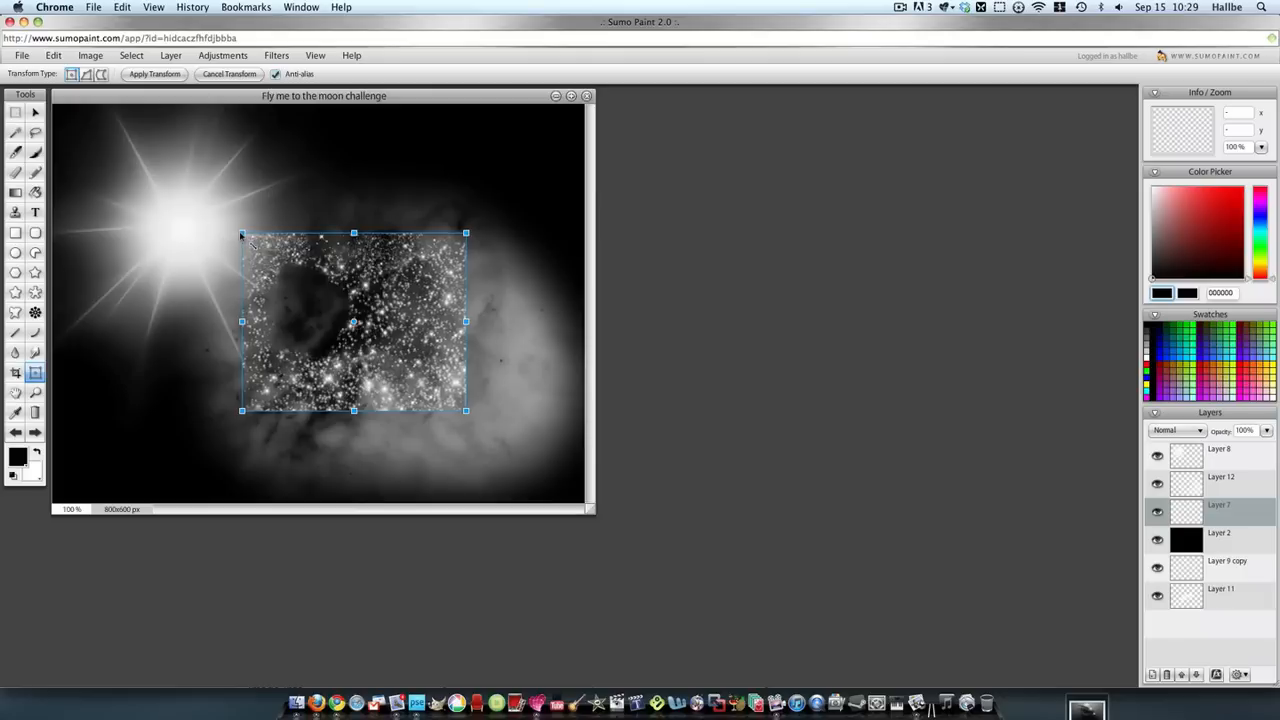
pyautogui.moveTo(354, 322); pyautogui.dragTo(371, 342)
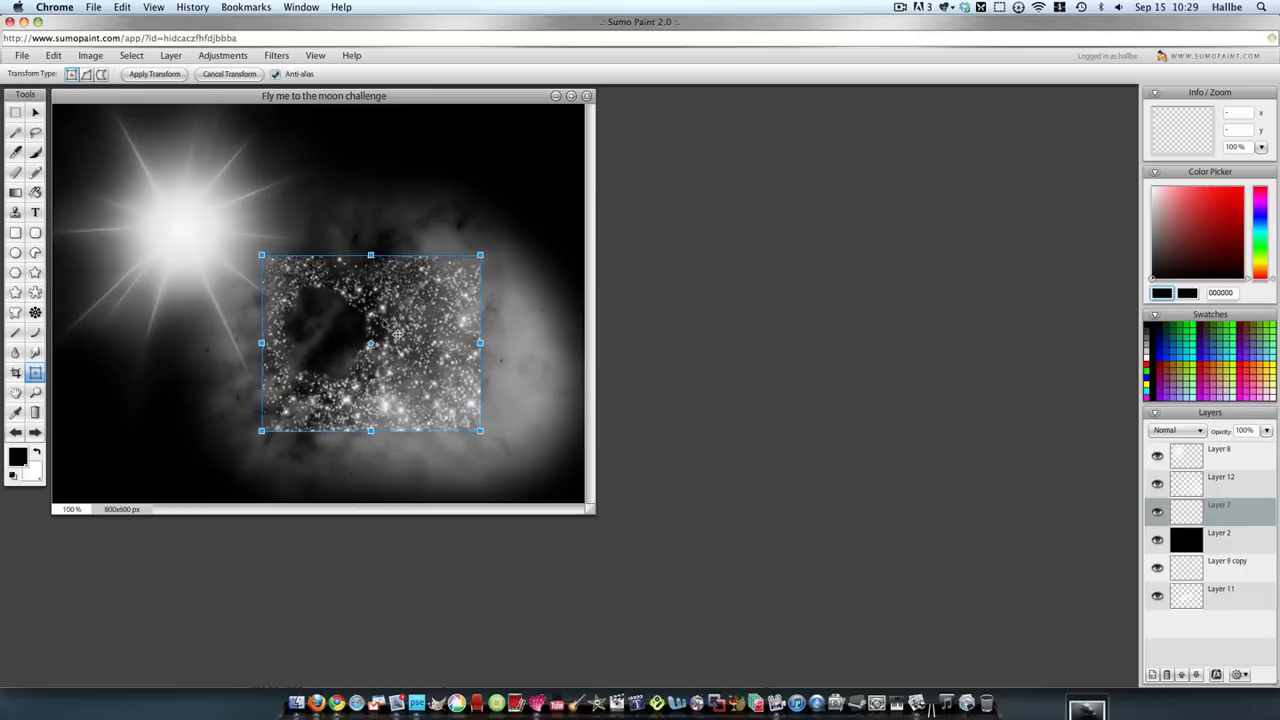
pyautogui.moveTo(372, 342); pyautogui.dragTo(350, 338)
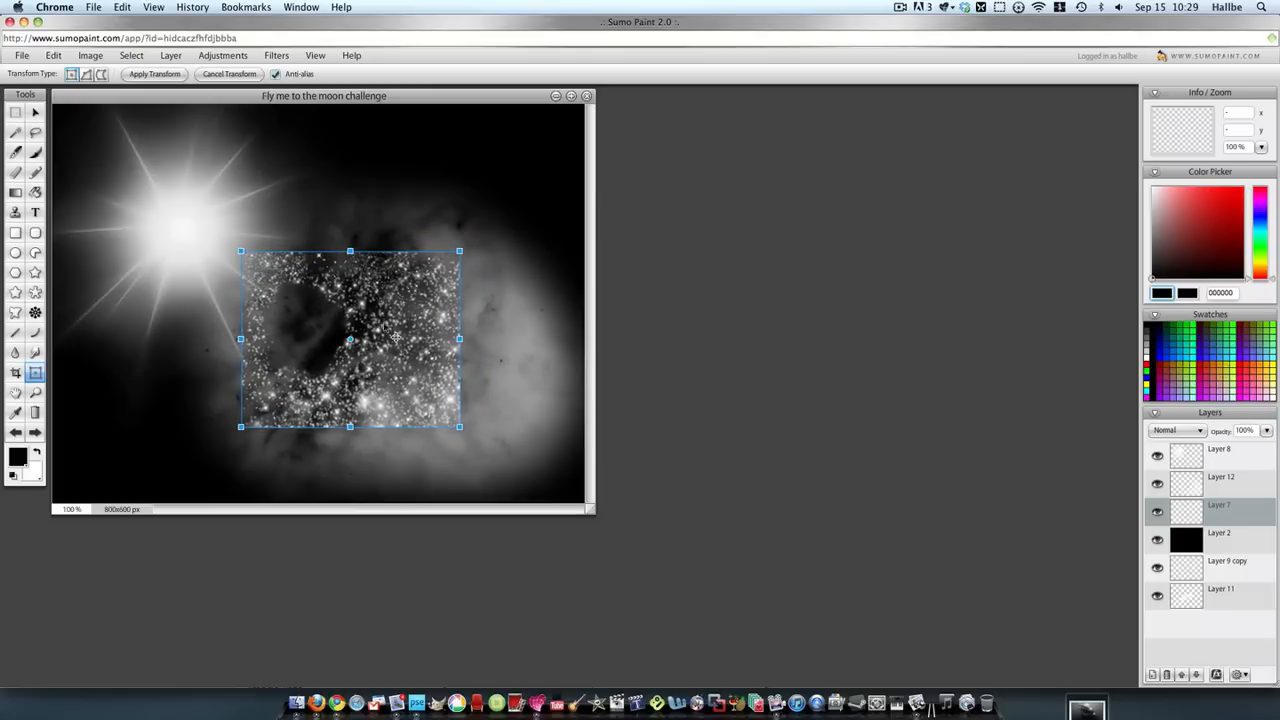
pyautogui.moveTo(350, 338); pyautogui.dragTo(387, 348)
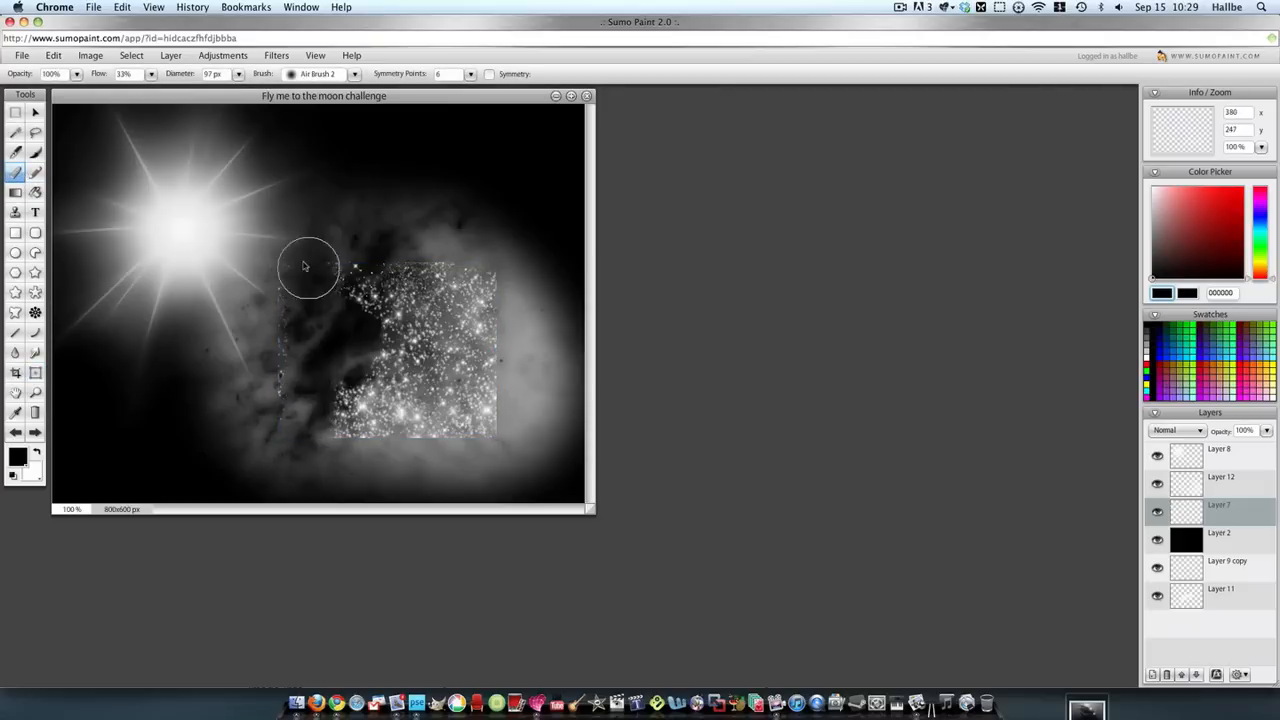
pyautogui.moveTo(308, 267); pyautogui.dragTo(333, 370)
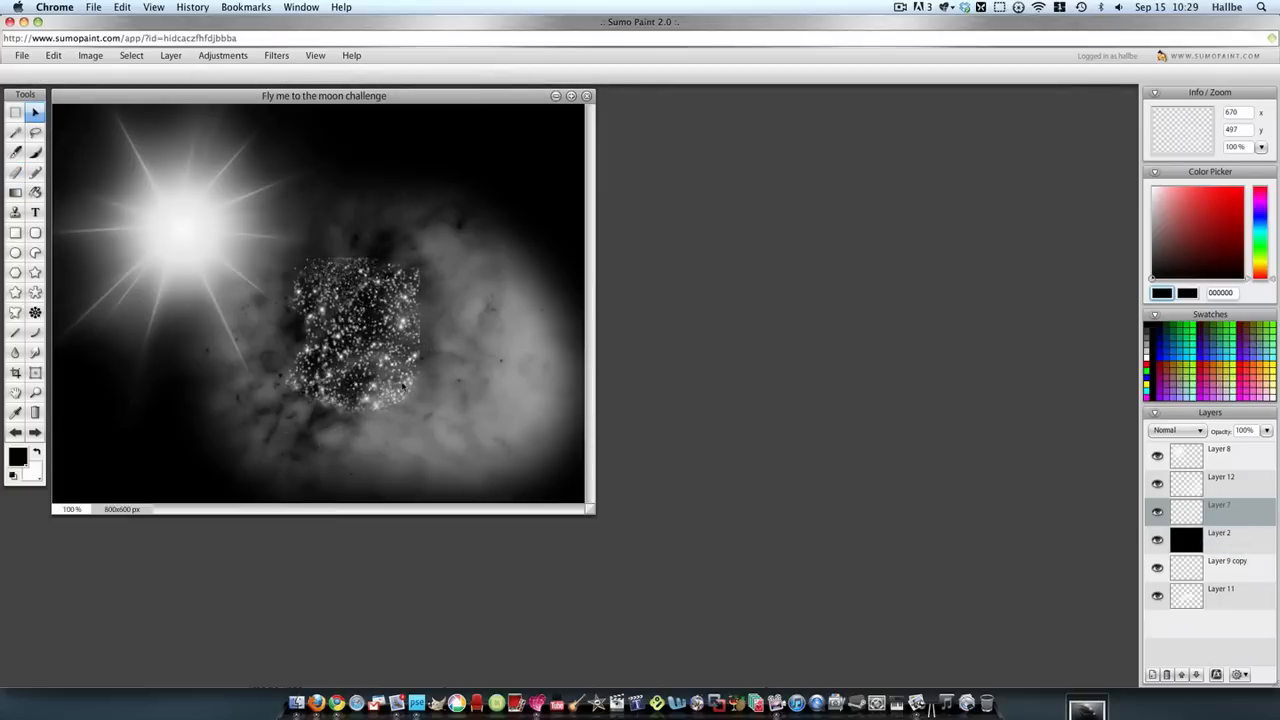
# - Apply the Twirl distort filter to the sparkle cluster at strength about 530
pyautogui.click(276, 55)
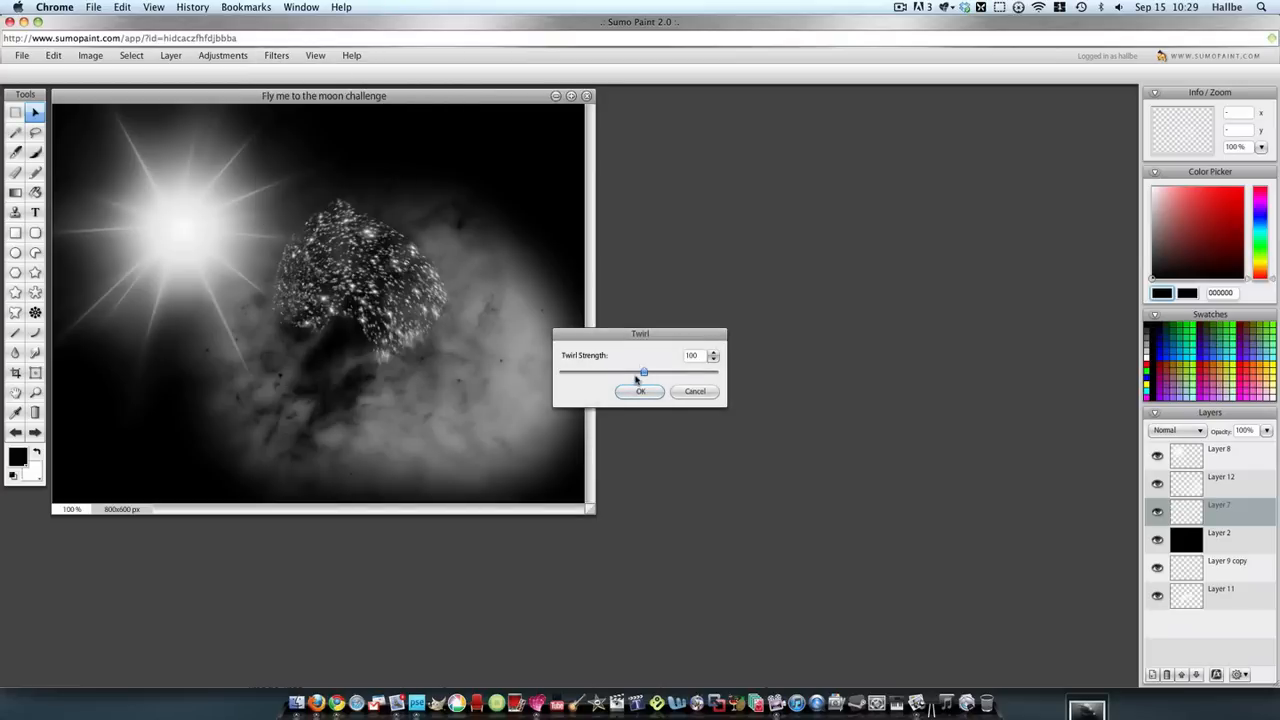
pyautogui.moveTo(644, 372); pyautogui.dragTo(668, 372)
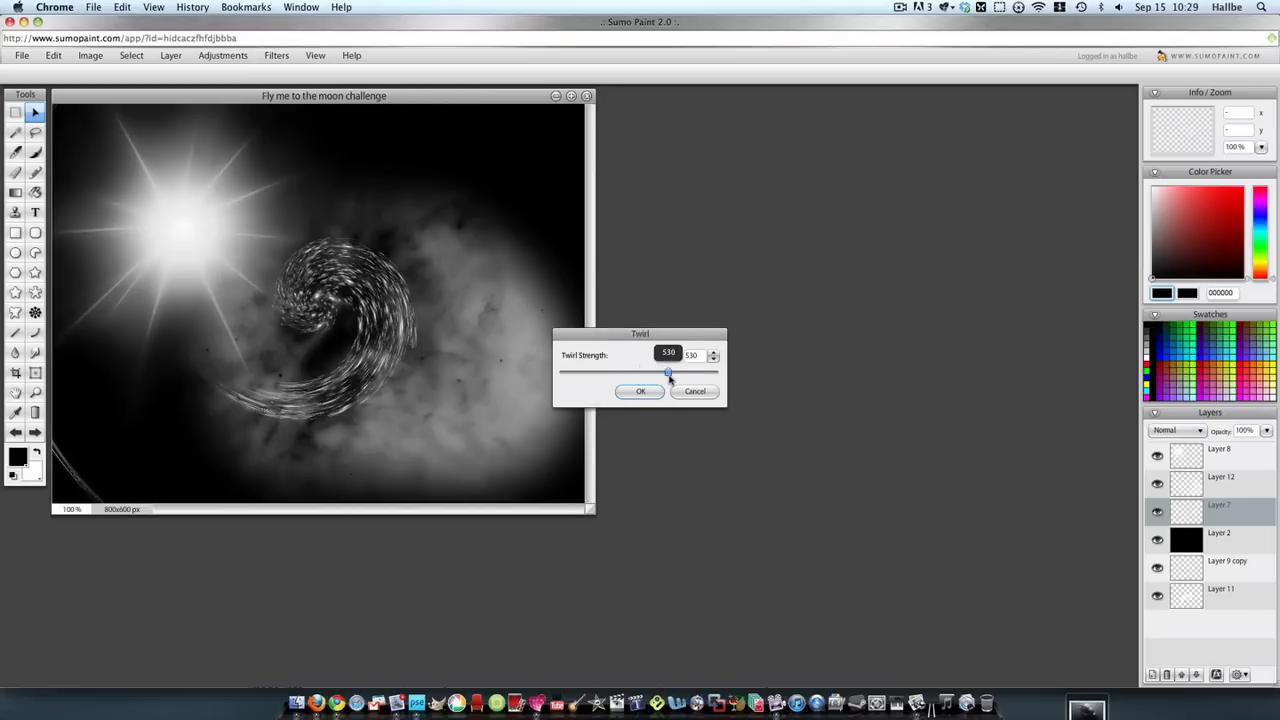
pyautogui.moveTo(669, 371); pyautogui.dragTo(670, 371)
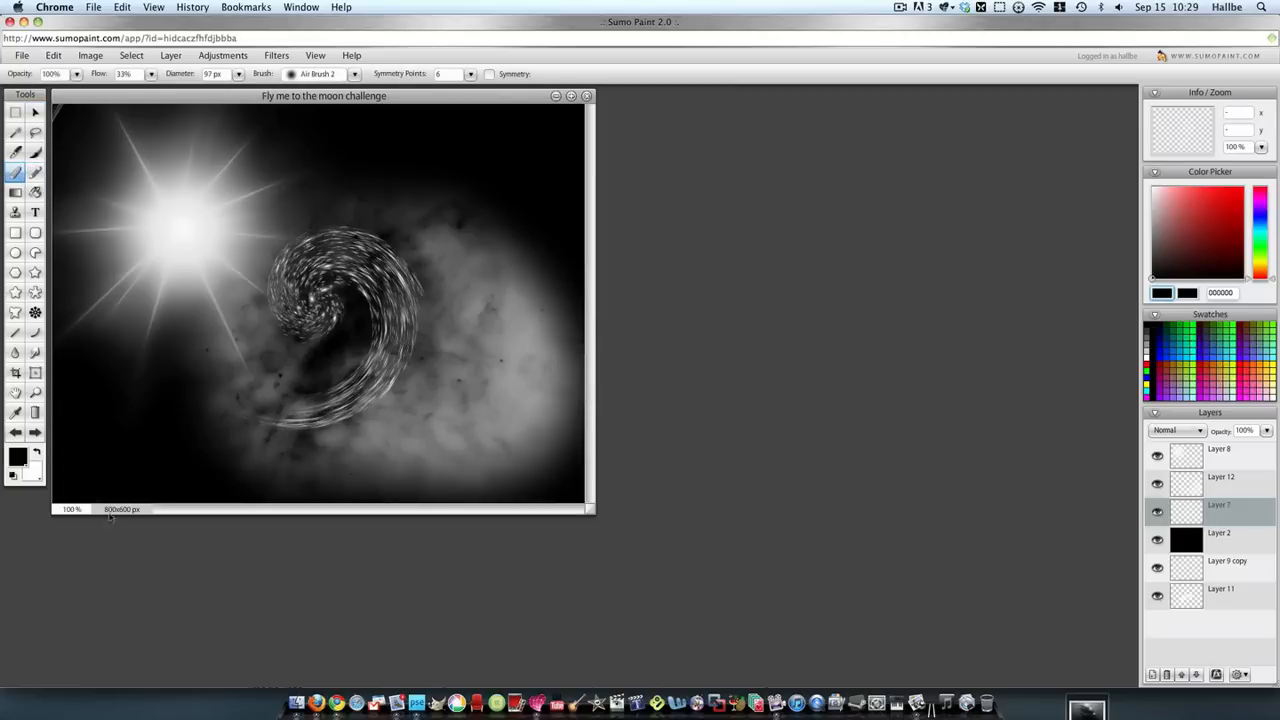
pyautogui.moveTo(430, 122)
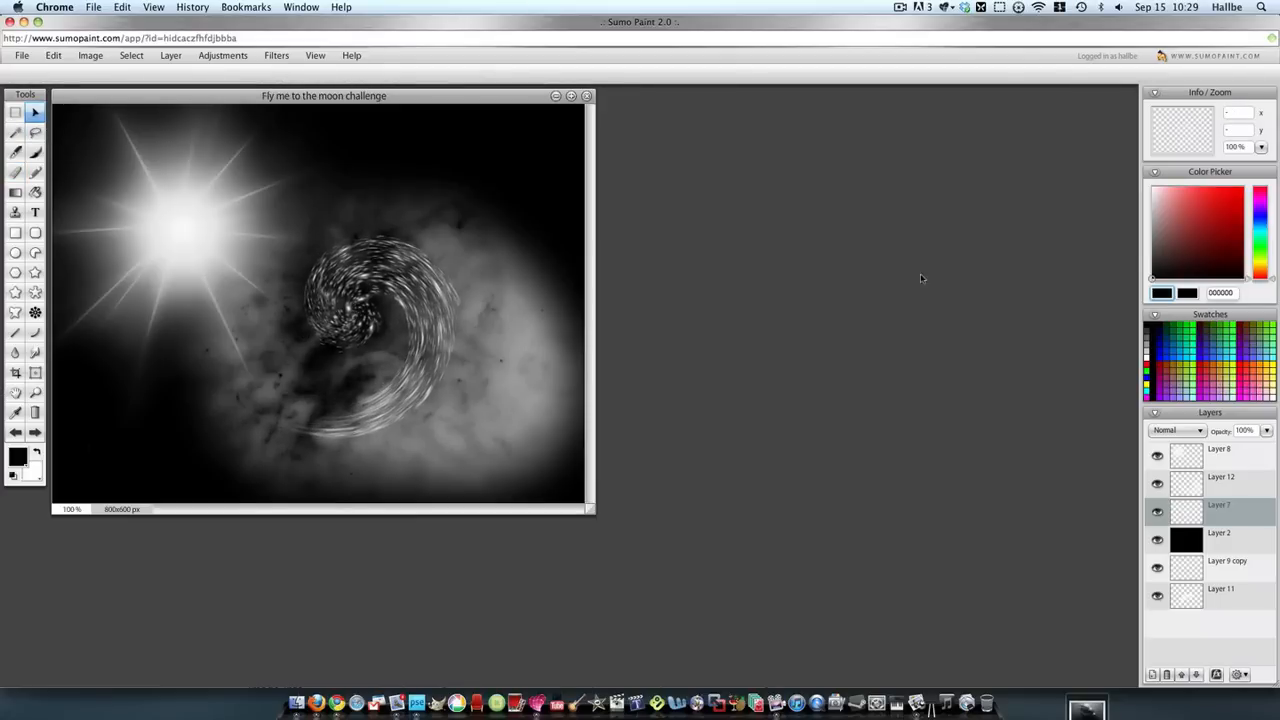
pyautogui.moveTo(968, 505)
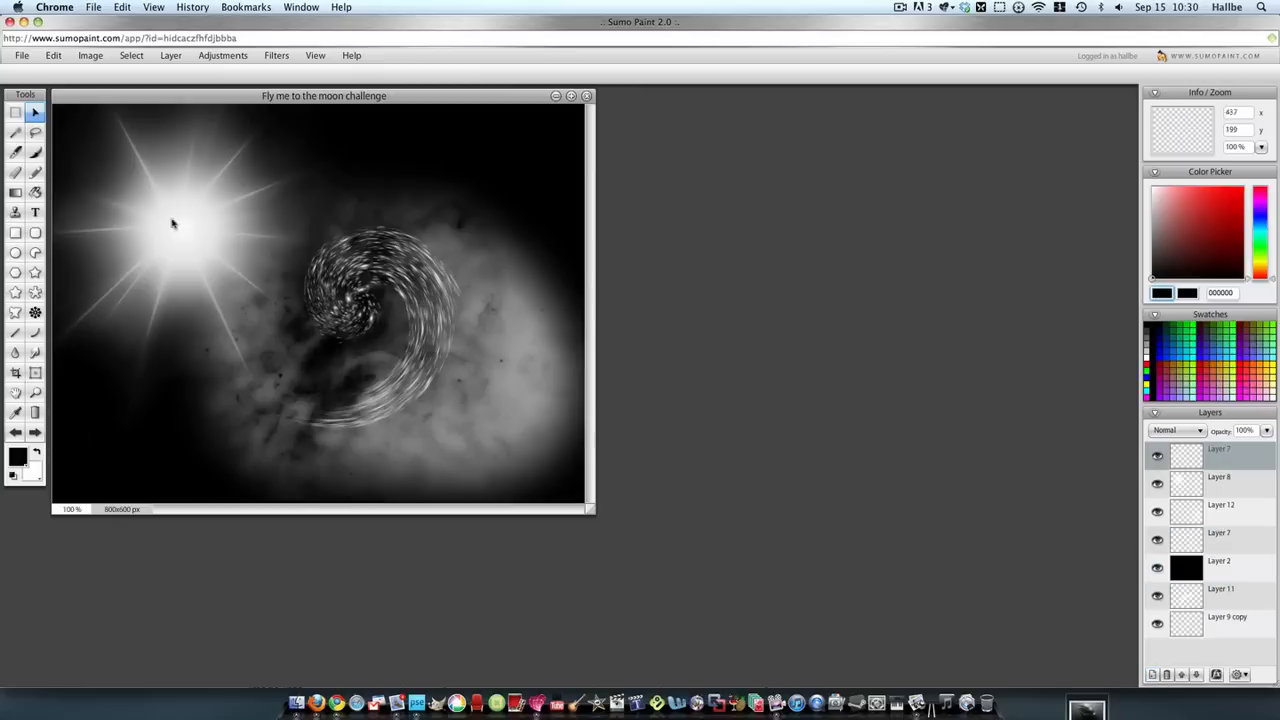
# - Fill a new top layer with a white-orange-red gradient and add Dry Brush 2 dabs at 35% opacity
pyautogui.click(15, 192)
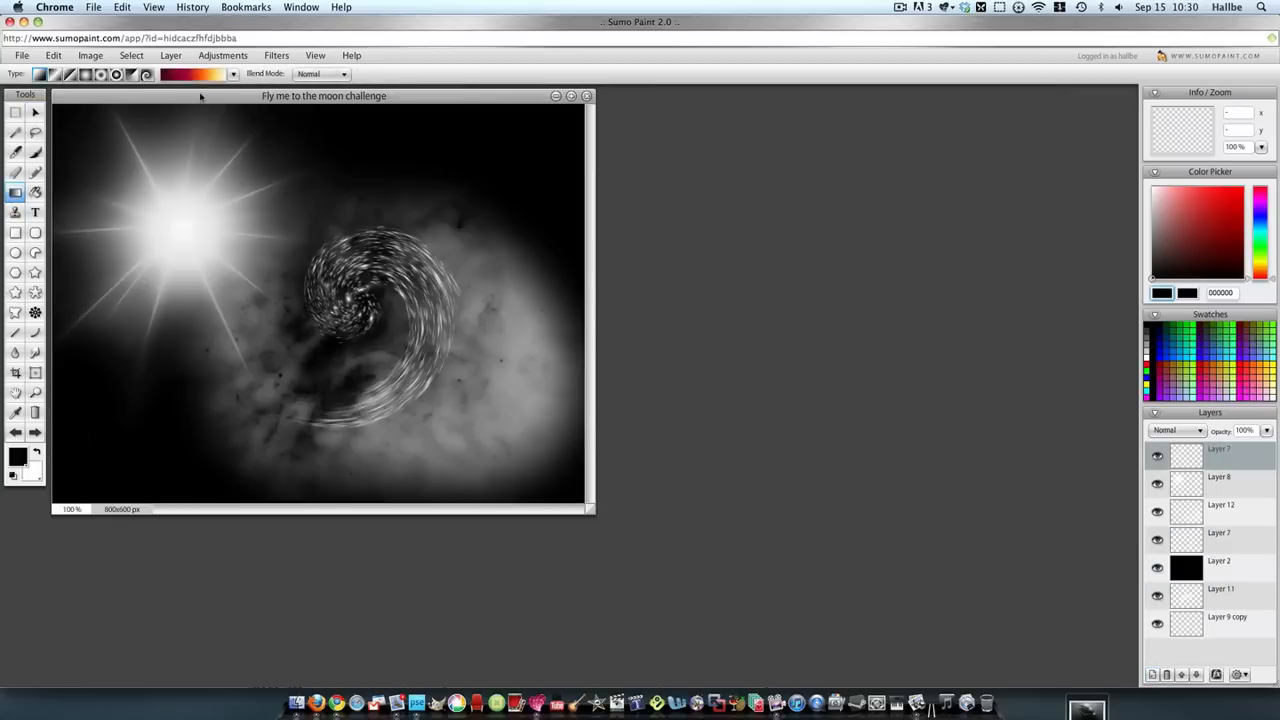
pyautogui.moveTo(339, 117)
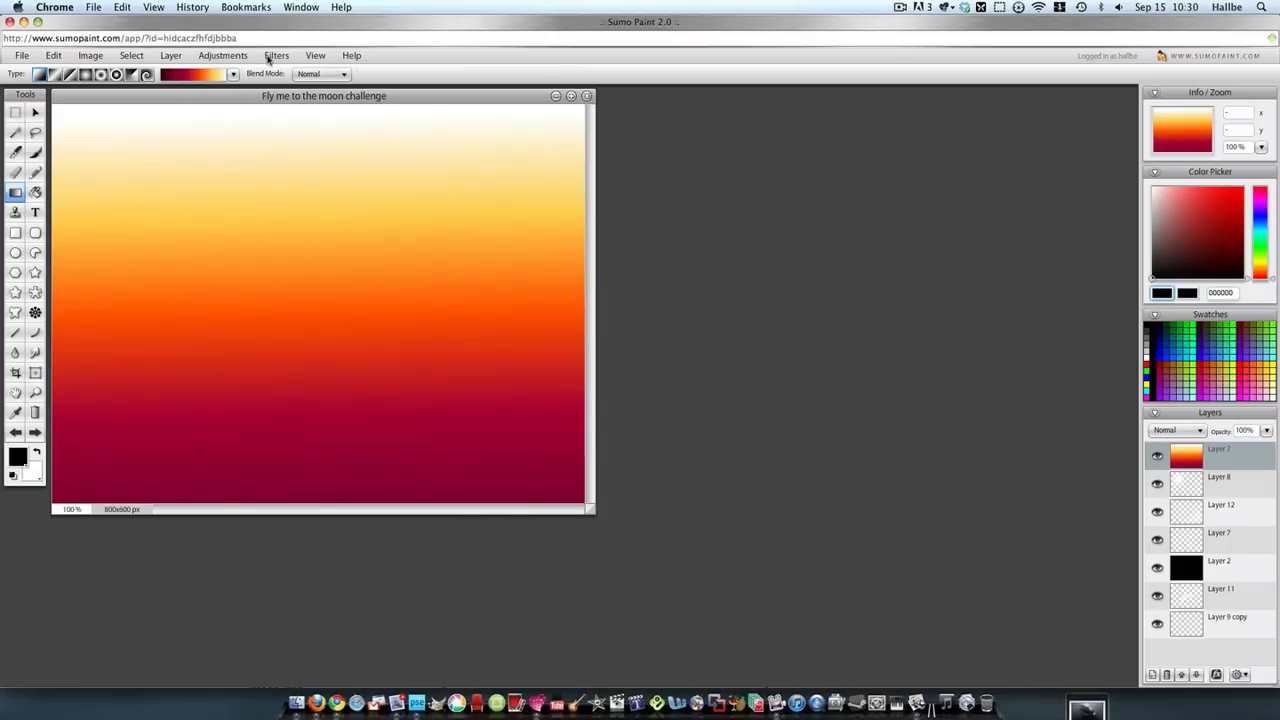
pyautogui.click(276, 55)
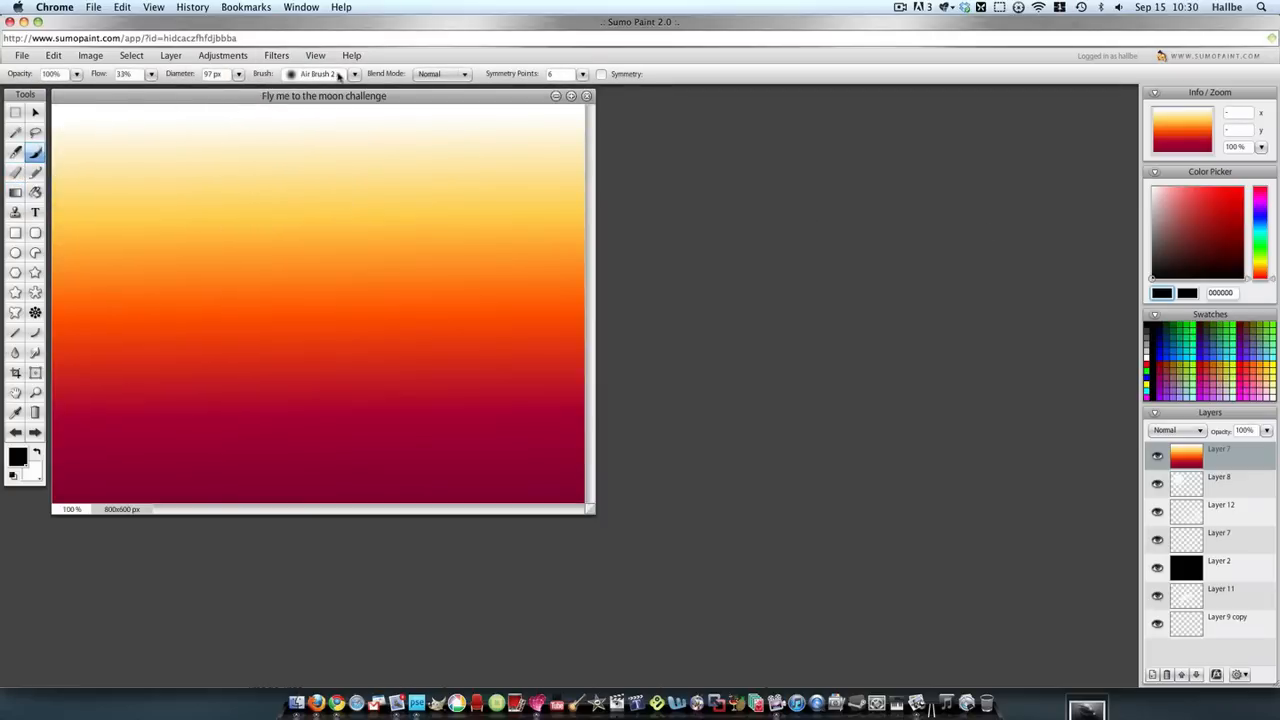
pyautogui.click(354, 73)
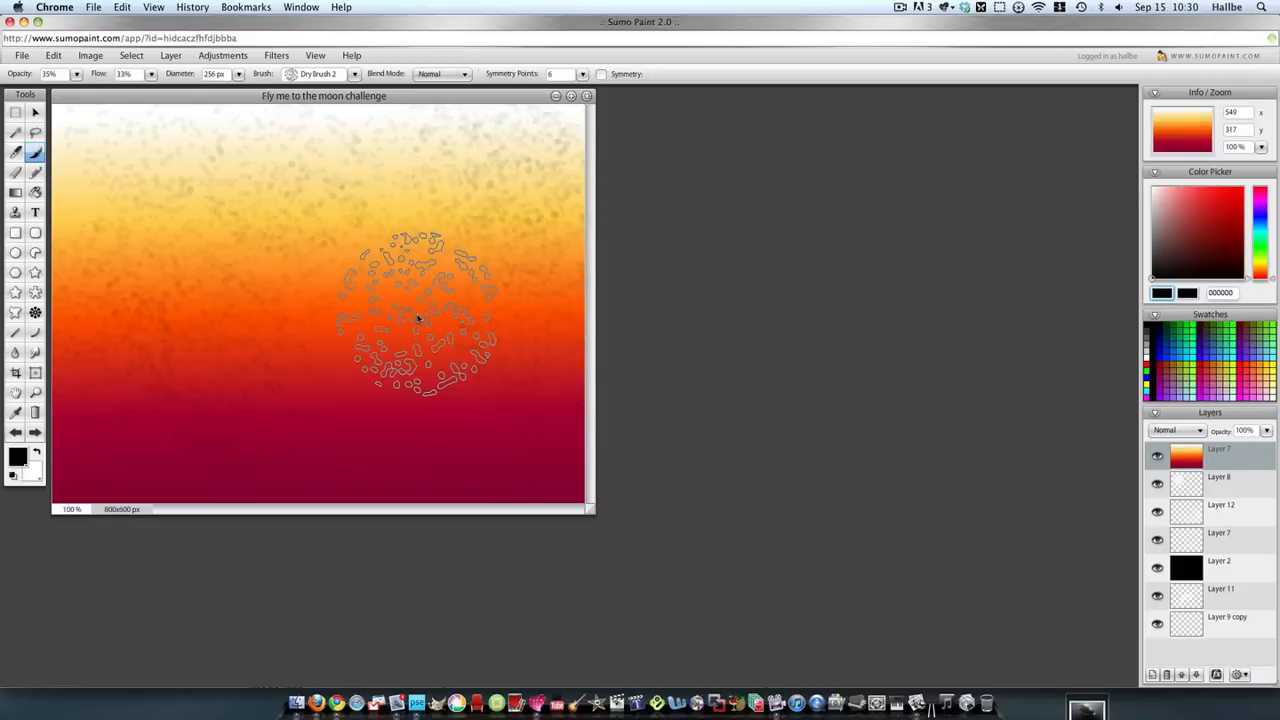
pyautogui.moveTo(410, 310); pyautogui.dragTo(480, 440)
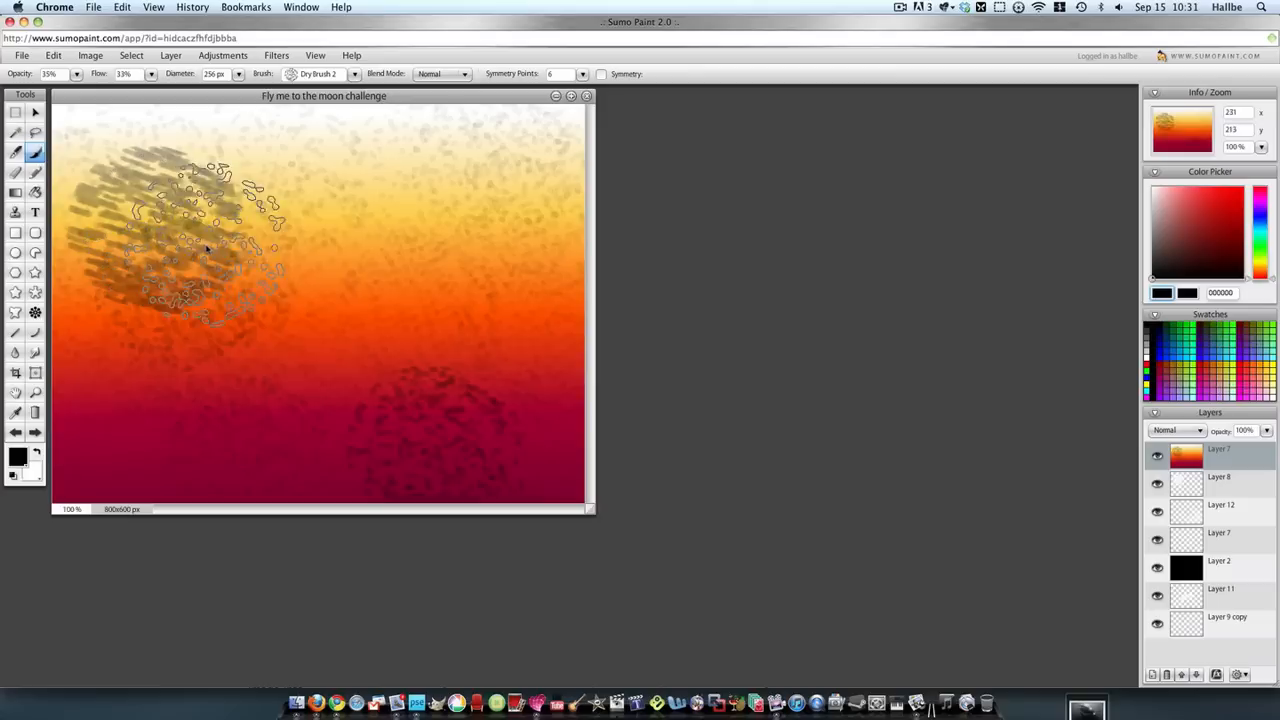
pyautogui.moveTo(200, 230); pyautogui.dragTo(360, 370)
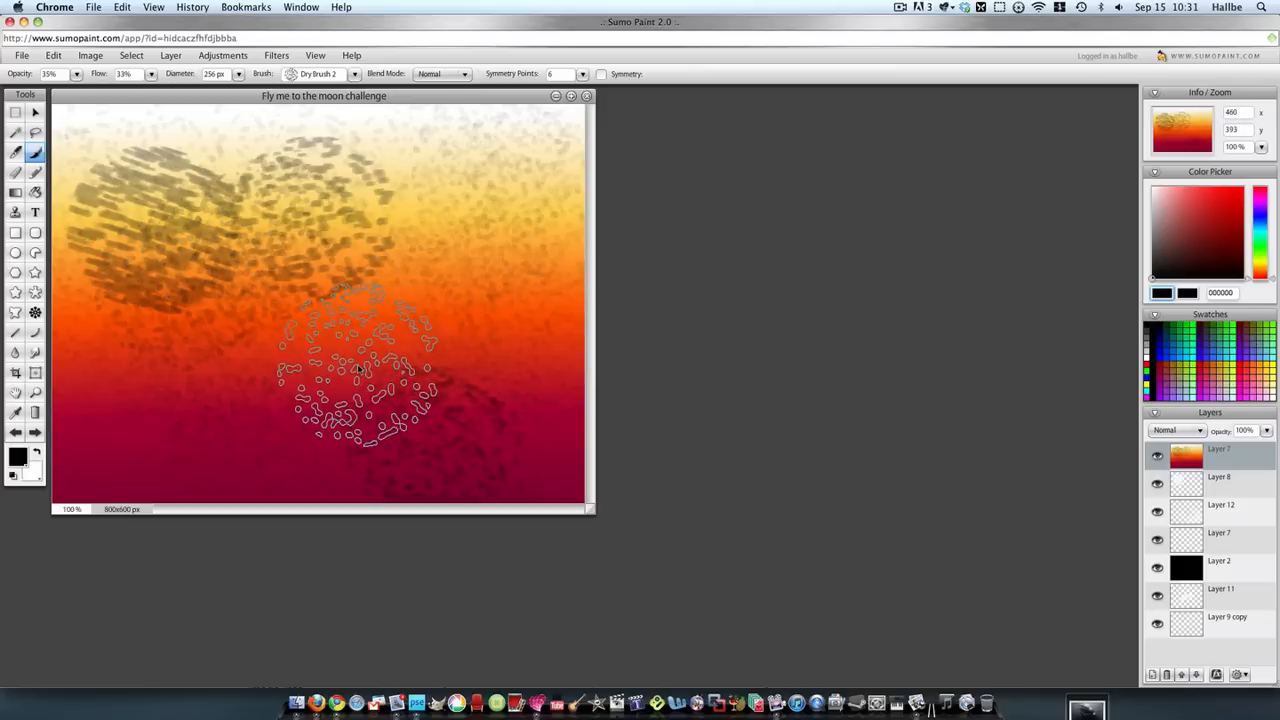
# - Warp the gradient layer with the Wave Lab distortion into a blocky warm pattern
pyautogui.click(276, 55)
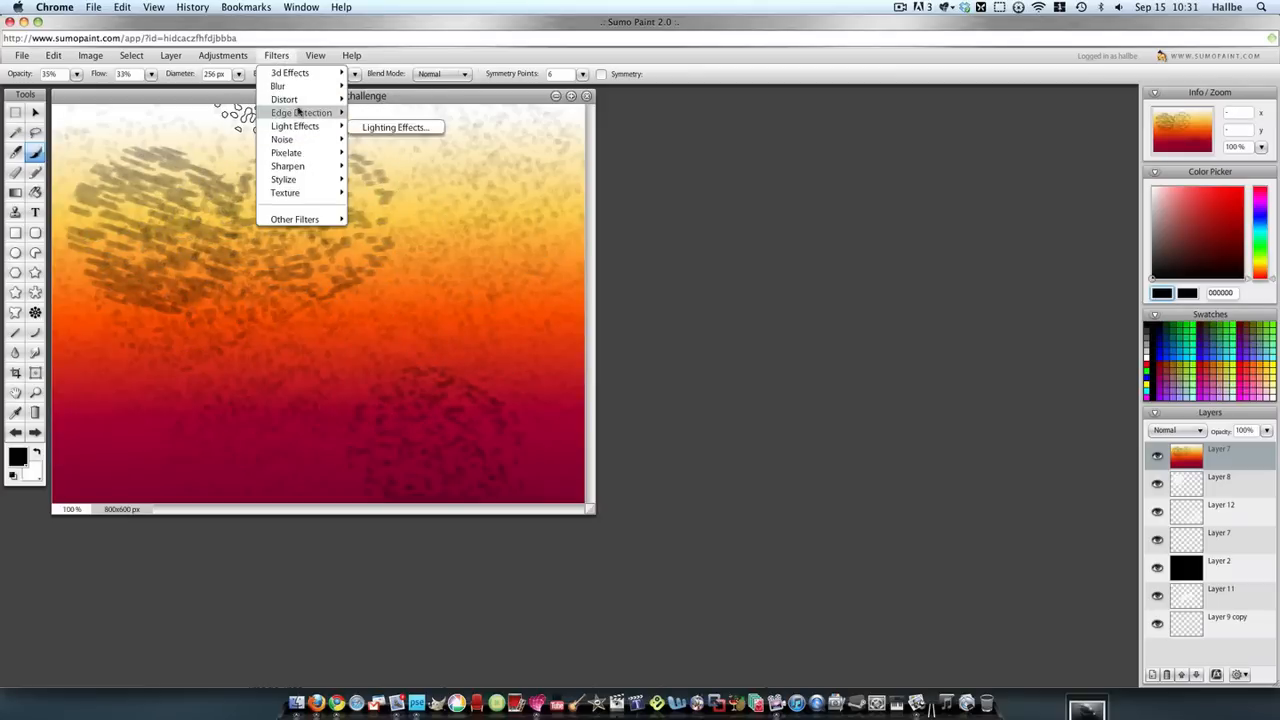
pyautogui.moveTo(285, 99)
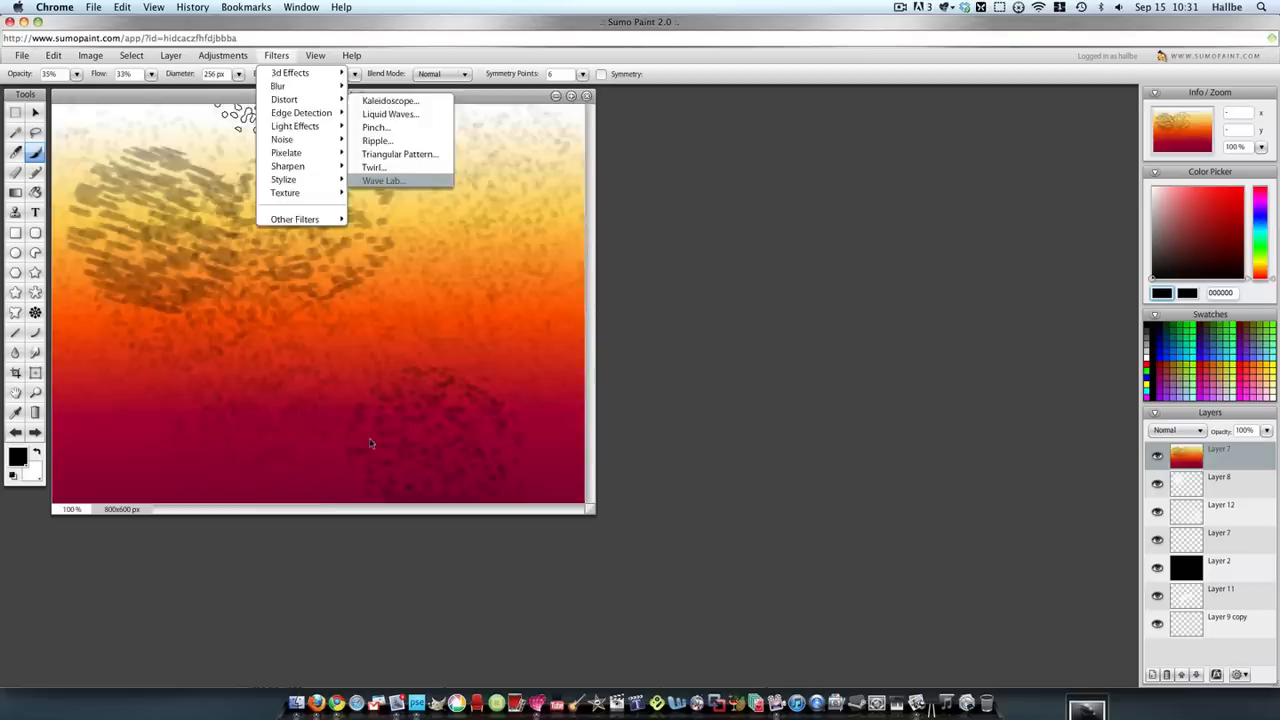
pyautogui.click(383, 181)
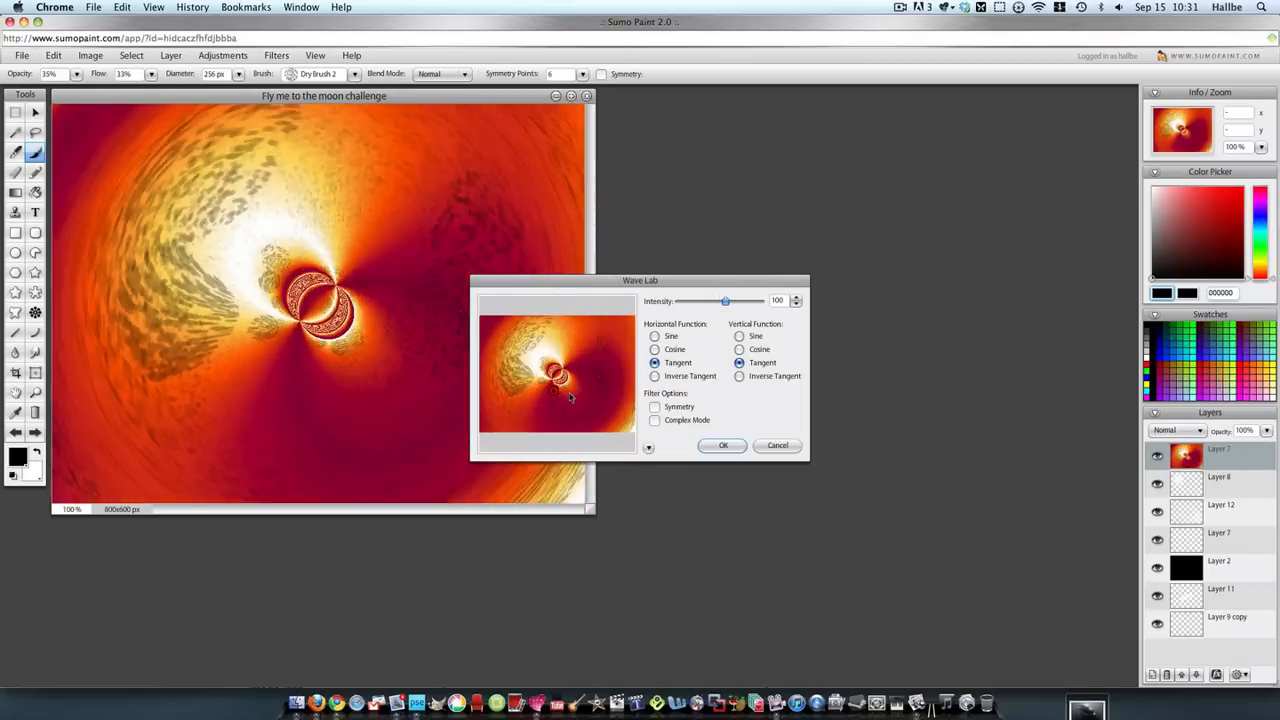
pyautogui.click(648, 447)
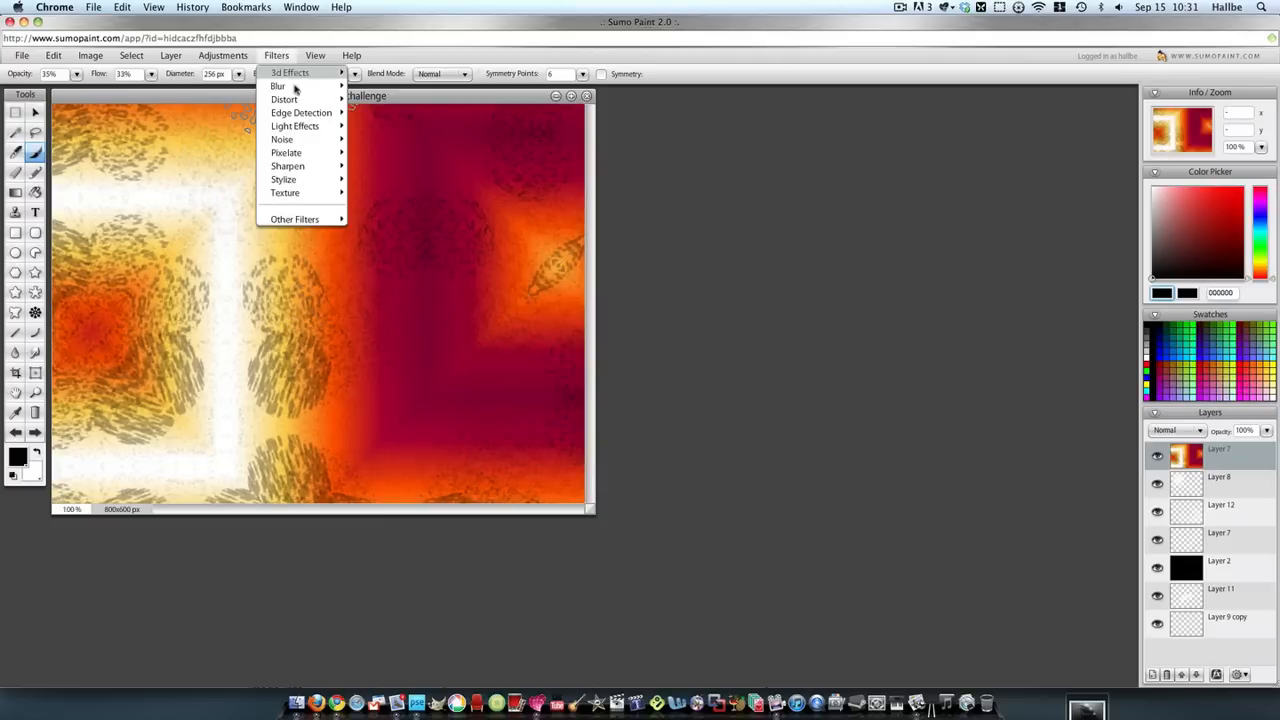
pyautogui.moveTo(285, 99)
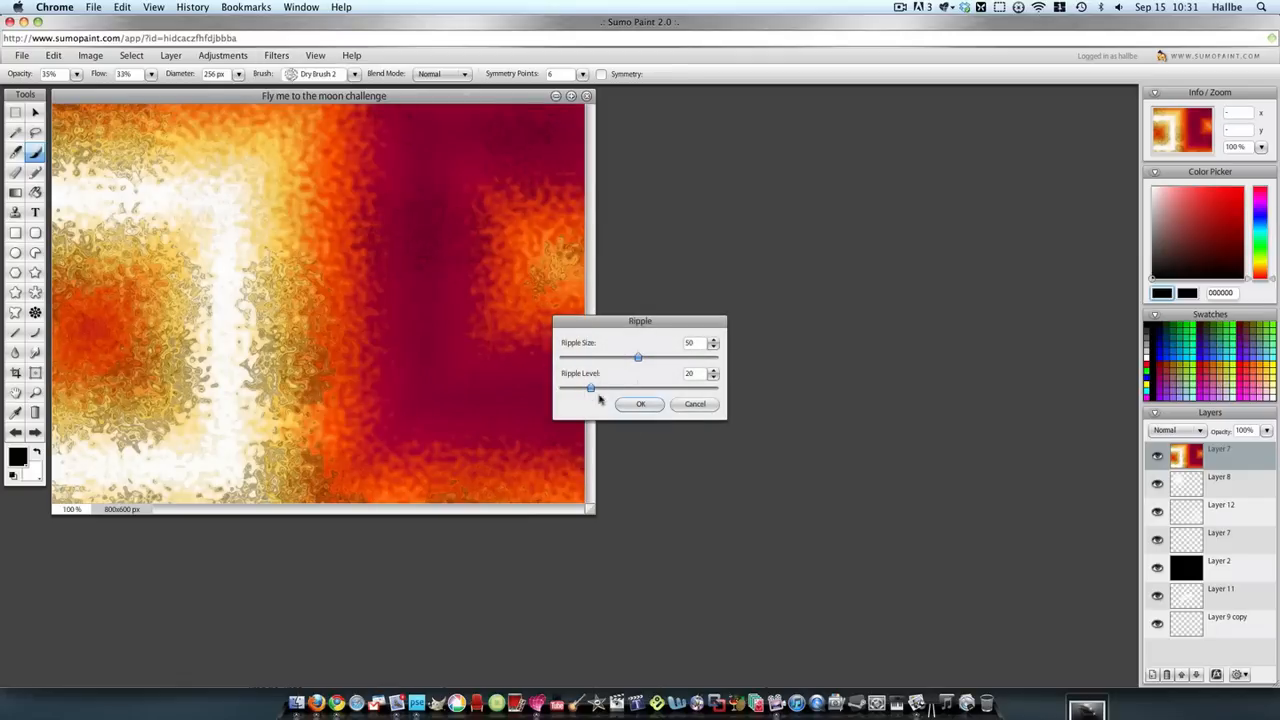
# - Apply the Ripple effect, then Emboss, to the warped gradient layer
pyautogui.click(640, 403)
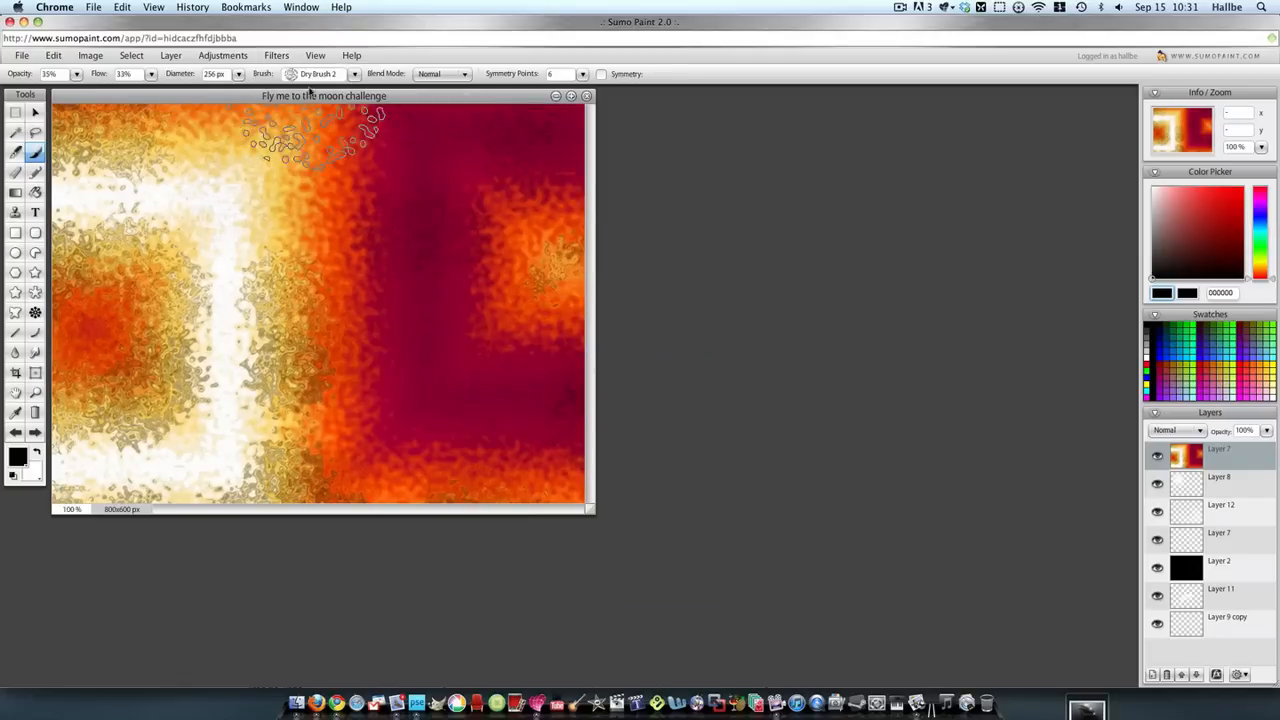
pyautogui.click(276, 55)
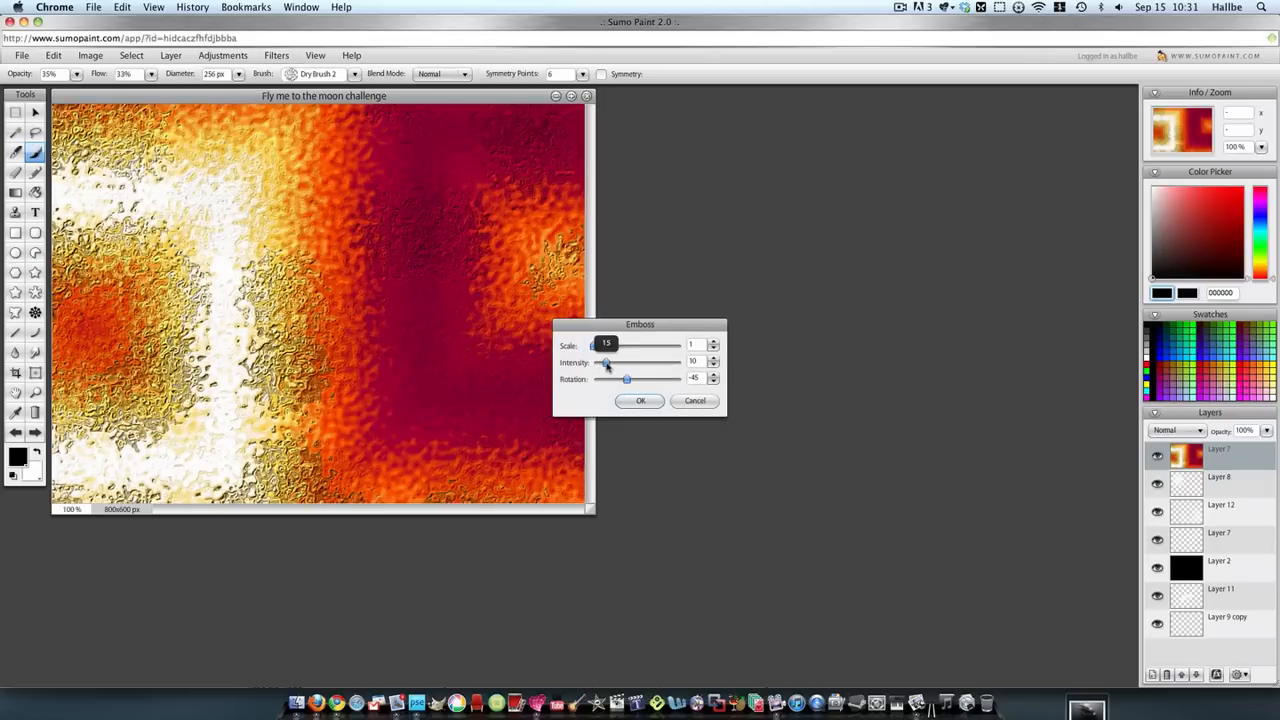
pyautogui.click(641, 400)
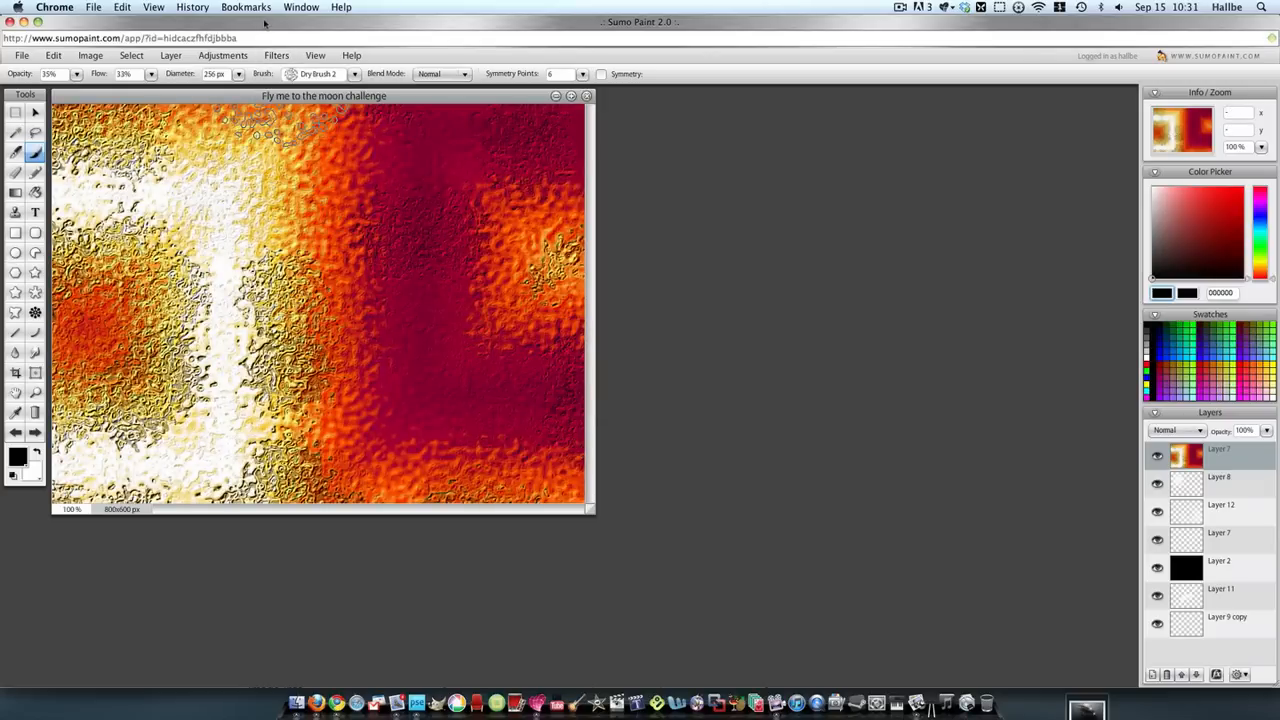
# - Wrap the texture into a sphere with Sphere Designer, adjusting Rotate X and Y
pyautogui.click(276, 55)
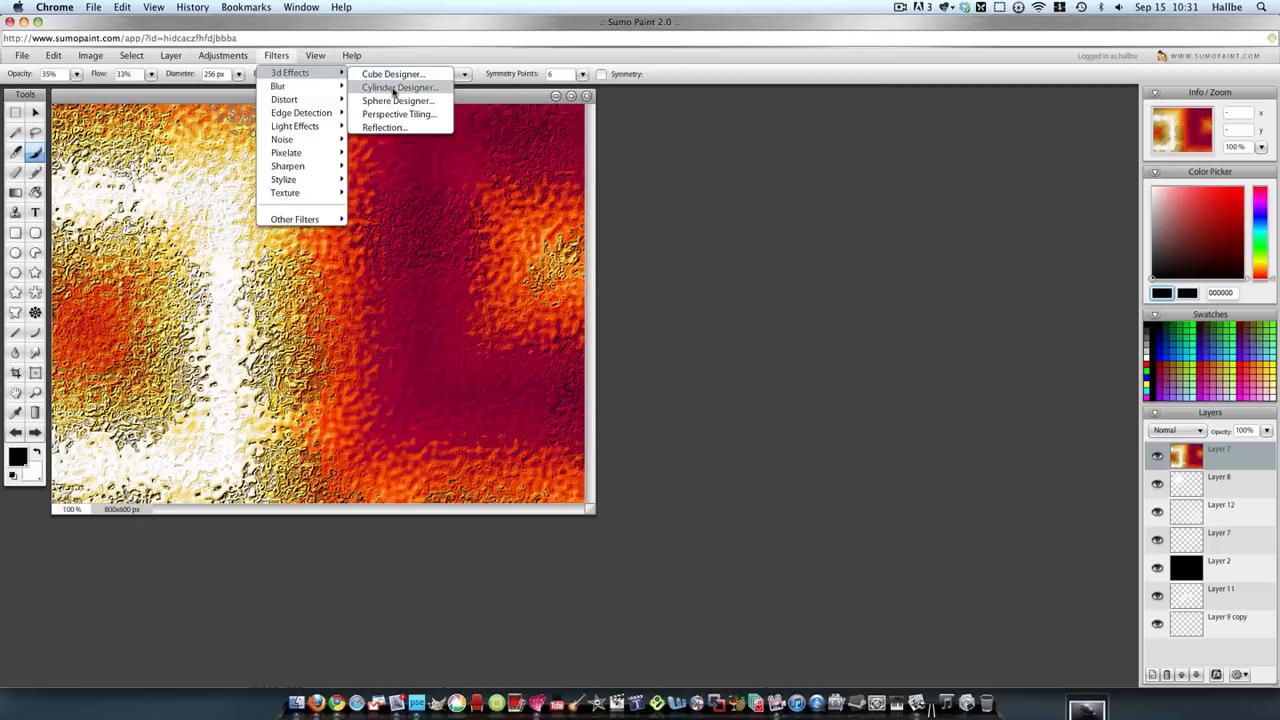
pyautogui.click(397, 100)
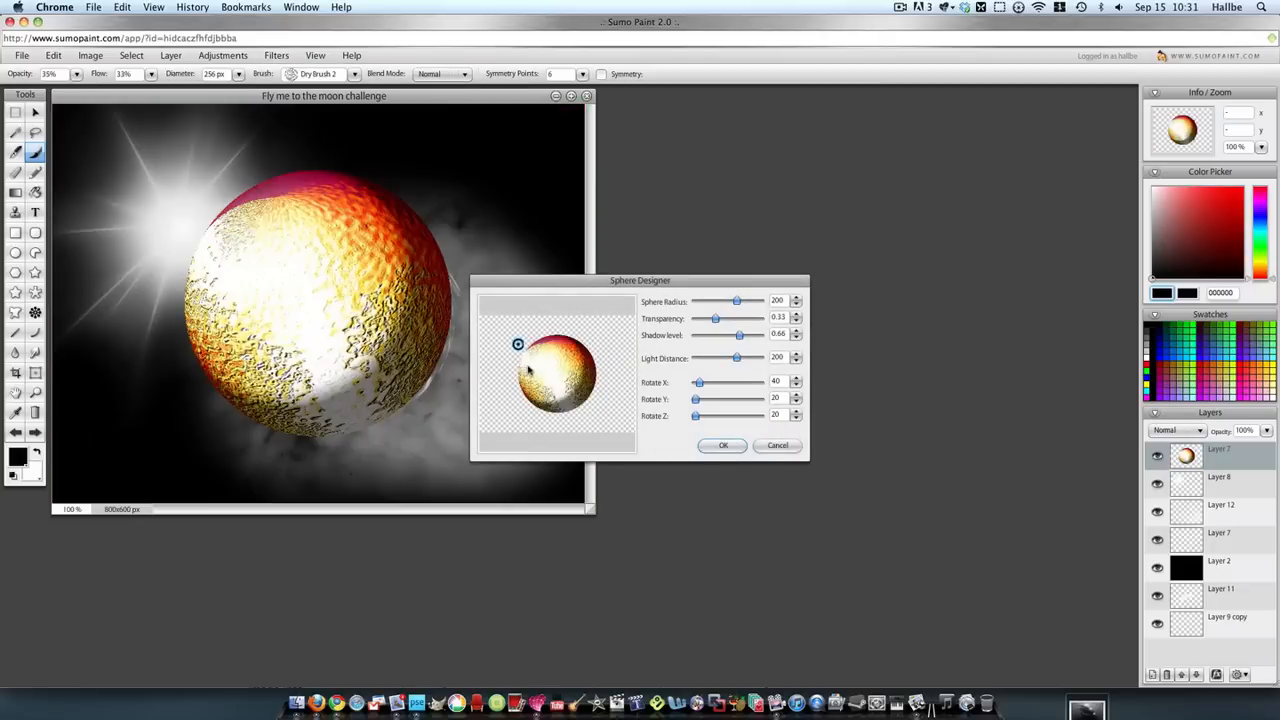
pyautogui.moveTo(698, 381); pyautogui.dragTo(705, 381)
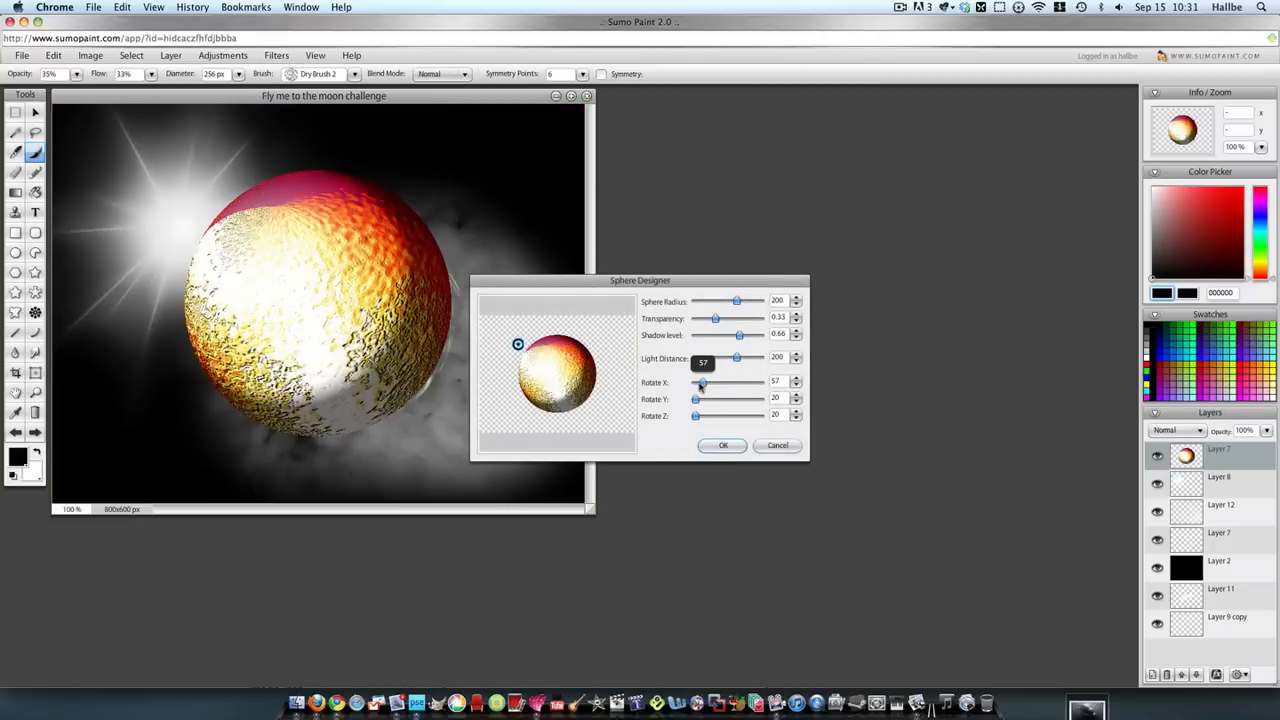
pyautogui.moveTo(700, 381); pyautogui.dragTo(697, 381)
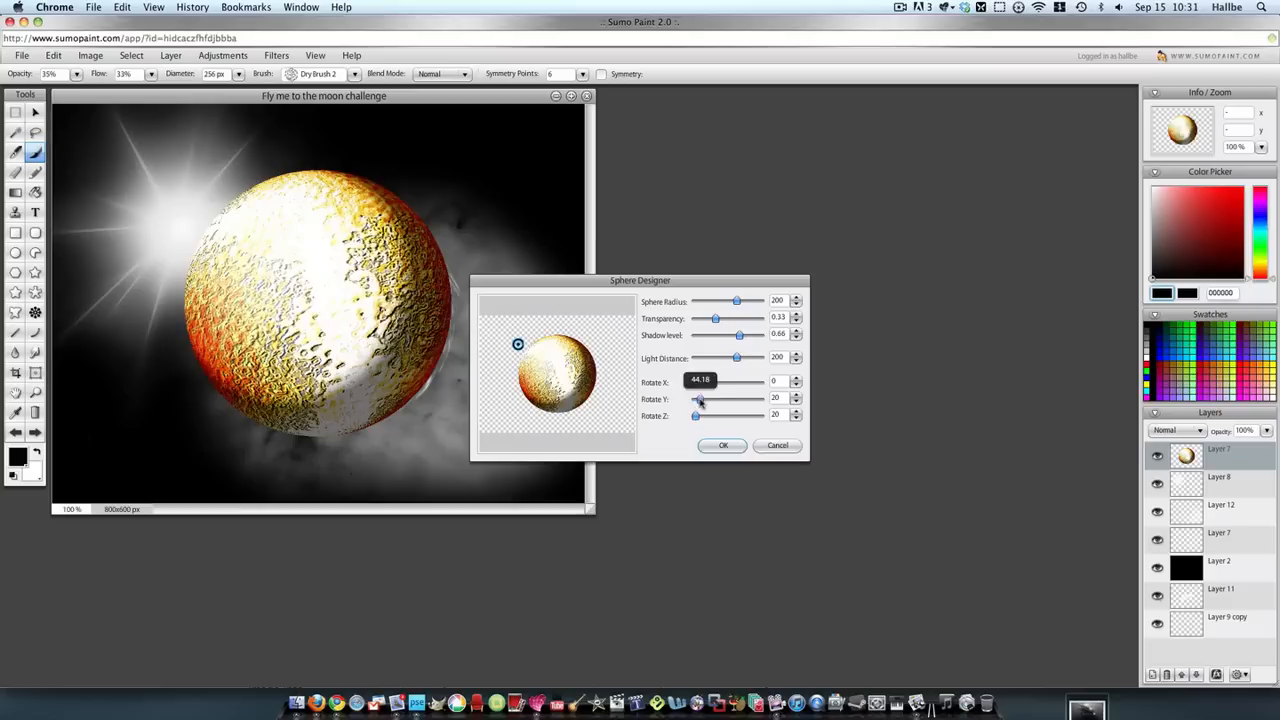
pyautogui.moveTo(697, 398); pyautogui.dragTo(705, 398)
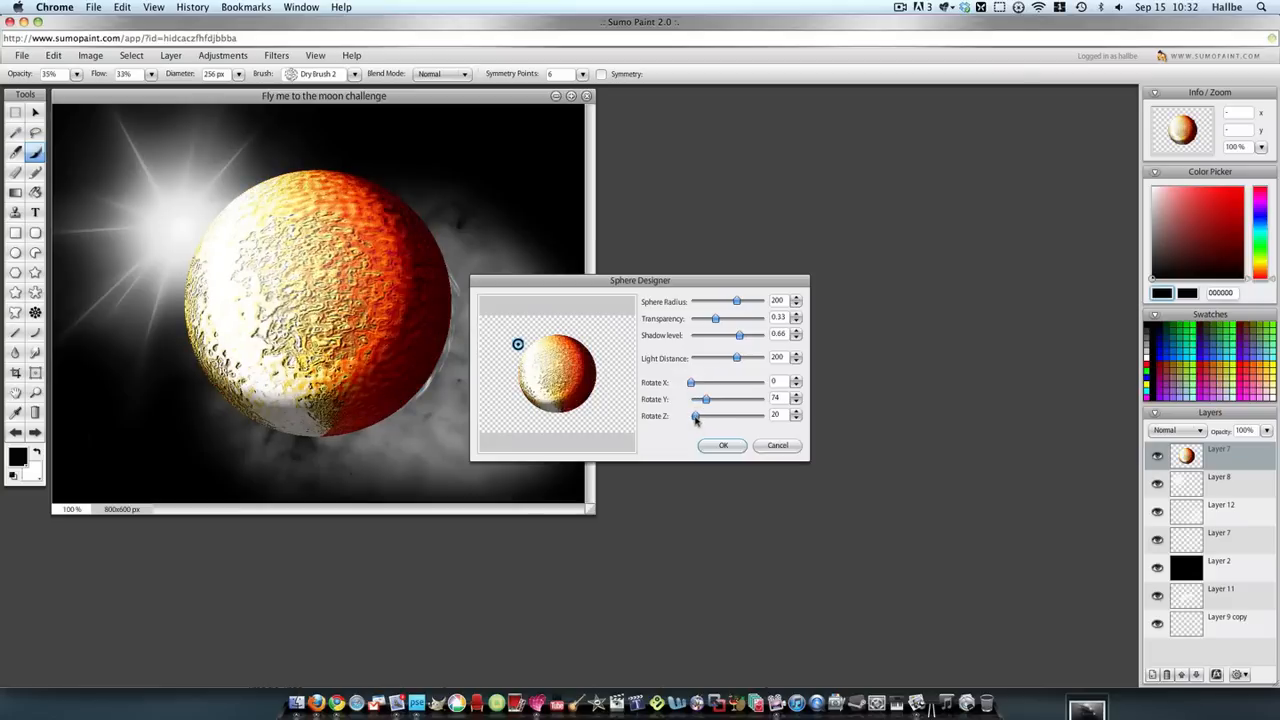
pyautogui.moveTo(690, 382); pyautogui.dragTo(712, 382)
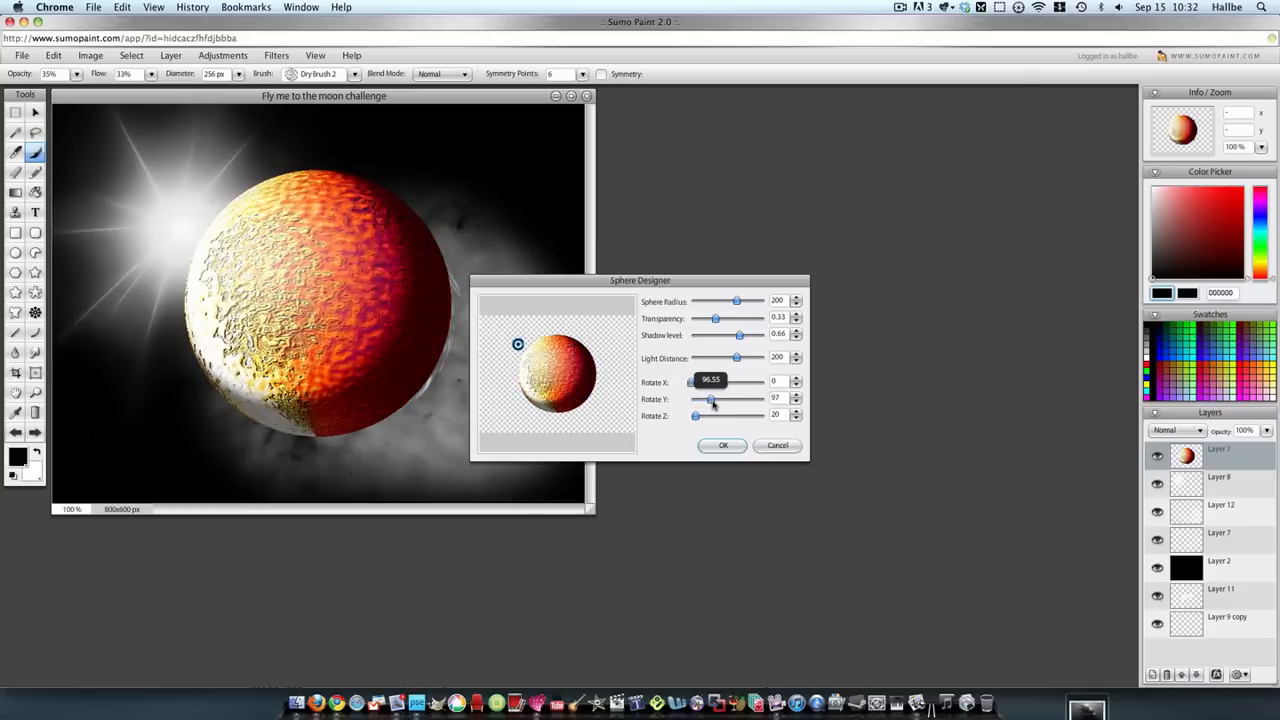
pyautogui.moveTo(710, 399); pyautogui.dragTo(718, 399)
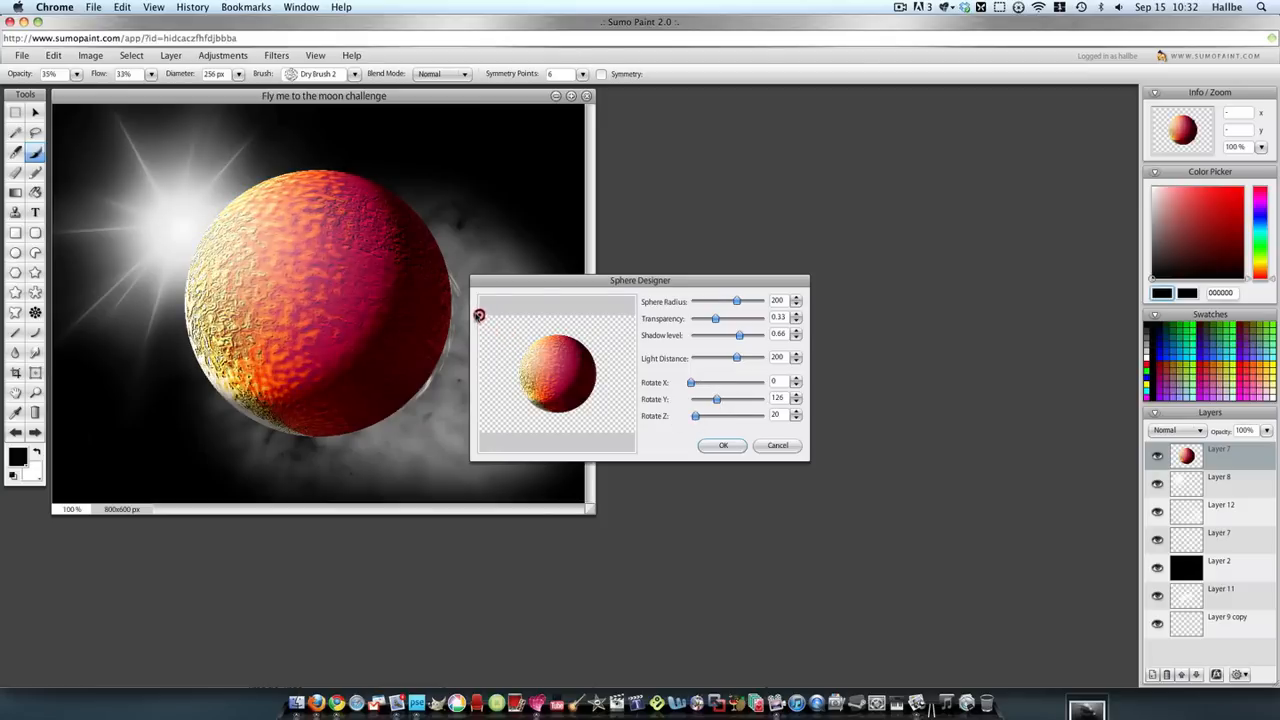
# - Lower the Sphere Radius to 95 and apply the planet
pyautogui.moveTo(738, 301); pyautogui.dragTo(738, 301)
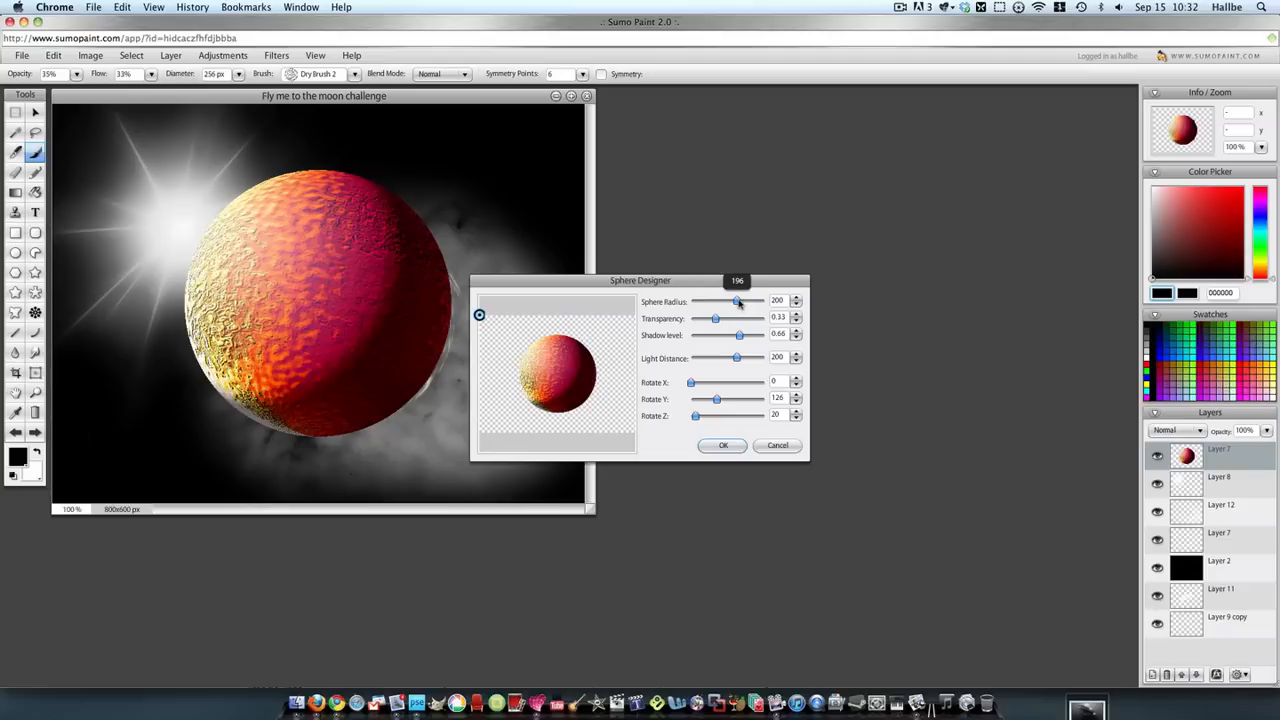
pyautogui.moveTo(738, 301); pyautogui.dragTo(733, 301)
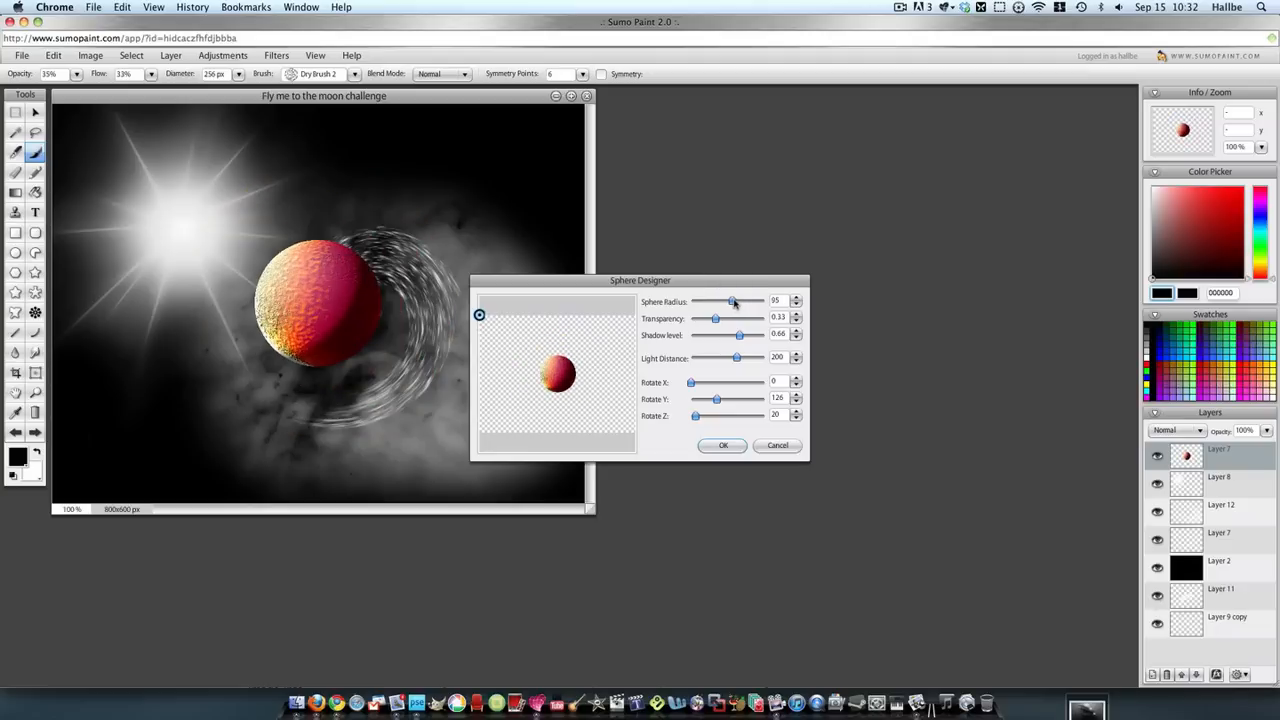
pyautogui.click(723, 445)
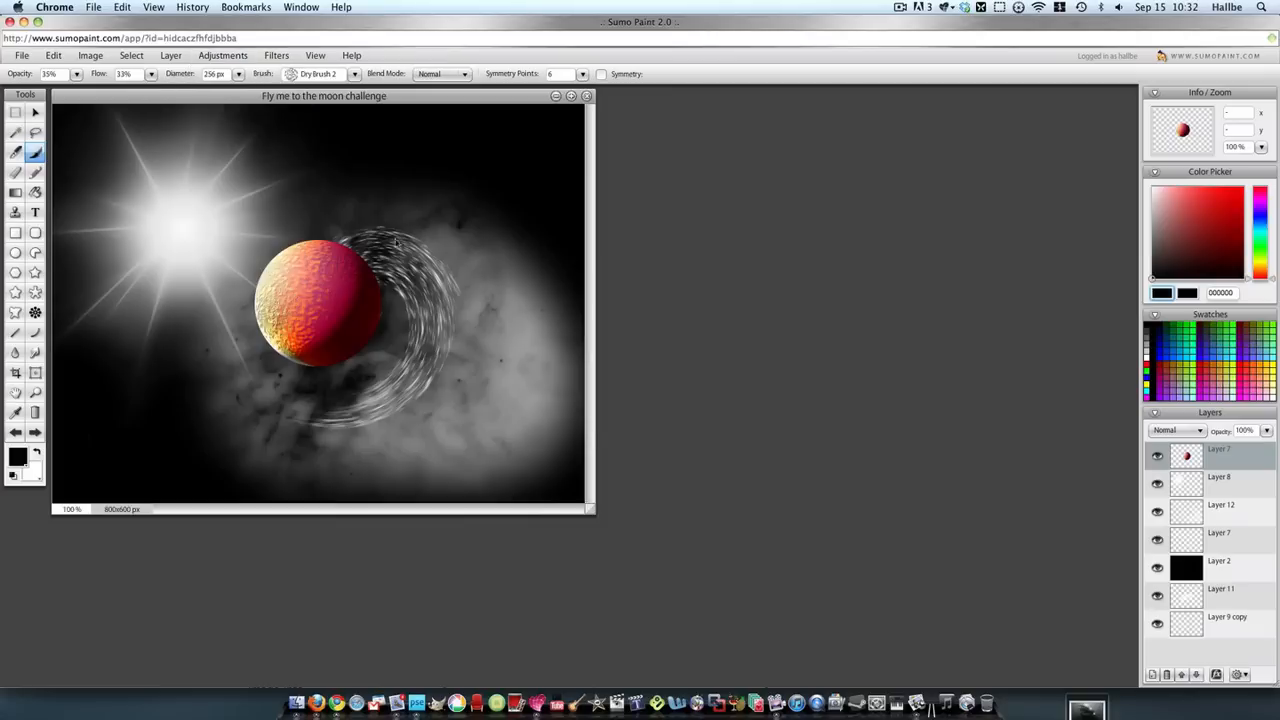
# - Colorize the planet a warm bronze with Hue -154 and Saturation 34
pyautogui.click(222, 55)
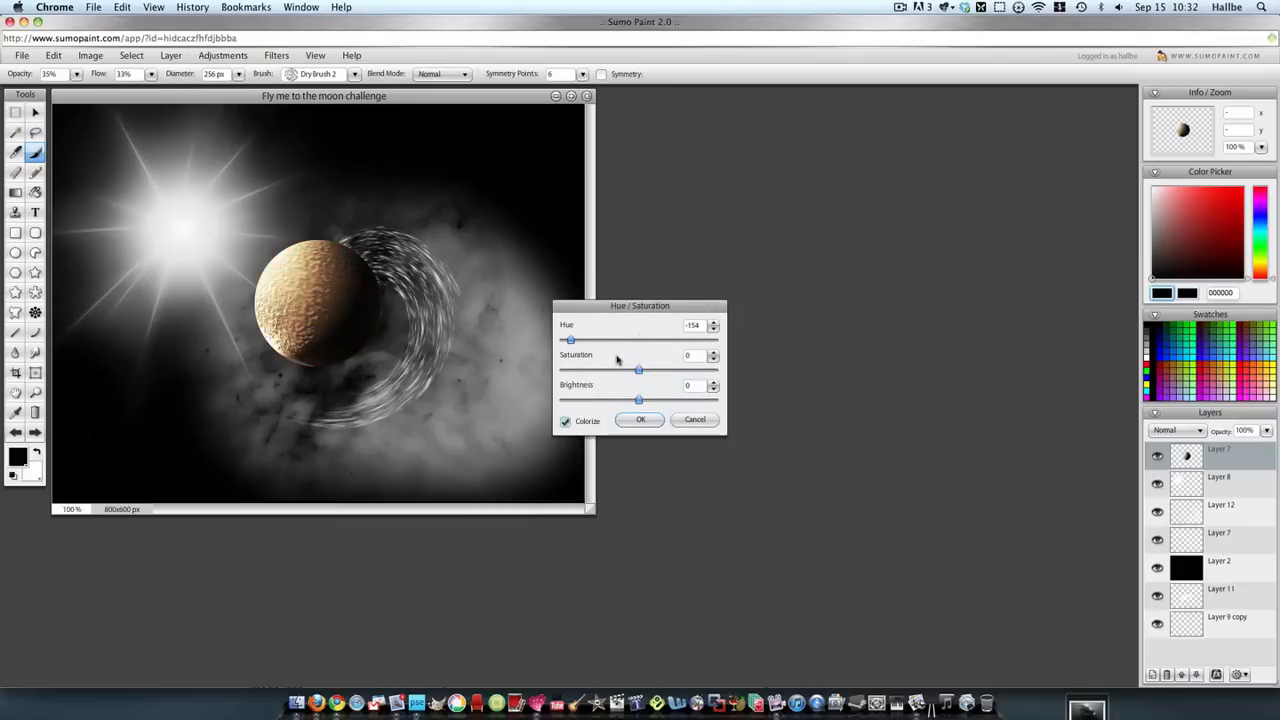
pyautogui.moveTo(638, 370); pyautogui.dragTo(667, 370)
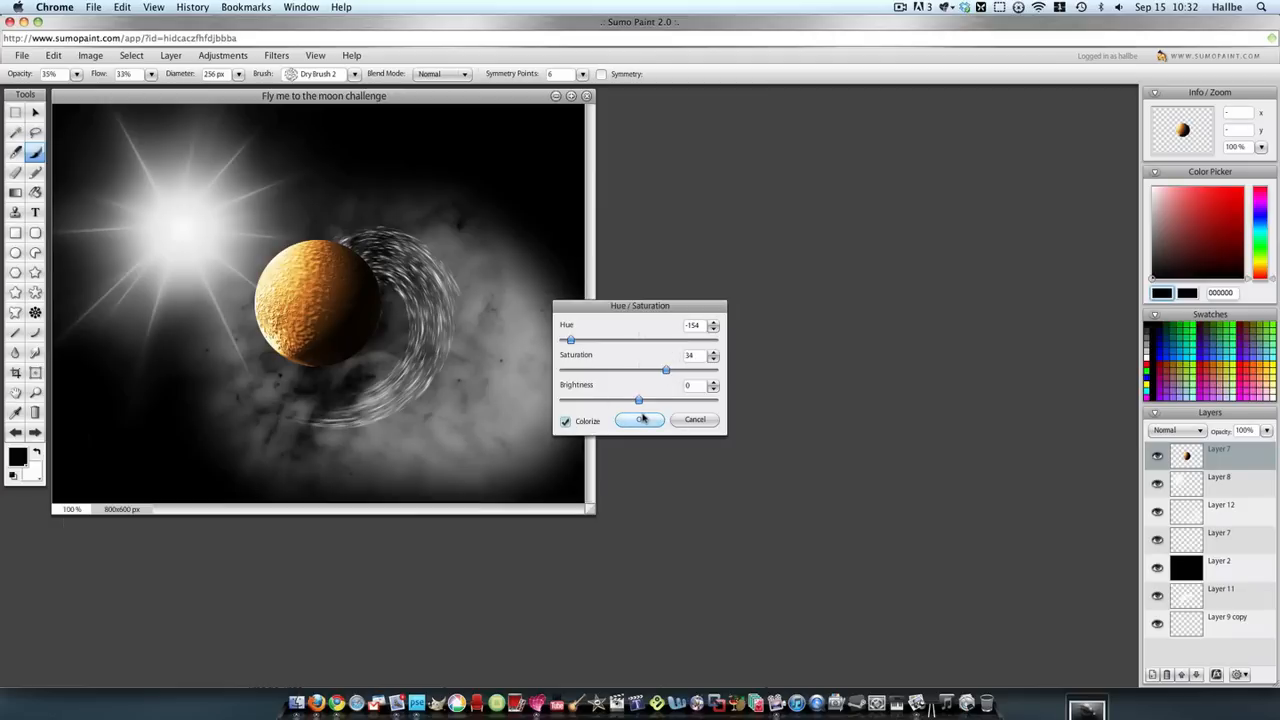
pyautogui.click(641, 420)
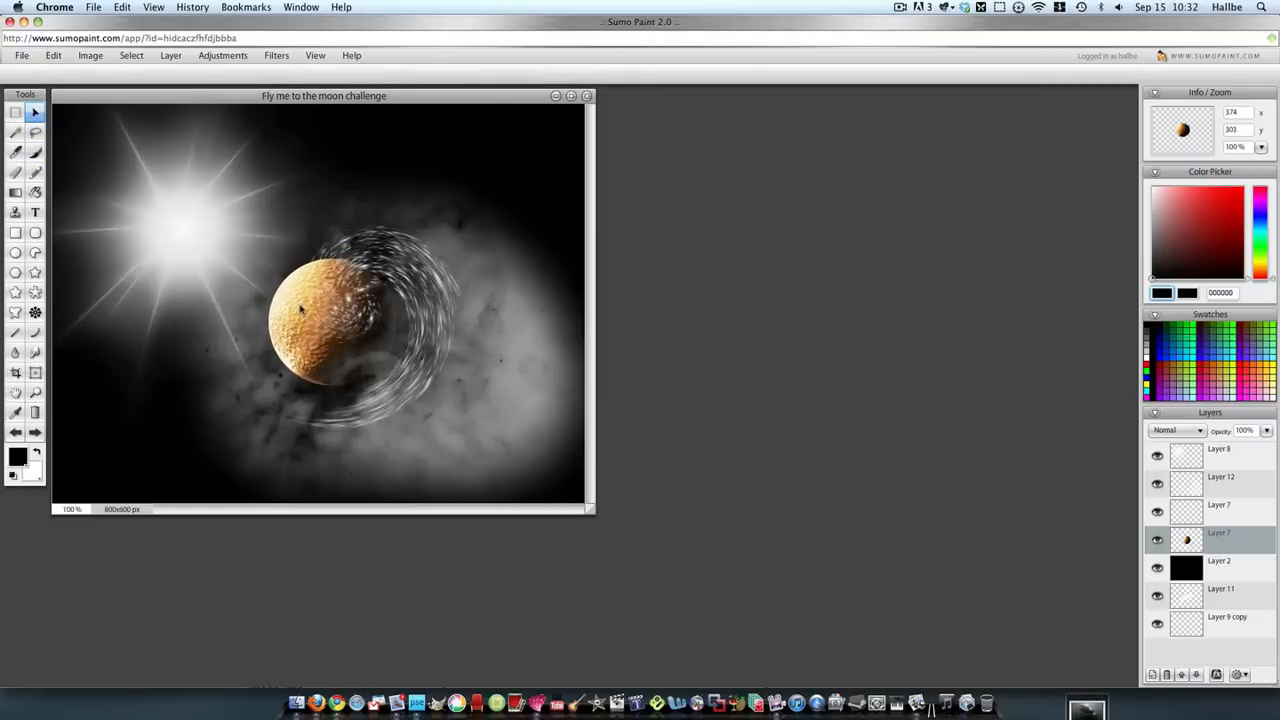
# - Enlarge the planet with Free Transform and move it into the swirling rings
pyautogui.rightClick(300, 310)
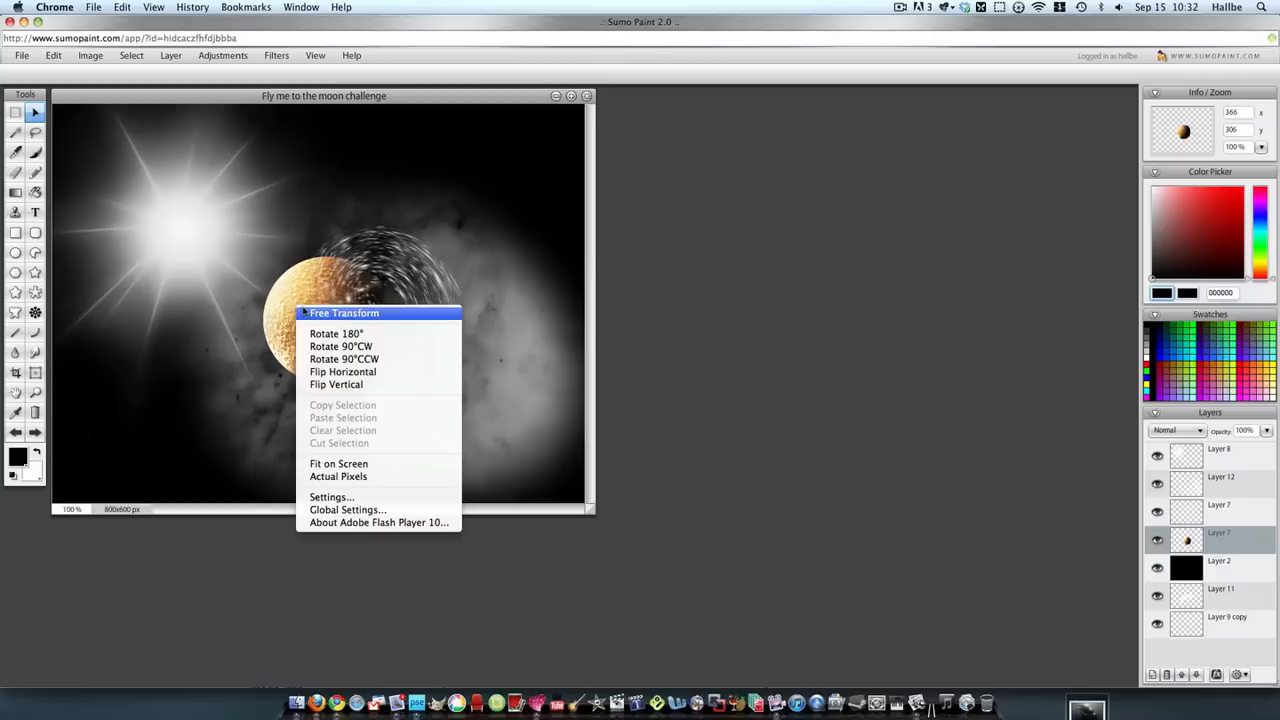
pyautogui.click(344, 313)
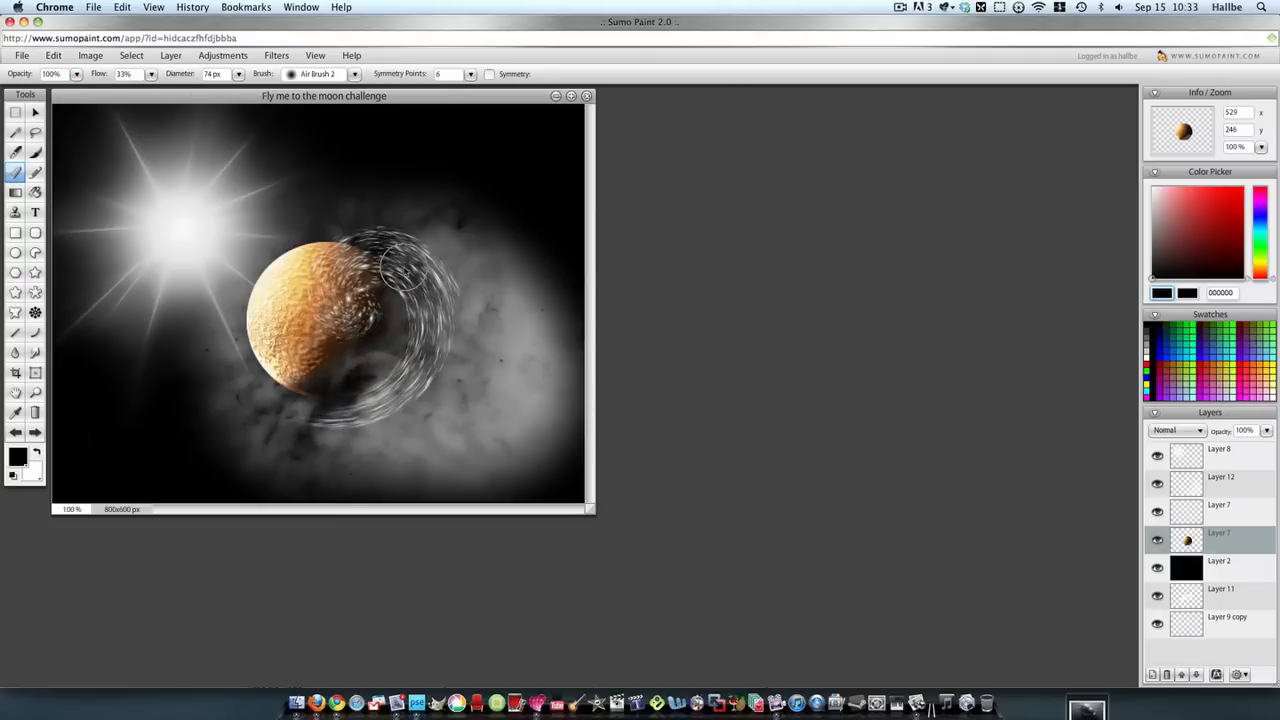
pyautogui.moveTo(405, 270); pyautogui.dragTo(285, 415)
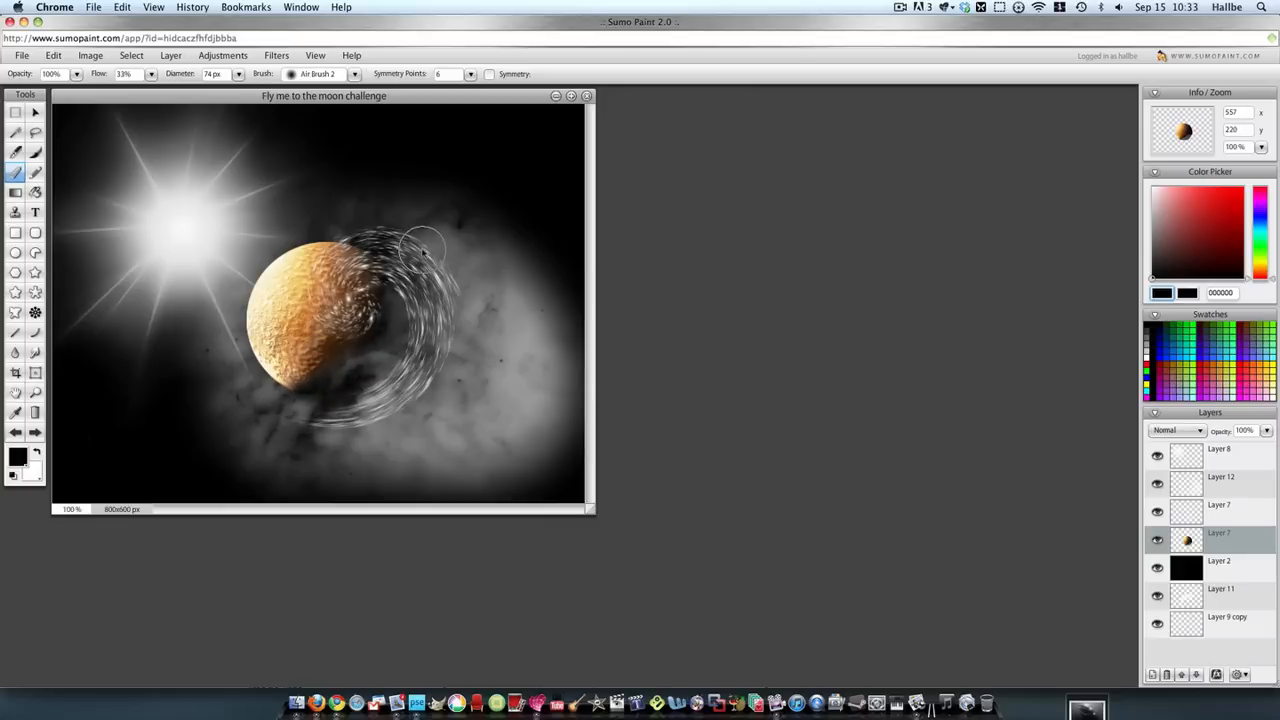
pyautogui.moveTo(425, 250); pyautogui.dragTo(295, 405)
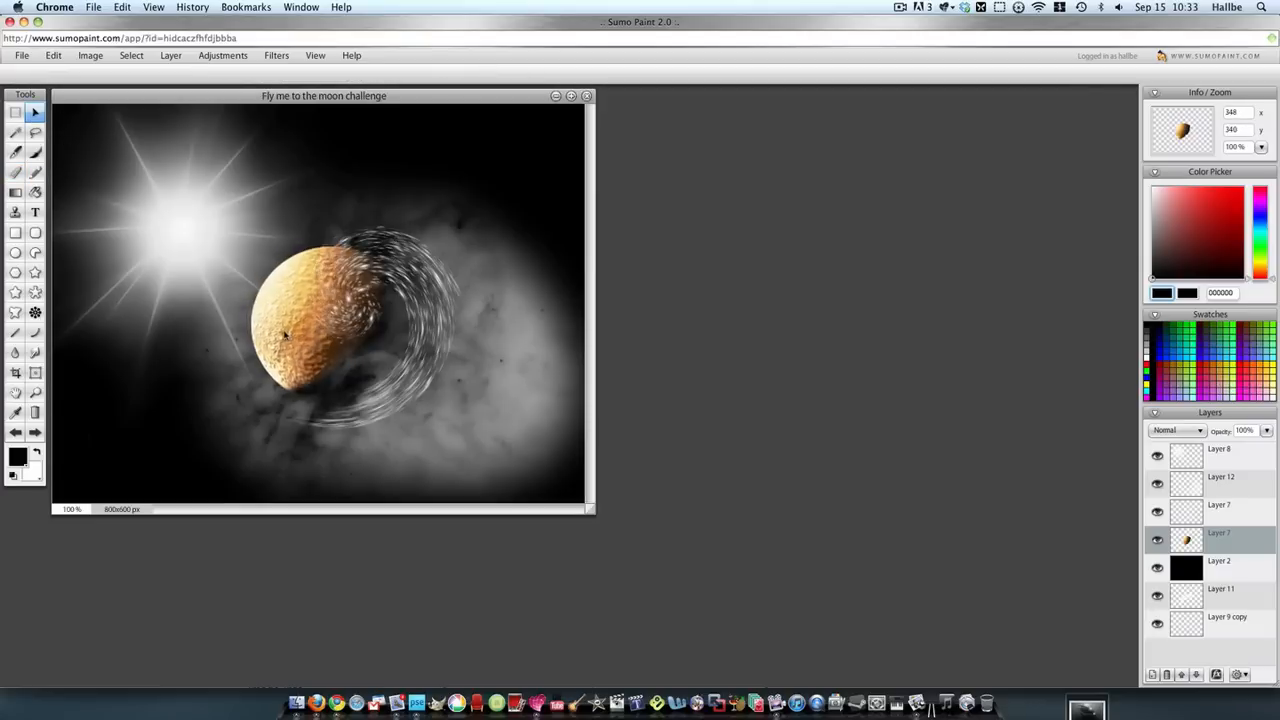
pyautogui.moveTo(285, 335); pyautogui.dragTo(310, 355)
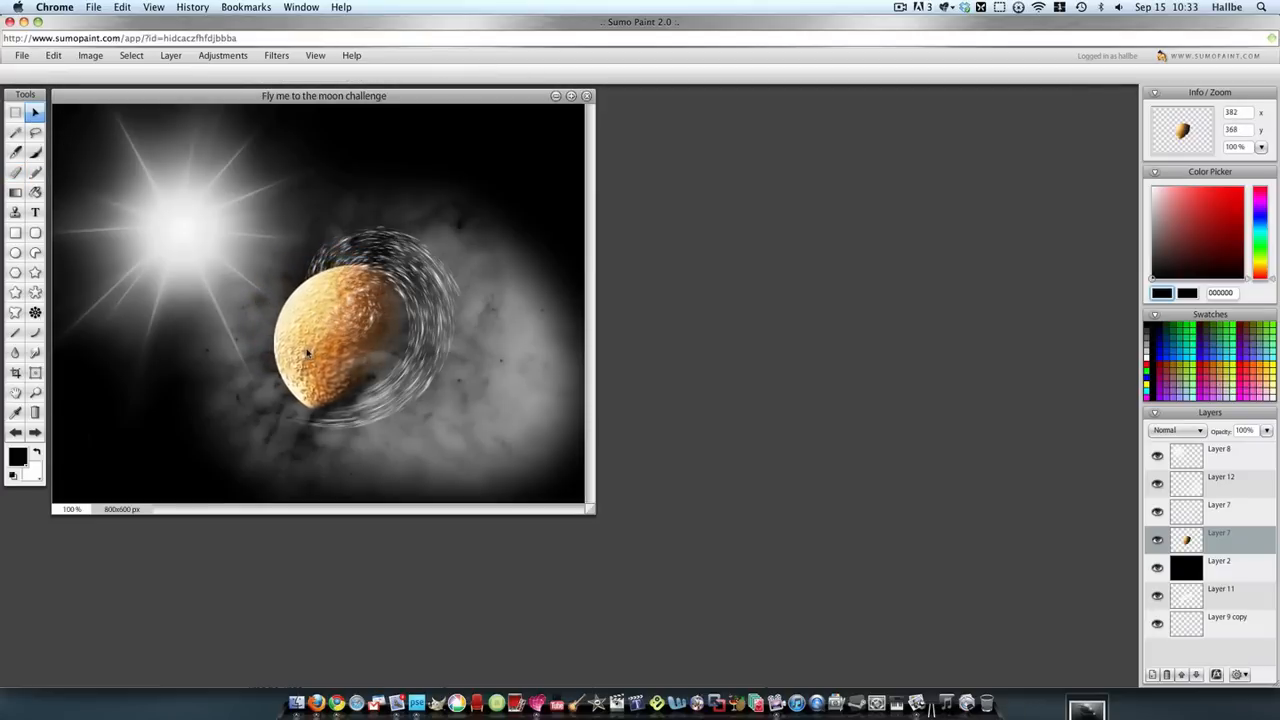
pyautogui.moveTo(310, 355); pyautogui.dragTo(410, 355)
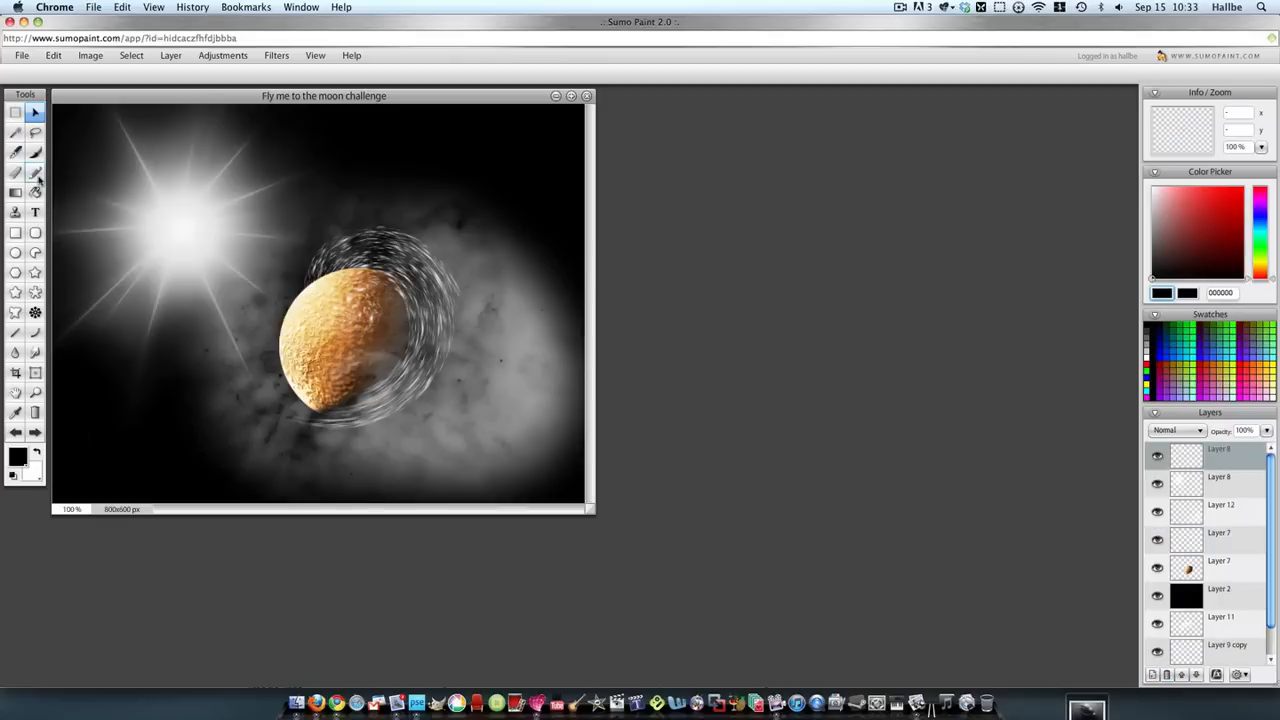
# - Stamp white Flare 5 sparkles from the sparkle brush set around the rings
pyautogui.click(35, 152)
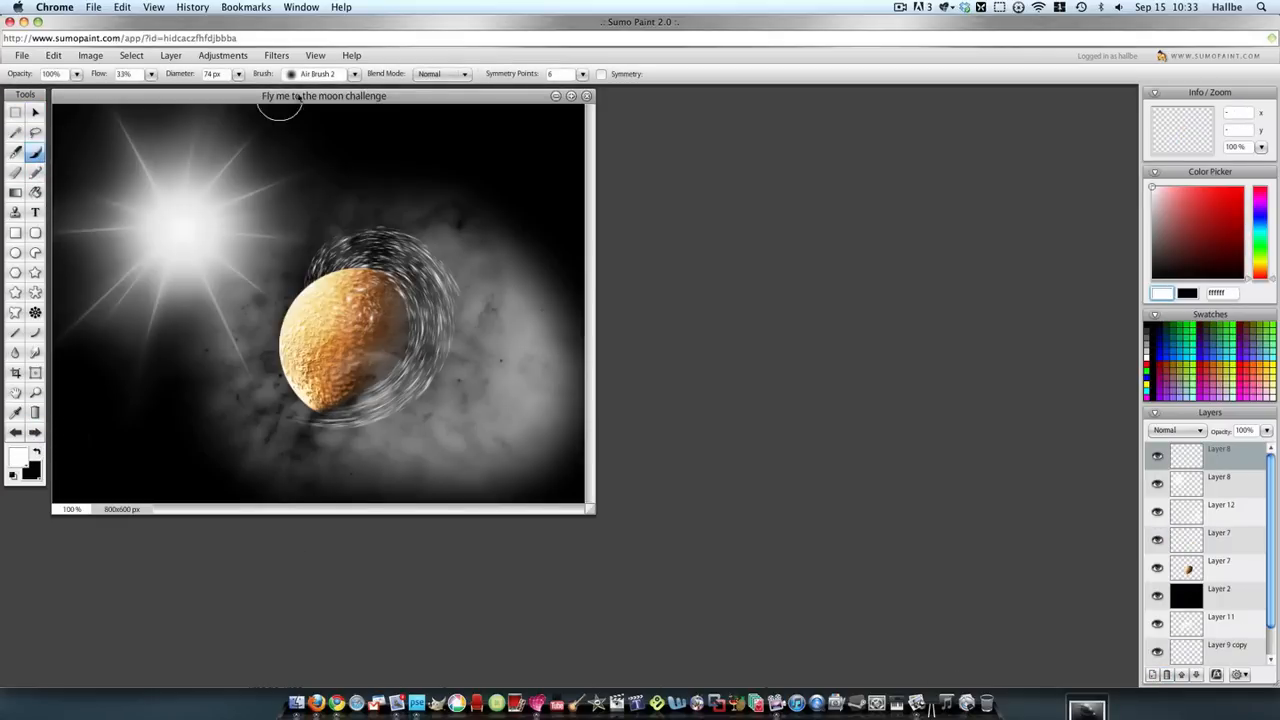
pyautogui.click(353, 74)
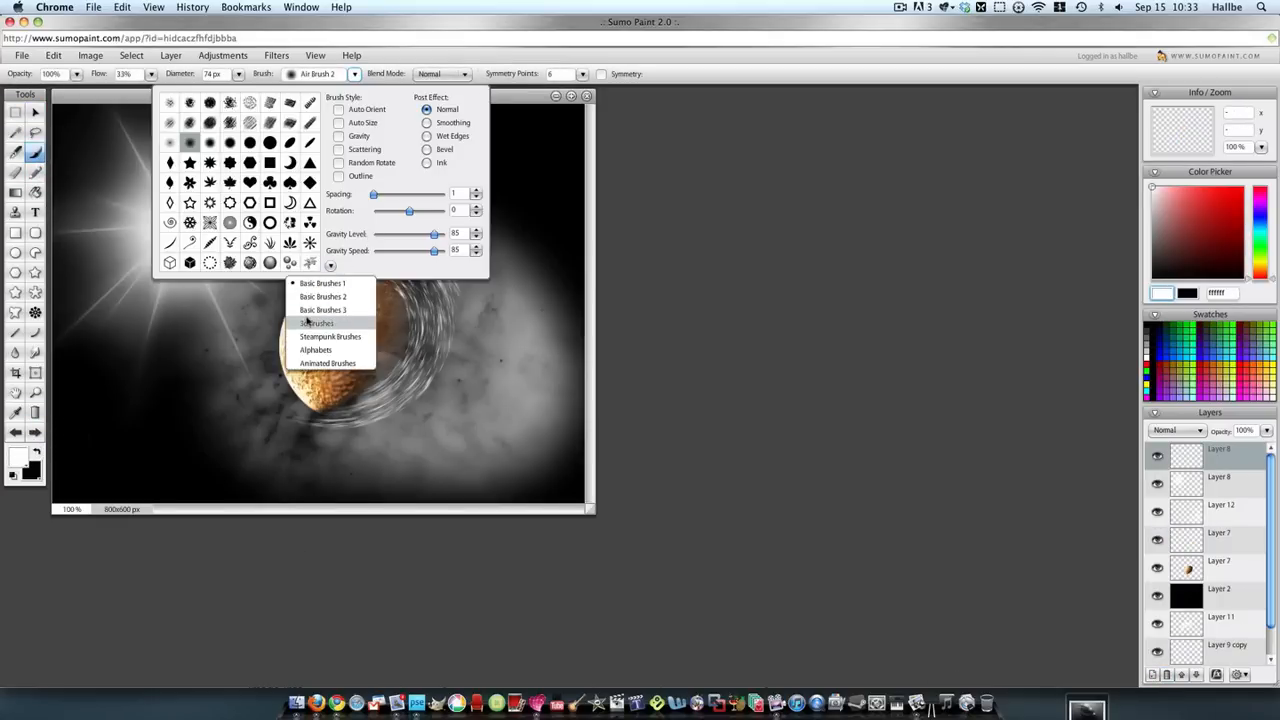
pyautogui.click(316, 322)
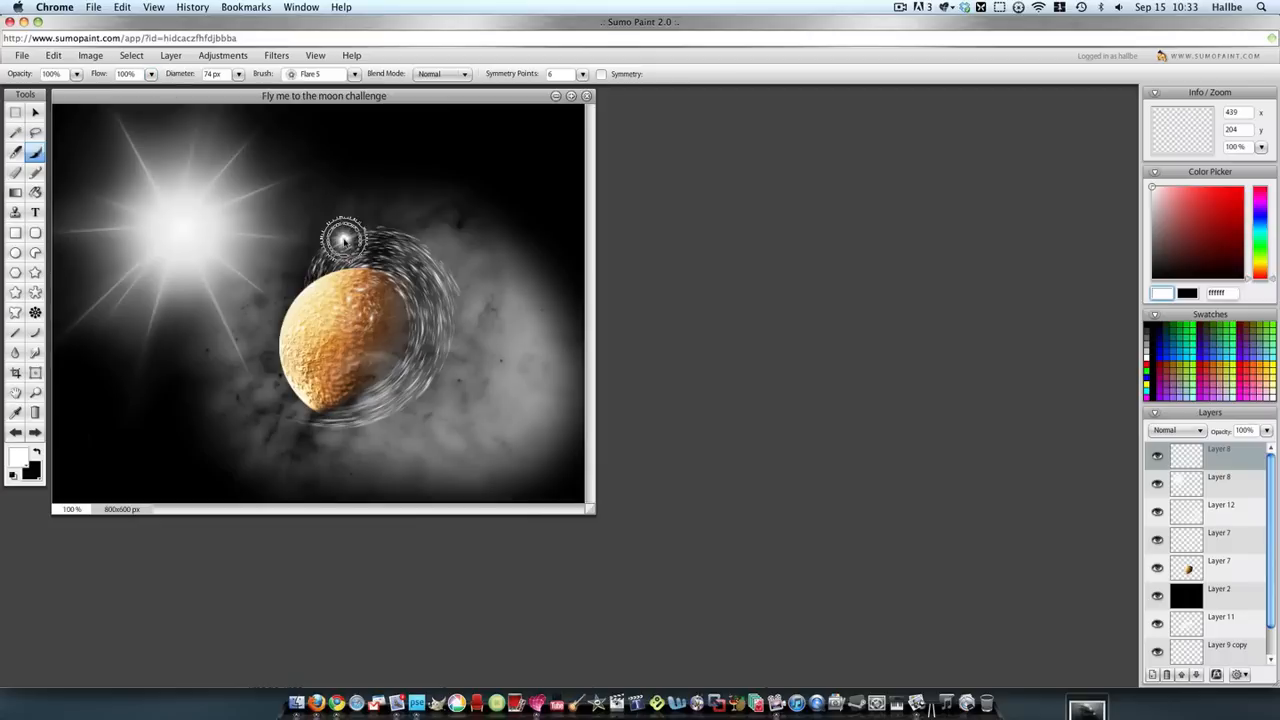
pyautogui.click(400, 400)
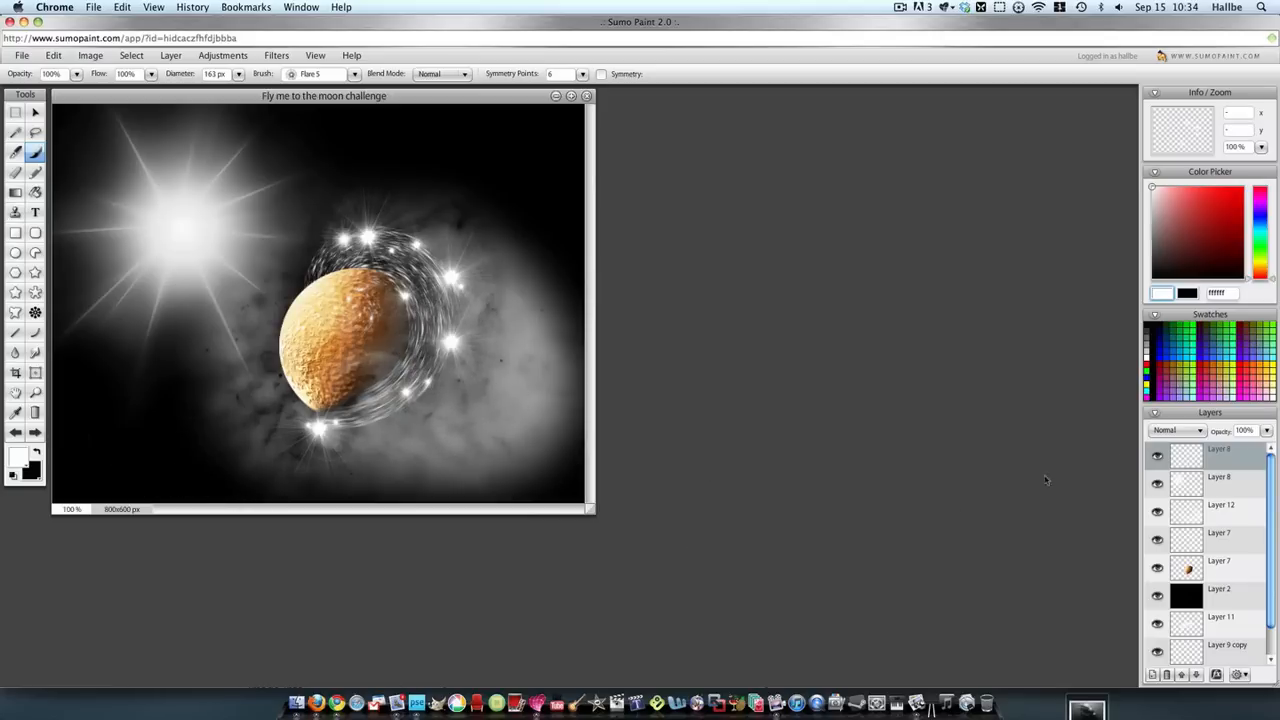
pyautogui.moveTo(894, 283)
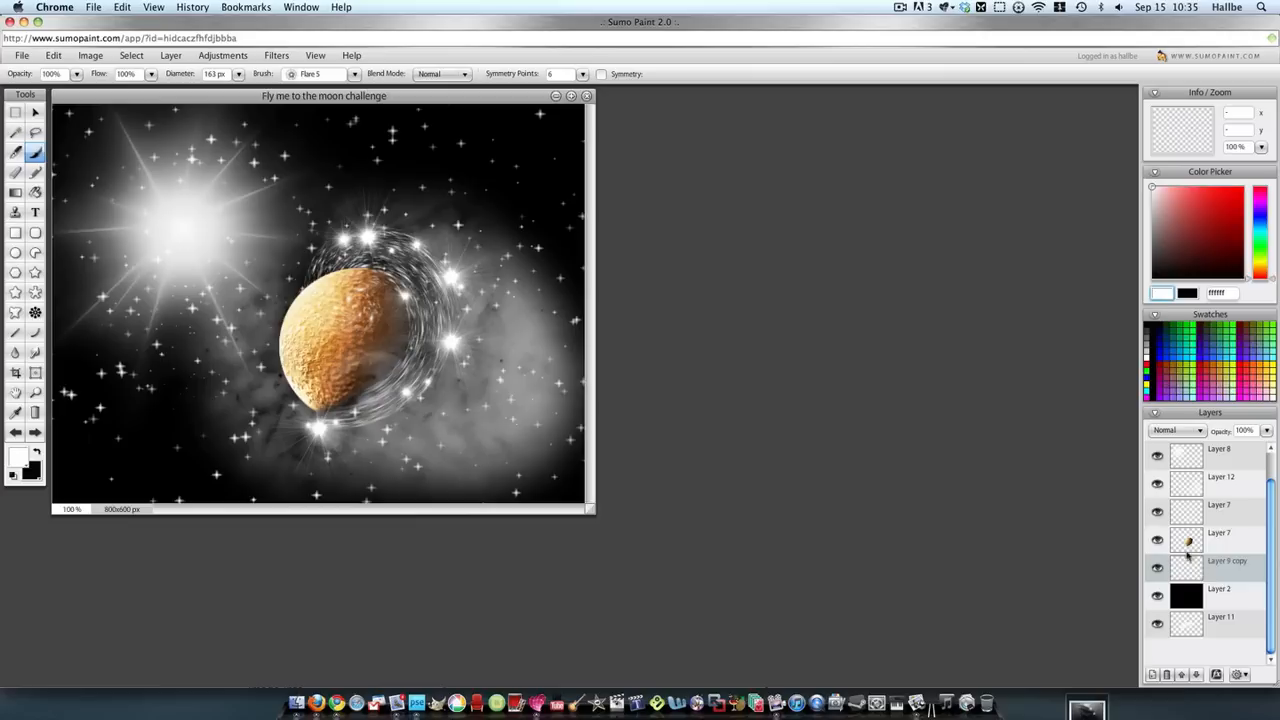
# - Merge Layer 9 copy and Layer 12 down into the black background layer
pyautogui.click(345, 465)
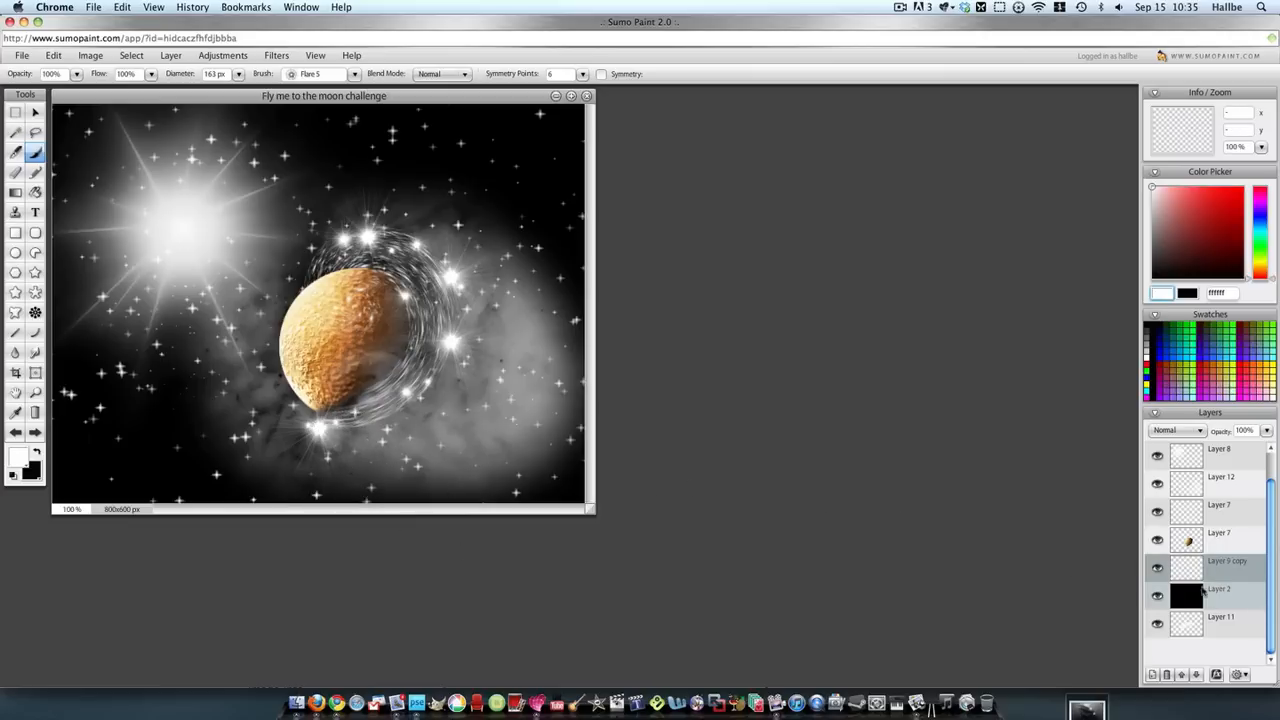
pyautogui.rightClick(1187, 560)
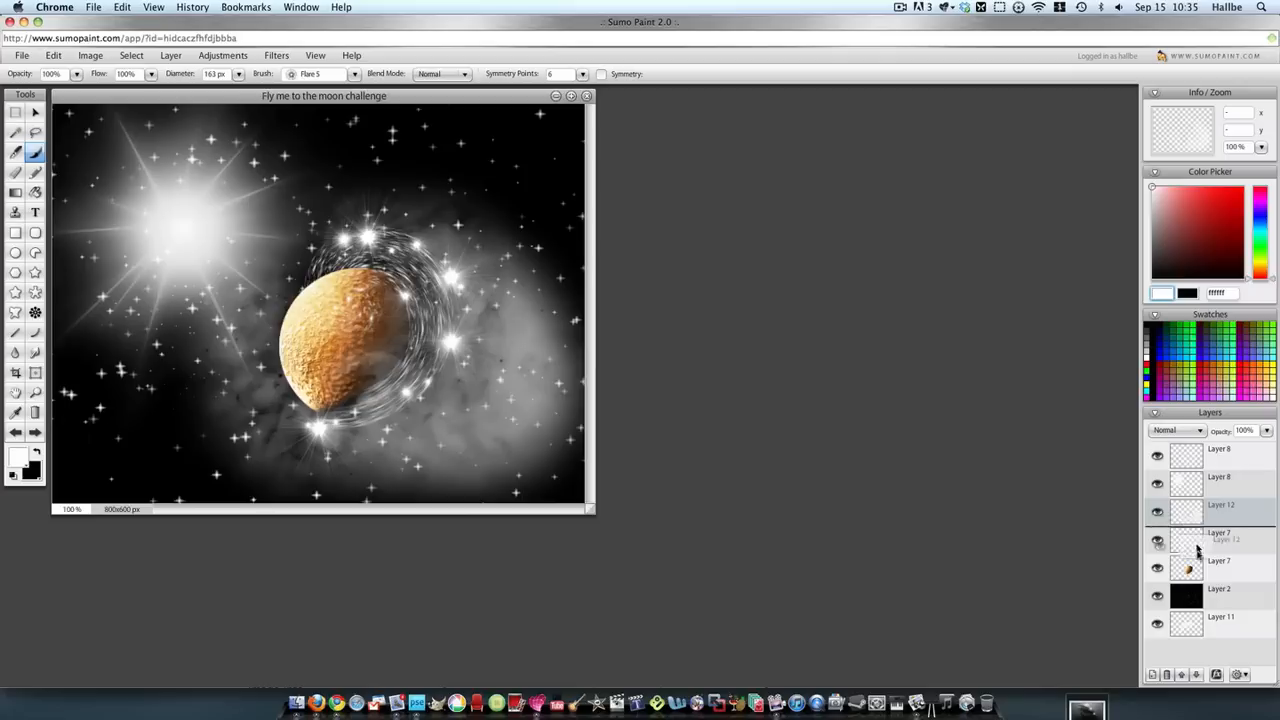
pyautogui.rightClick(1218, 560)
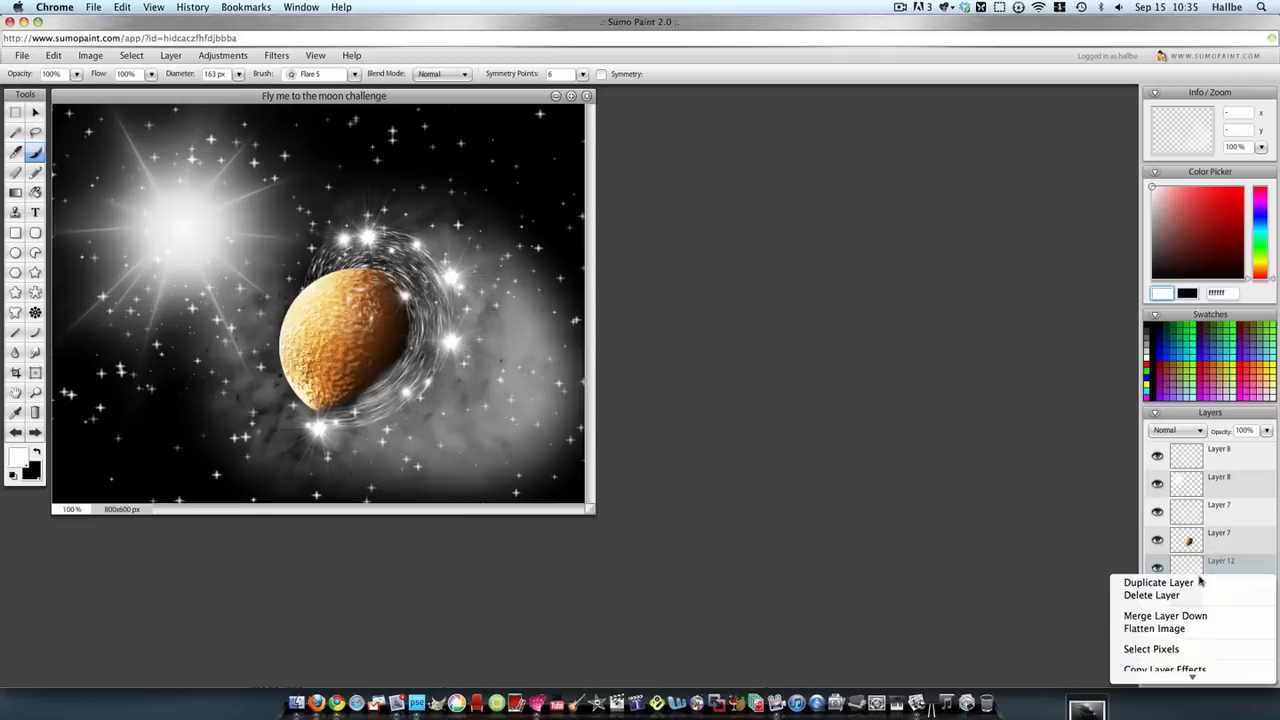
pyautogui.moveTo(1151, 648)
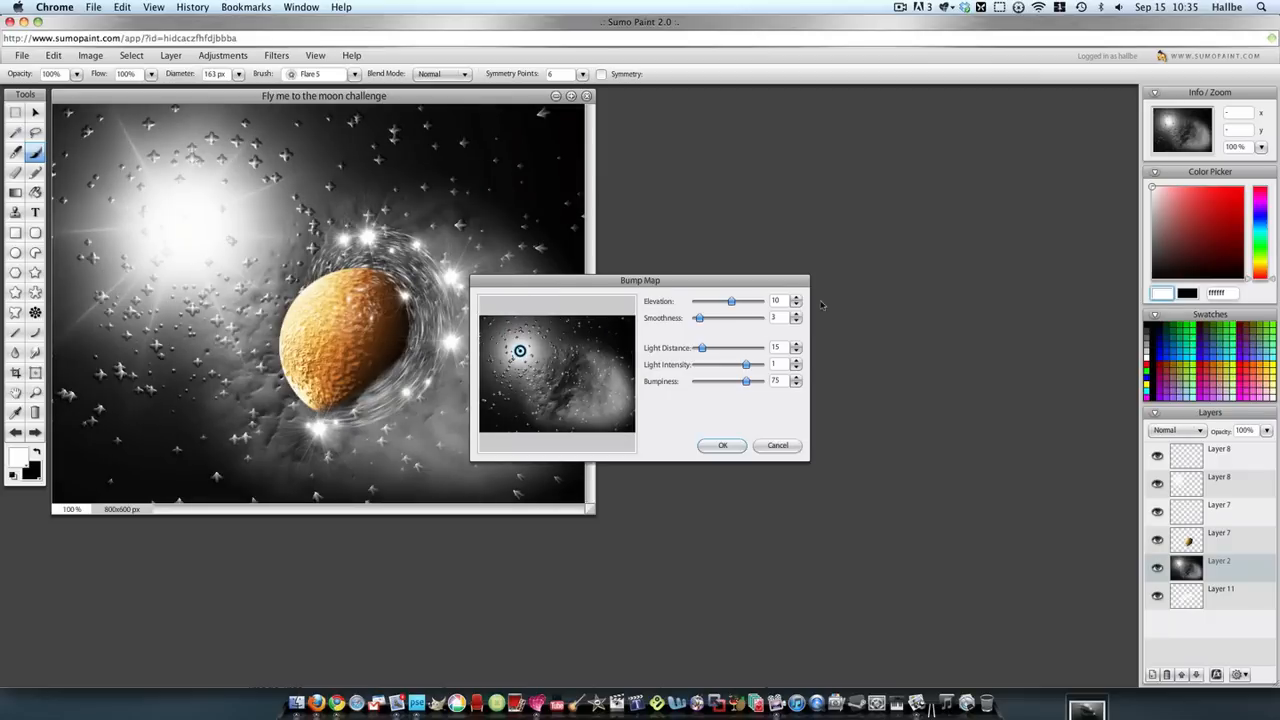
# - Apply a Bump Map with Elevation 37 to the starry background
pyautogui.moveTo(640, 280); pyautogui.dragTo(816, 234)
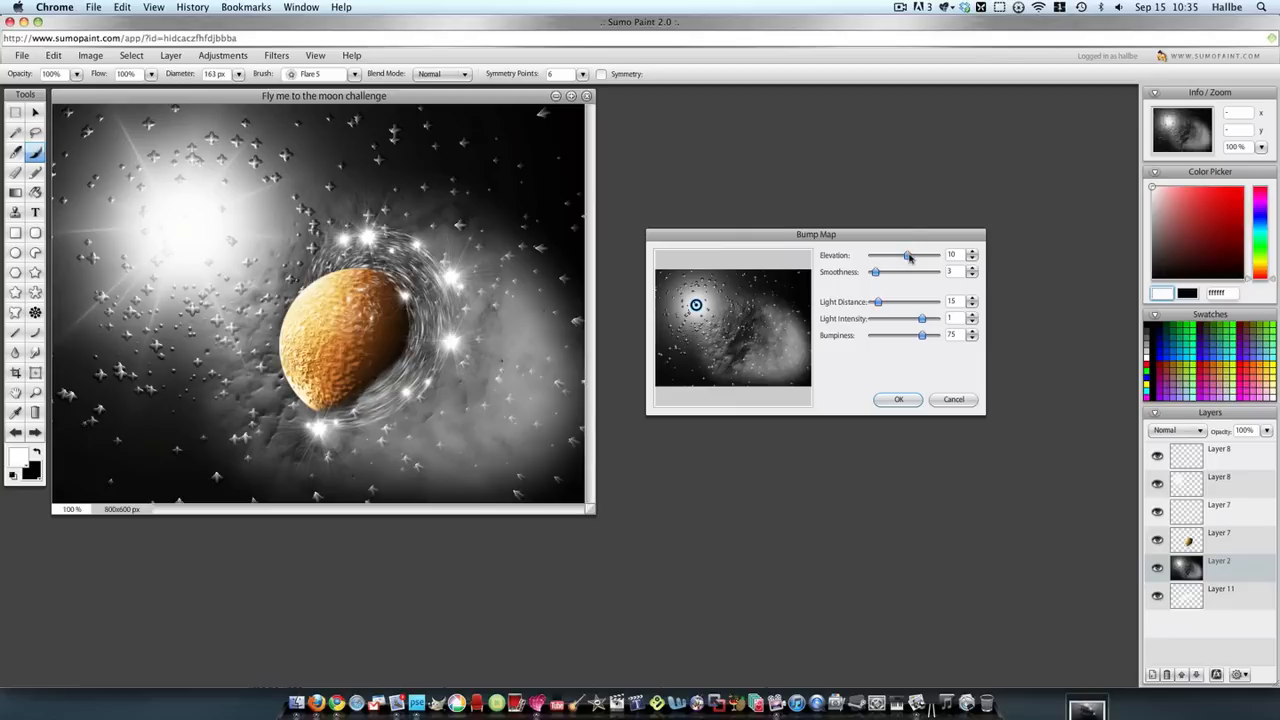
pyautogui.moveTo(905, 255); pyautogui.dragTo(917, 255)
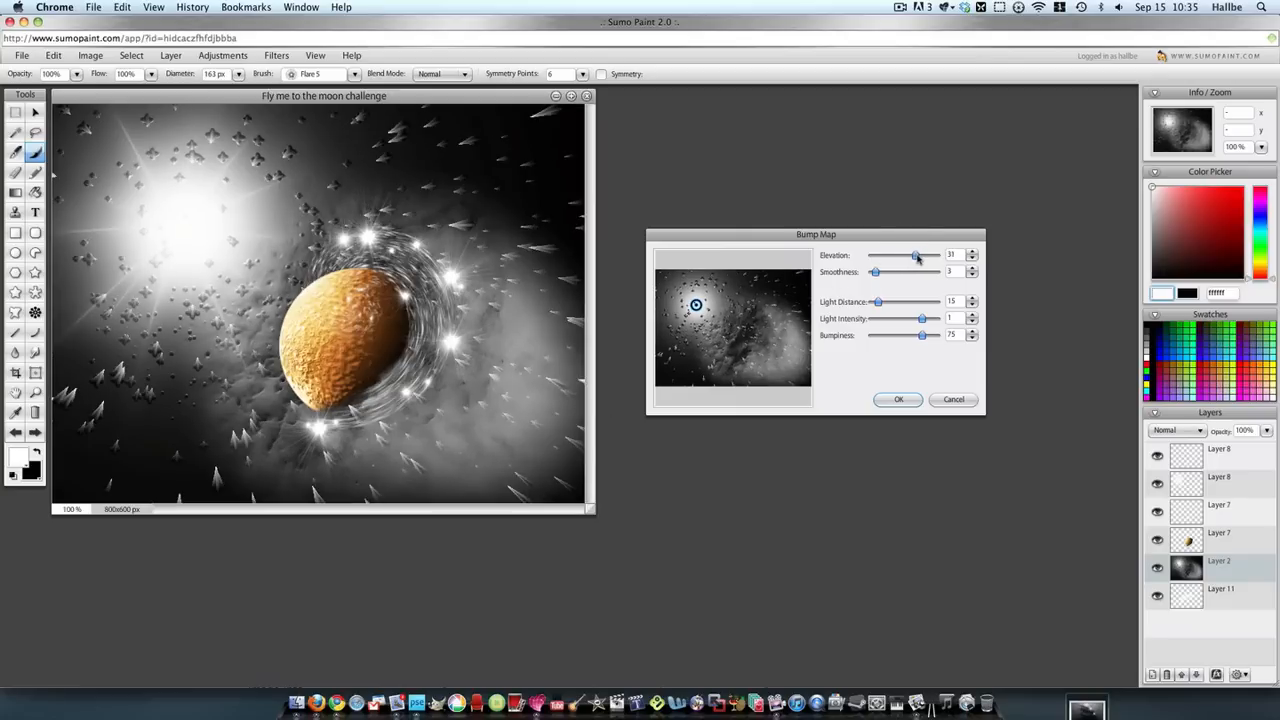
pyautogui.moveTo(915, 255); pyautogui.dragTo(918, 255)
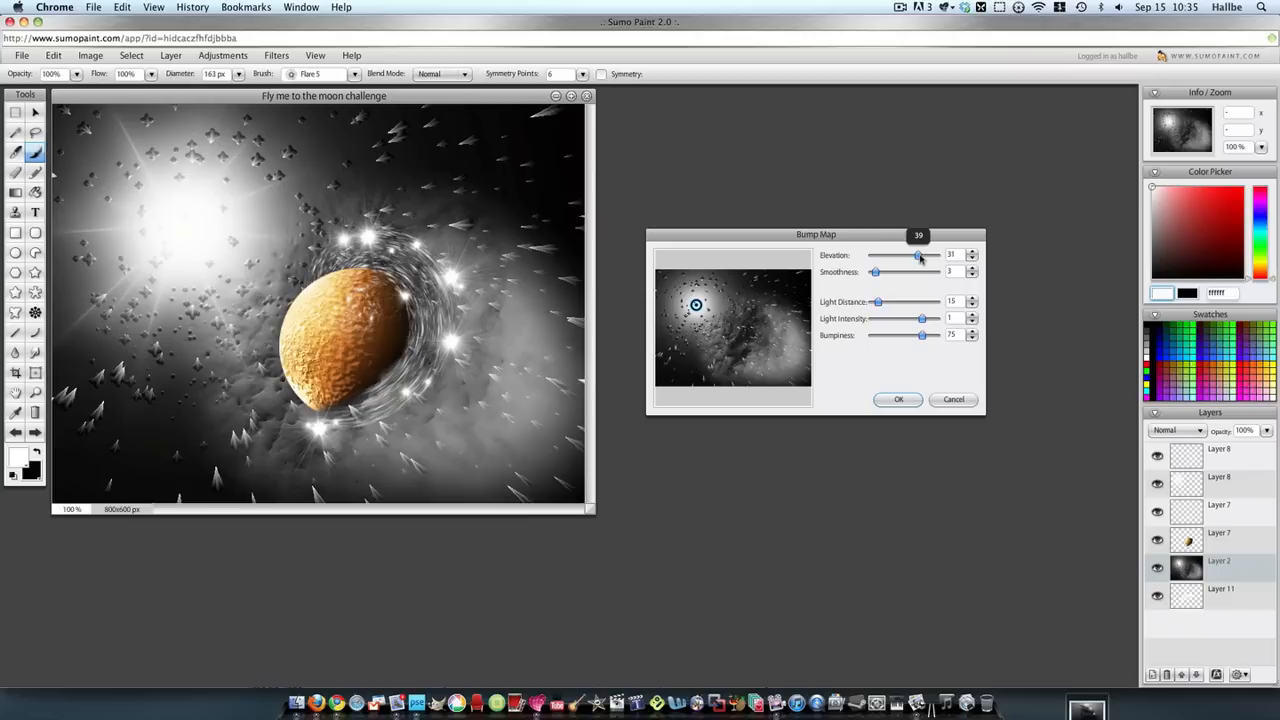
pyautogui.moveTo(910, 254); pyautogui.dragTo(919, 254)
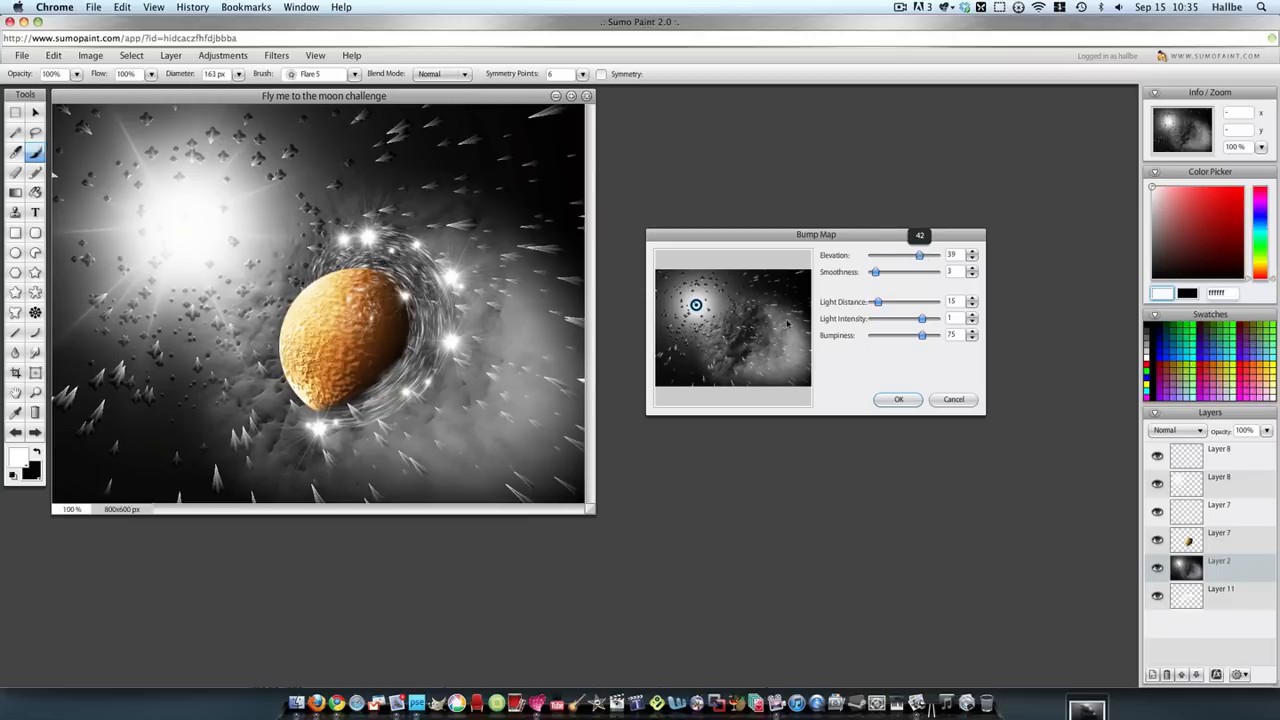
pyautogui.moveTo(919, 254); pyautogui.dragTo(922, 254)
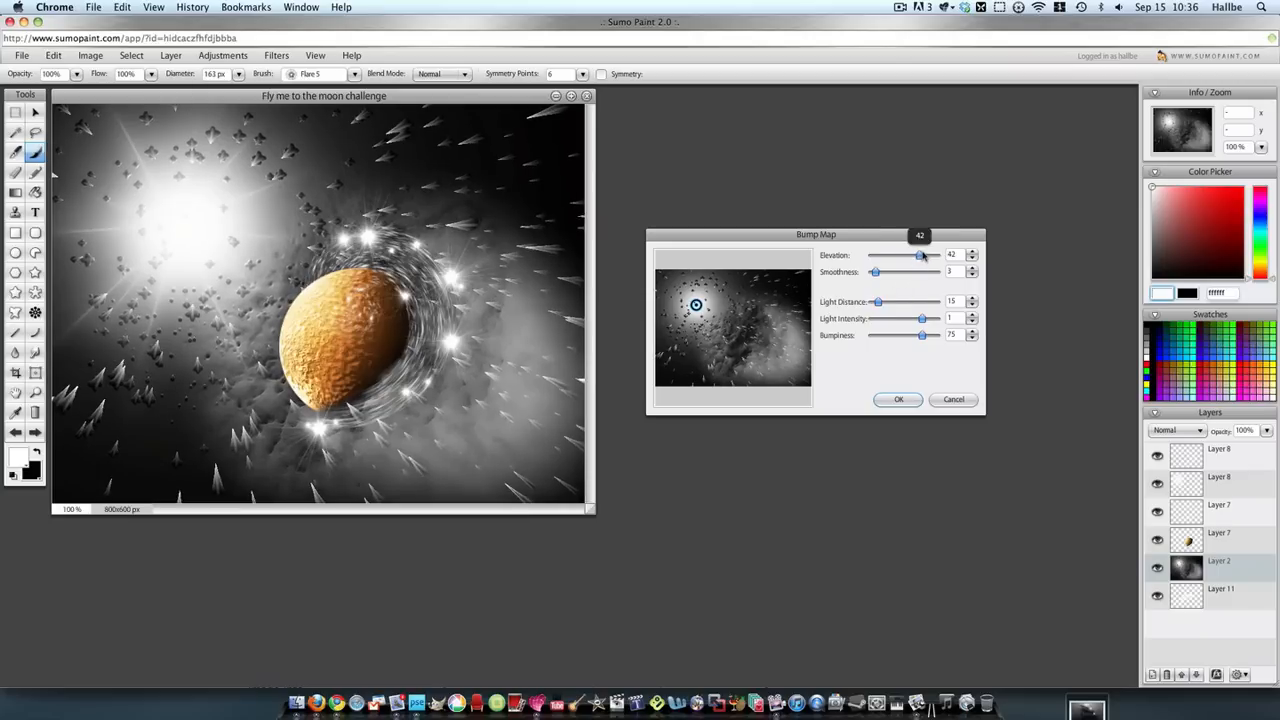
pyautogui.moveTo(920, 254); pyautogui.dragTo(918, 254)
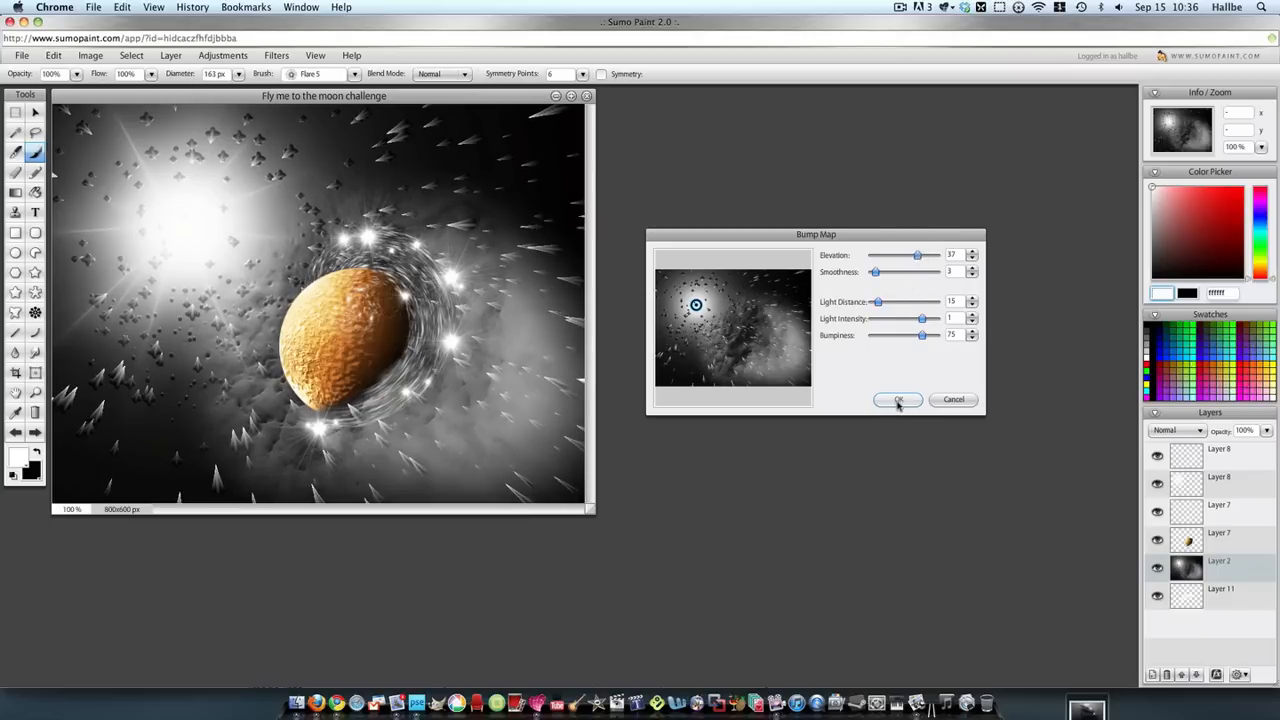
pyautogui.click(897, 399)
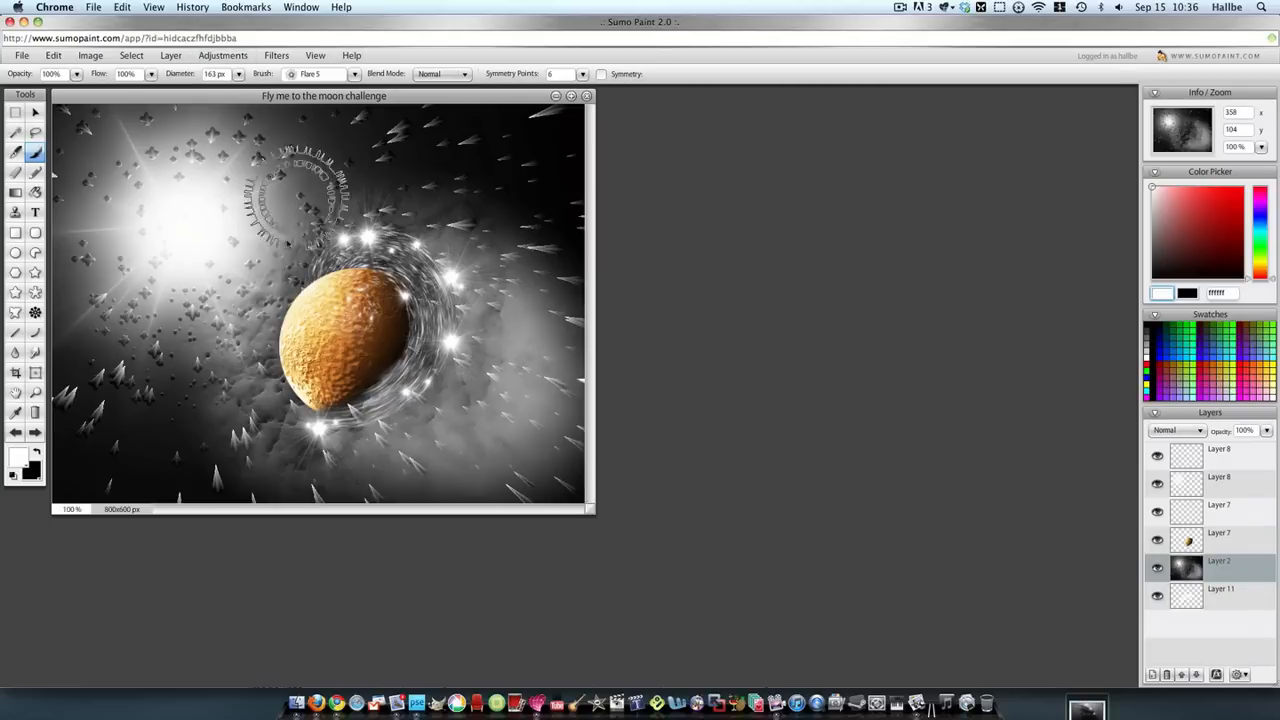
# - Colorize the background orange-gold with Hue -145 and Saturation 66
pyautogui.click(222, 55)
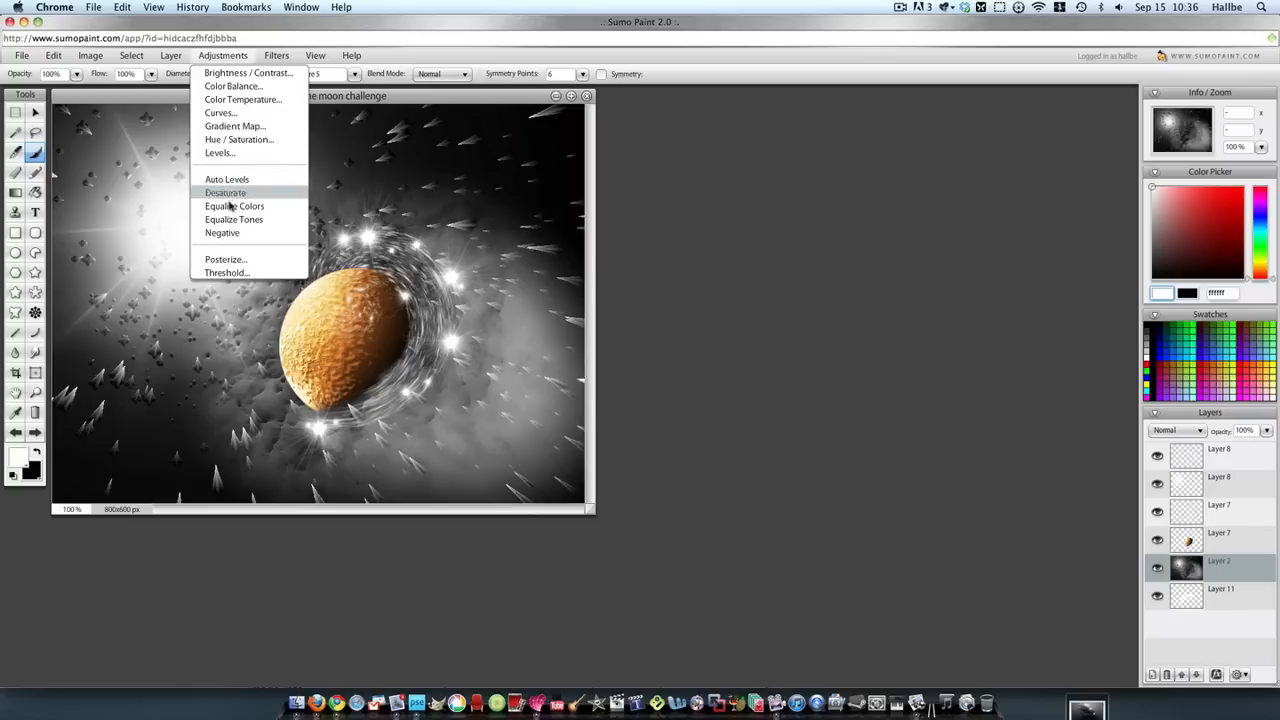
pyautogui.click(239, 139)
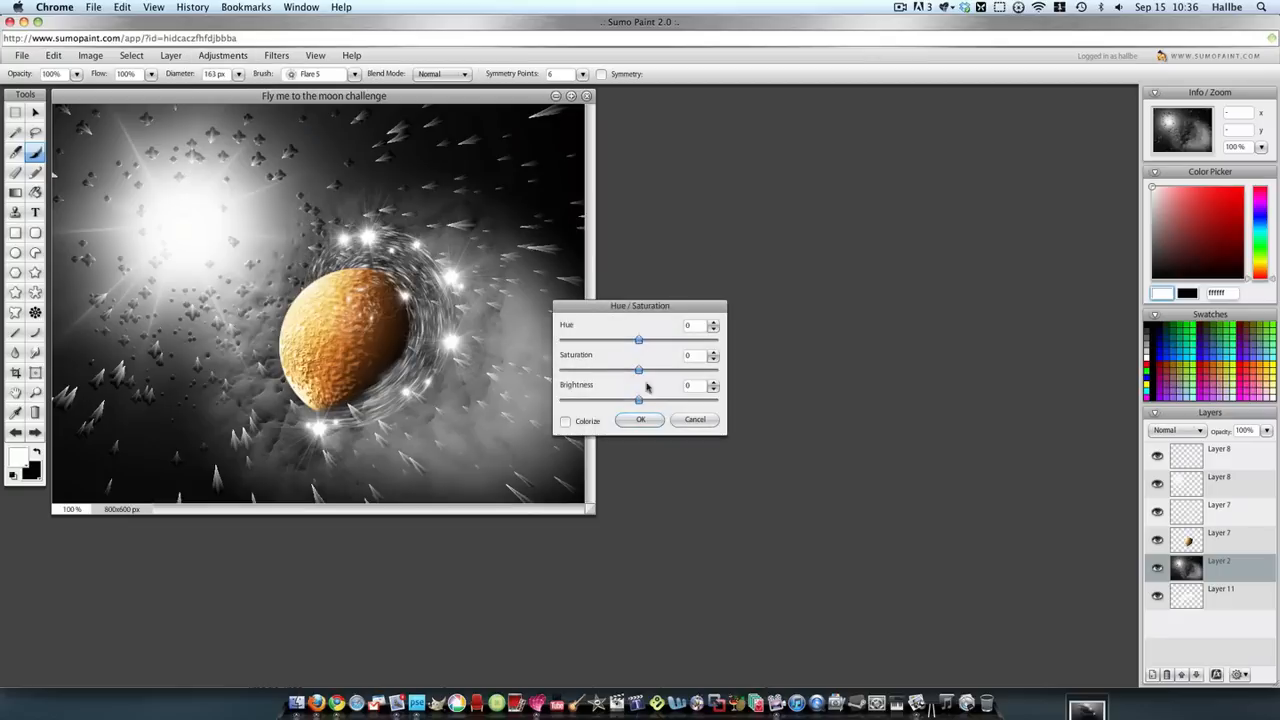
pyautogui.click(565, 421)
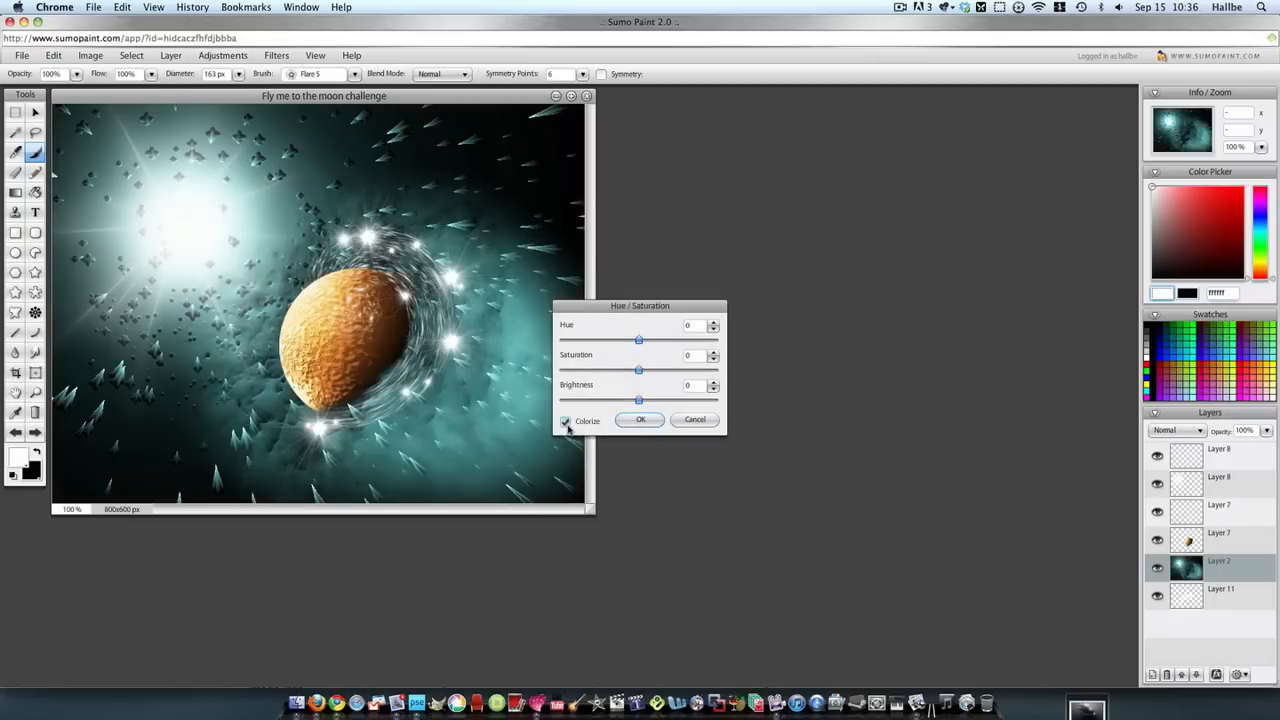
pyautogui.moveTo(638, 340); pyautogui.dragTo(572, 340)
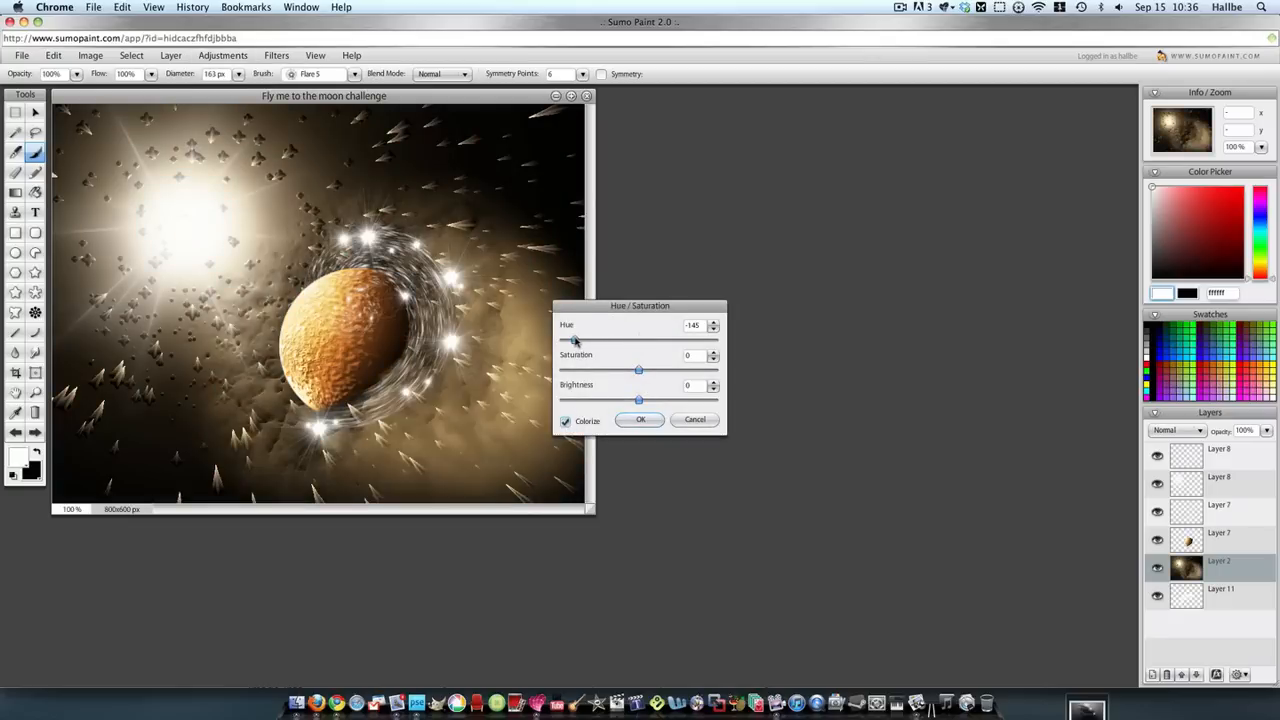
pyautogui.moveTo(639, 371); pyautogui.dragTo(678, 371)
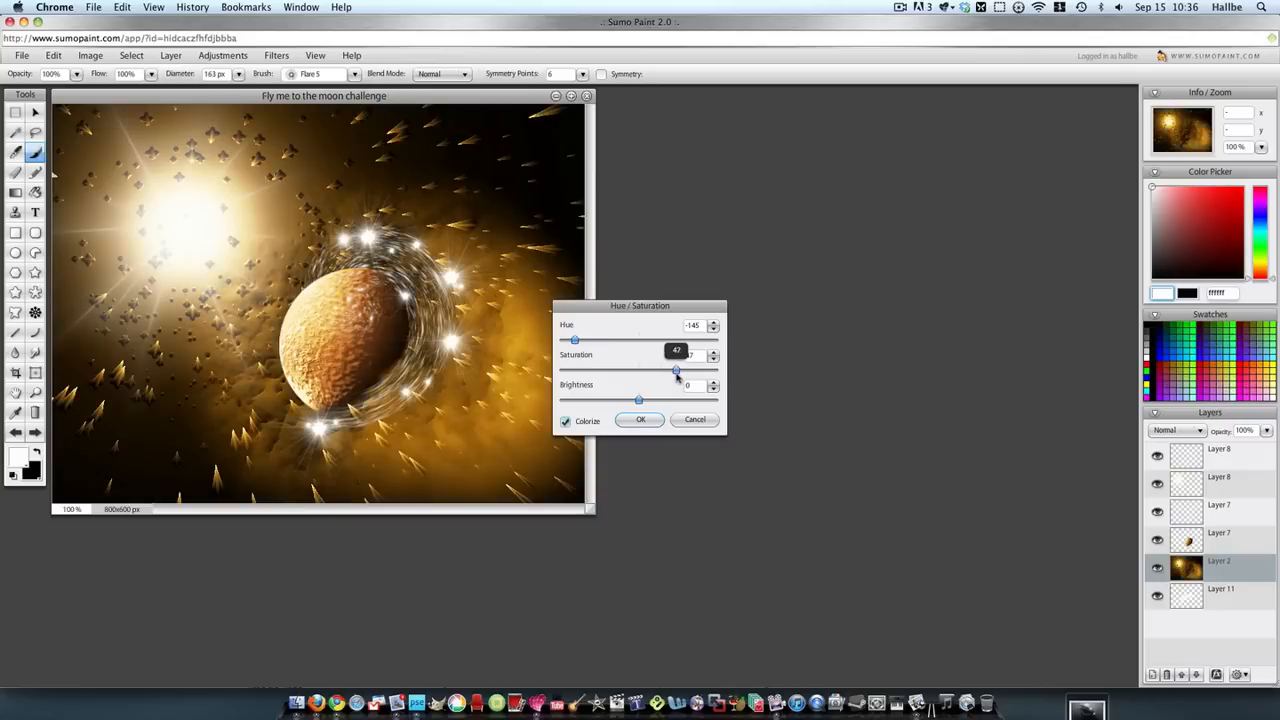
pyautogui.moveTo(677, 371); pyautogui.dragTo(686, 371)
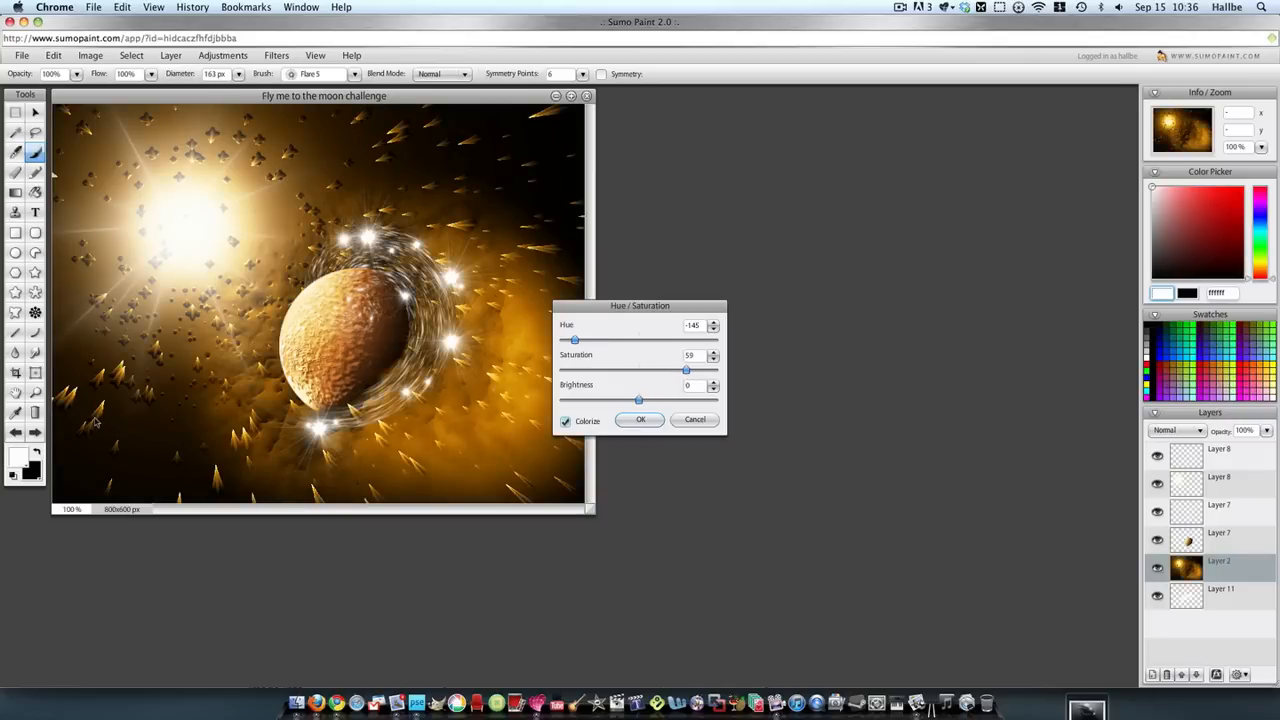
pyautogui.moveTo(662, 350)
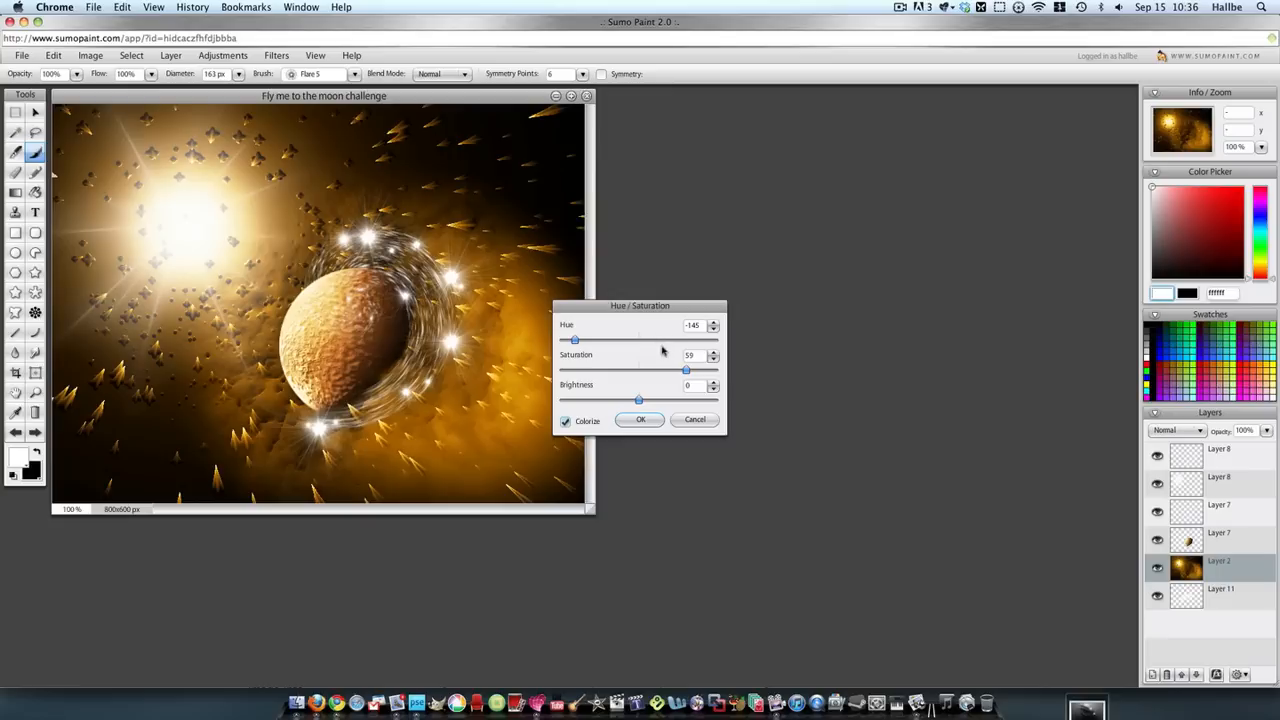
pyautogui.moveTo(686, 370); pyautogui.dragTo(705, 370)
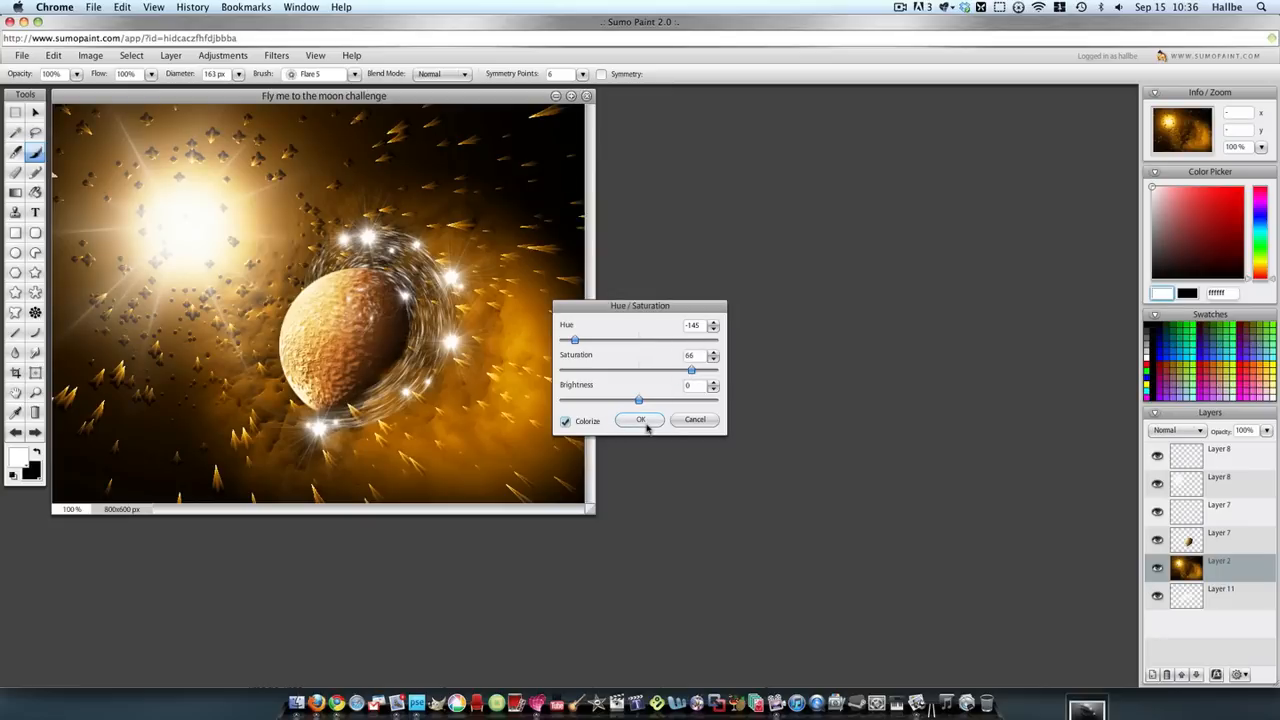
pyautogui.click(641, 419)
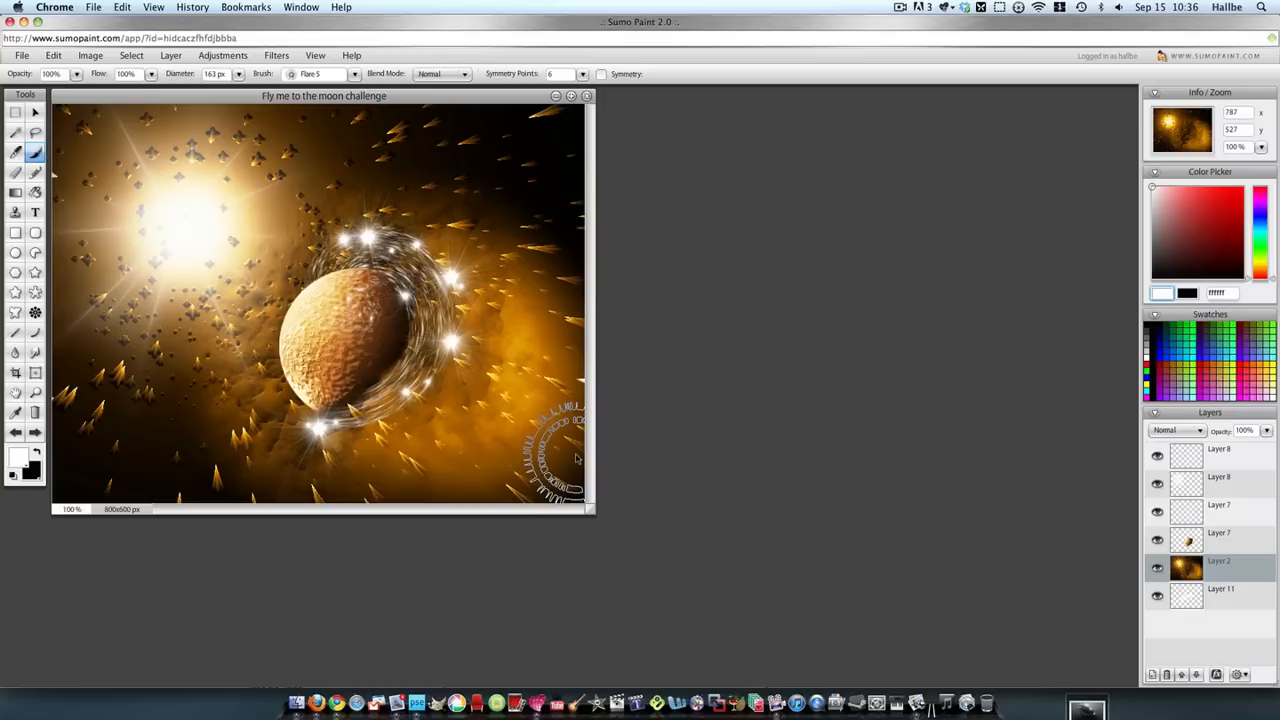
pyautogui.moveTo(300, 455)
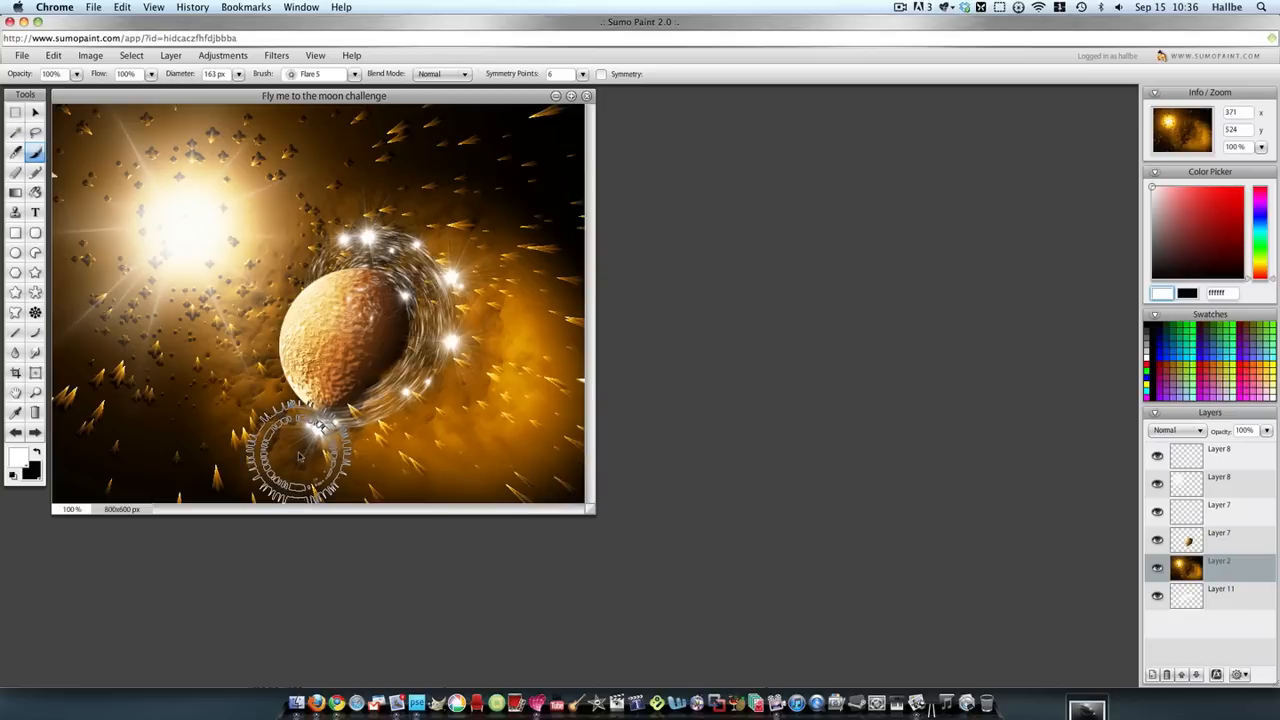